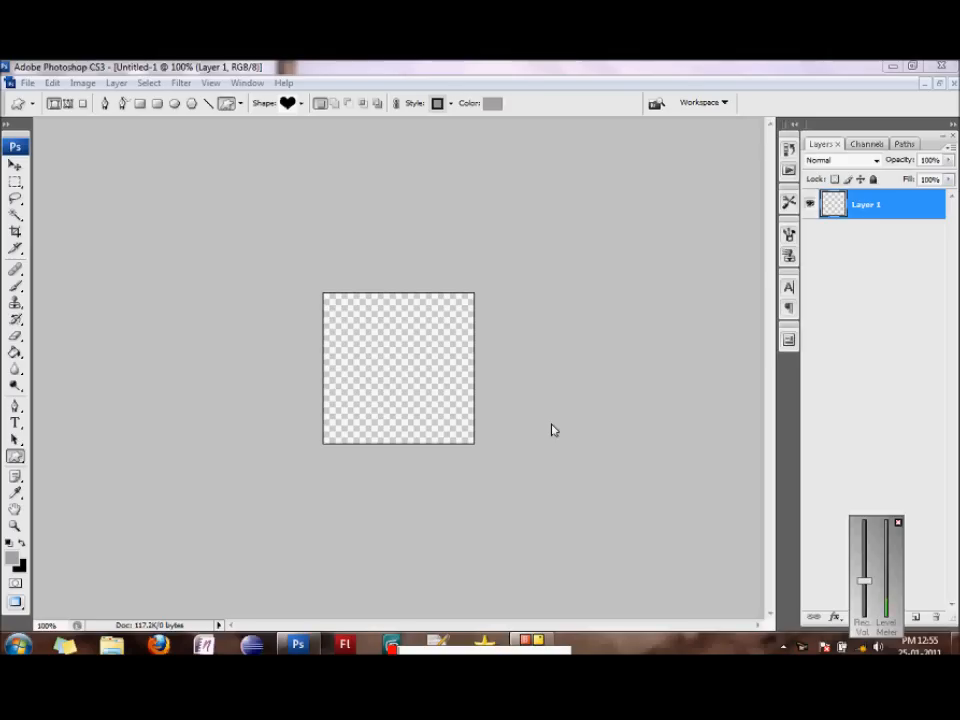
mouse_move(360, 448)
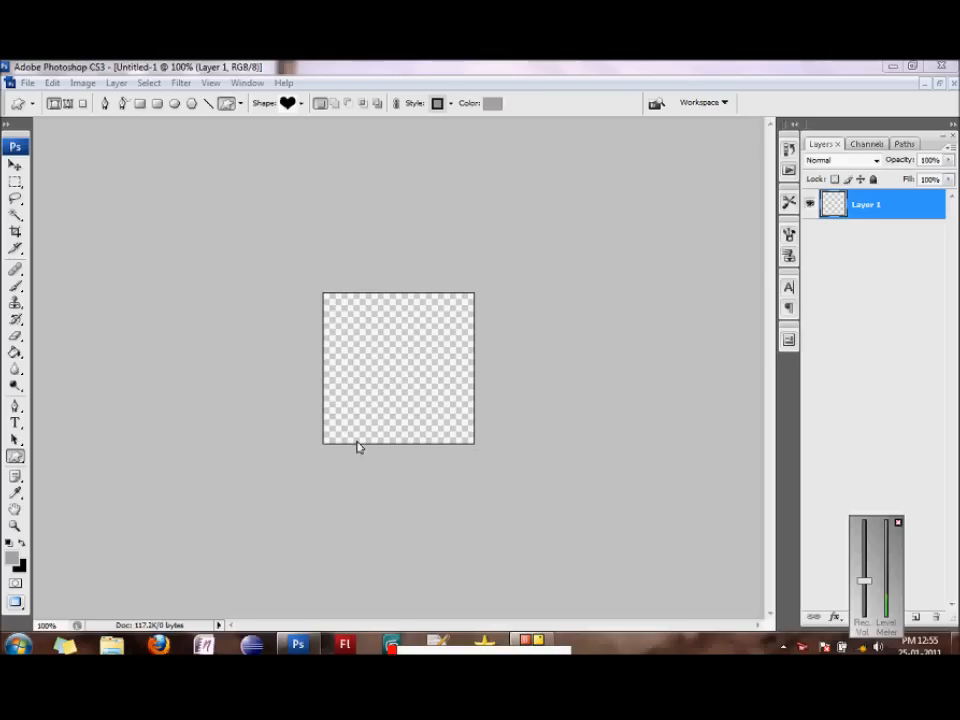
mouse_move(316, 448)
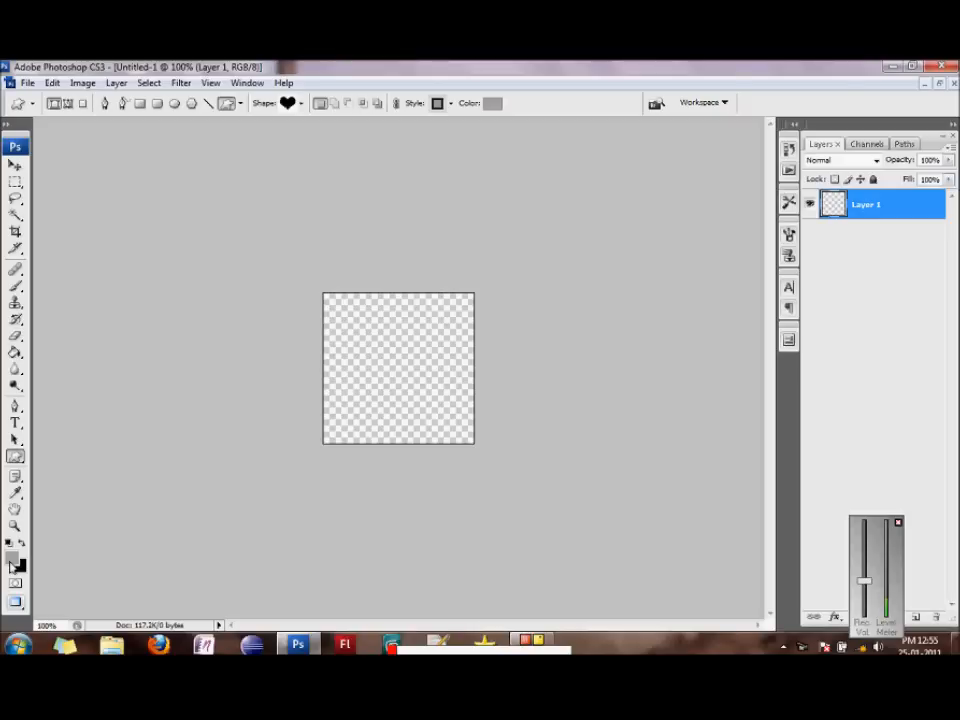
mouse_move(14, 560)
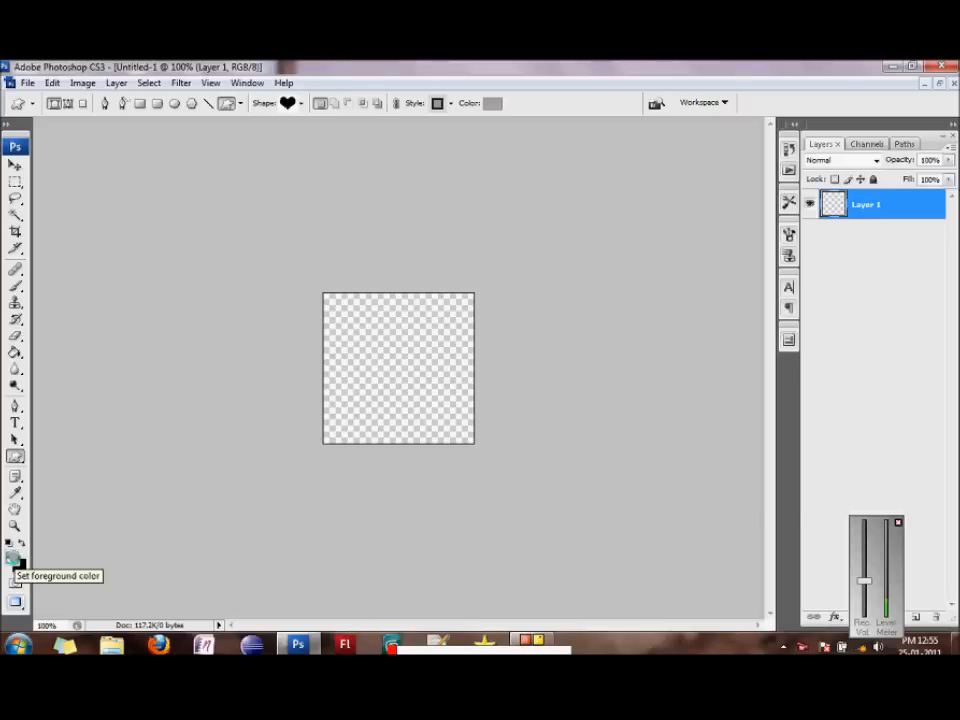
Set the foreground colour to black (000000) in the Color Picker.
click(14, 556)
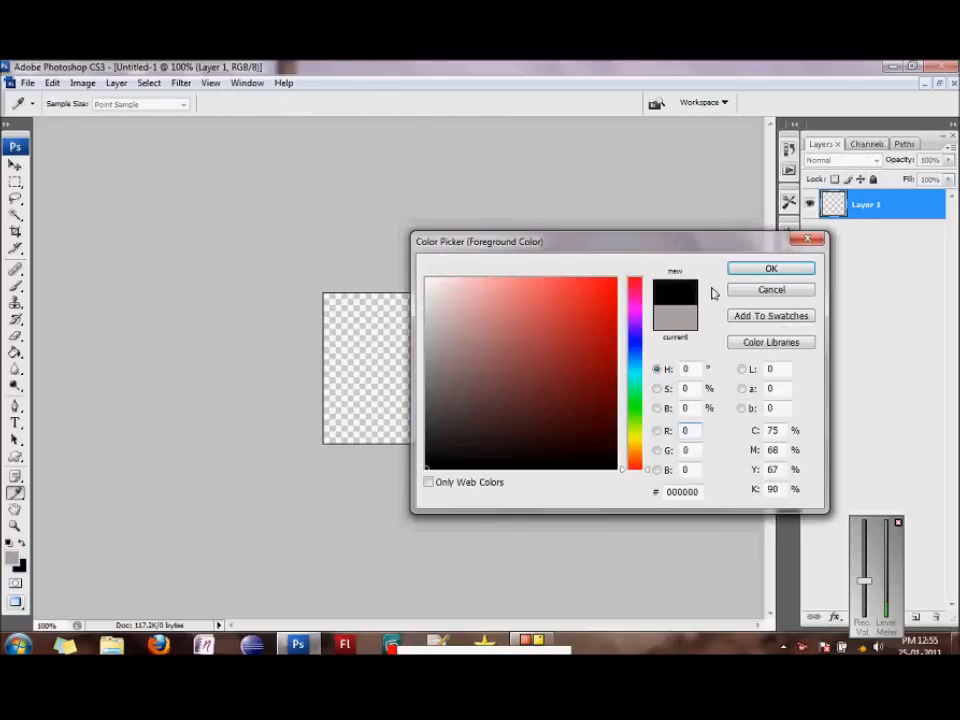
click(770, 268)
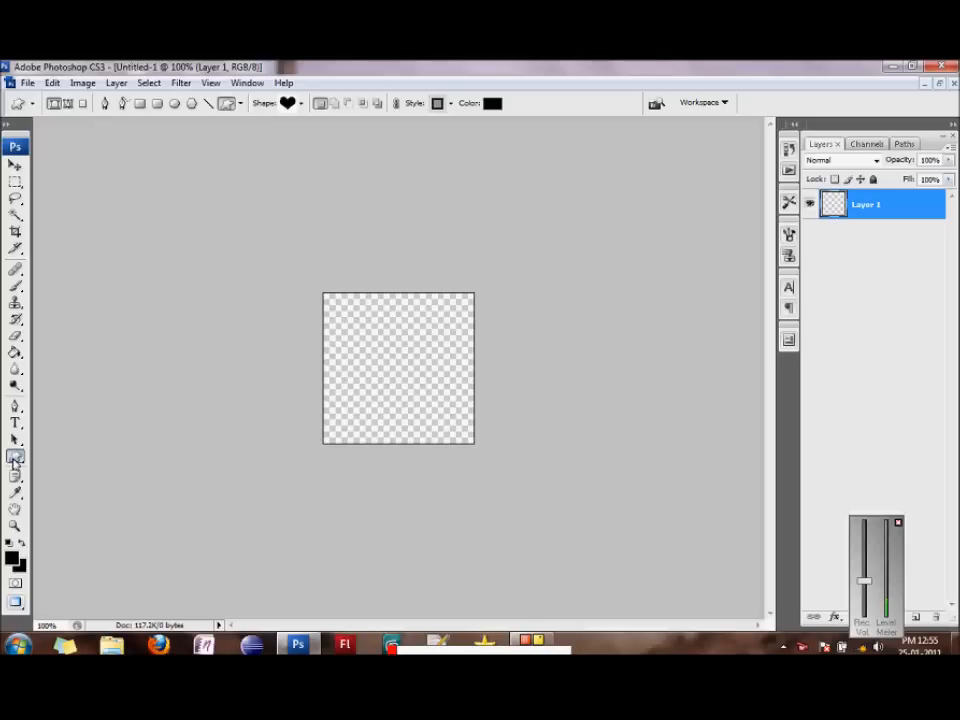
mouse_move(16, 458)
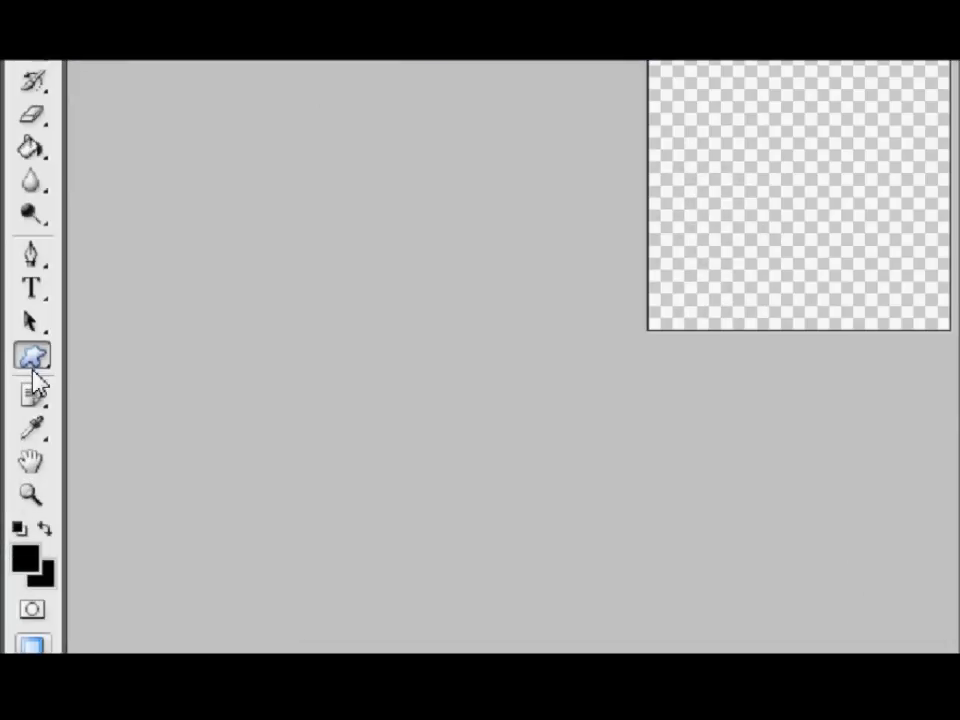
mouse_move(32, 356)
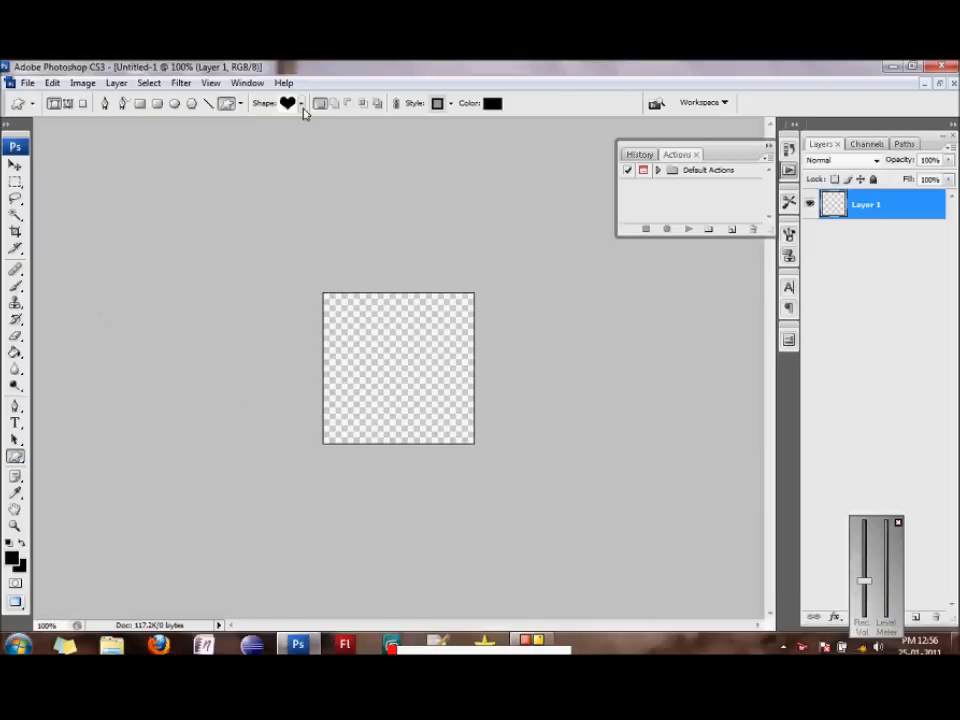
Pick the Heart Card custom shape and drag out a large black heart across the canvas.
click(288, 104)
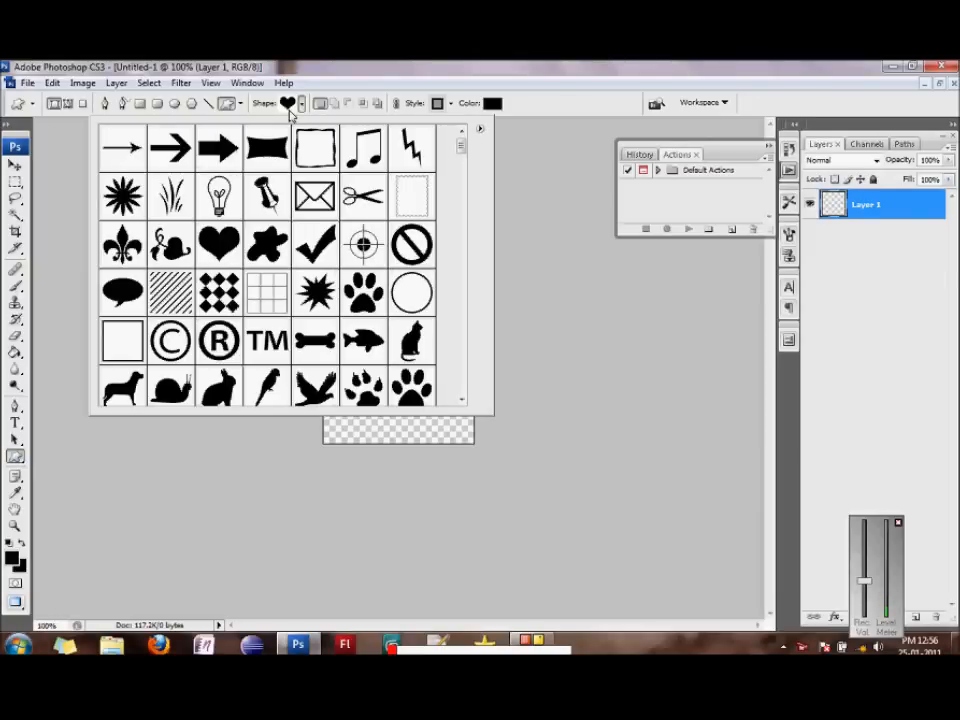
scroll(down, 3)
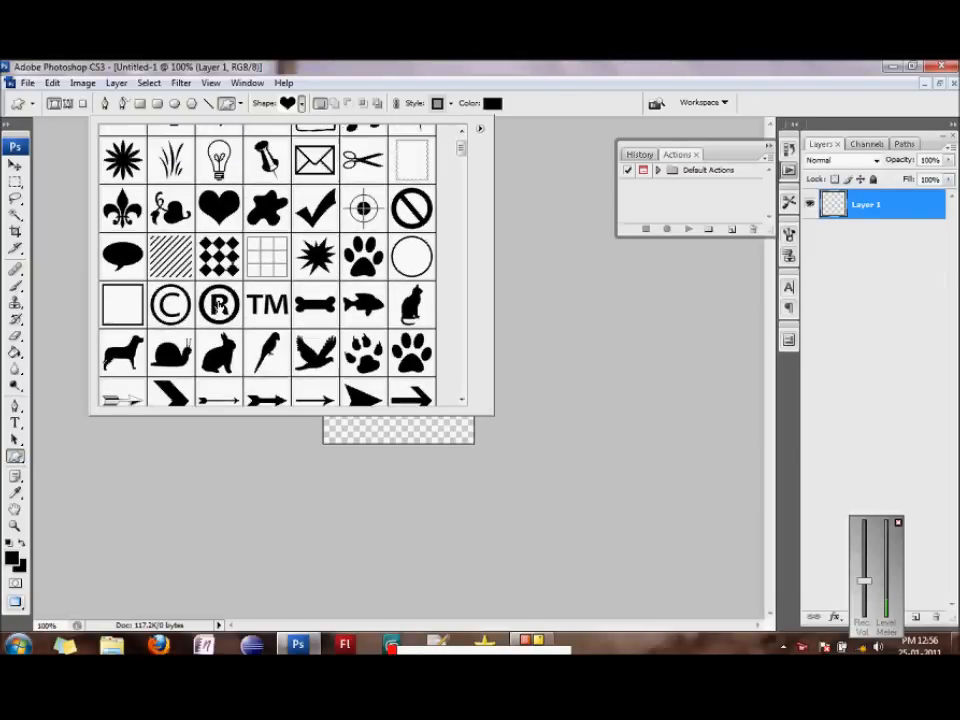
scroll(up, 3)
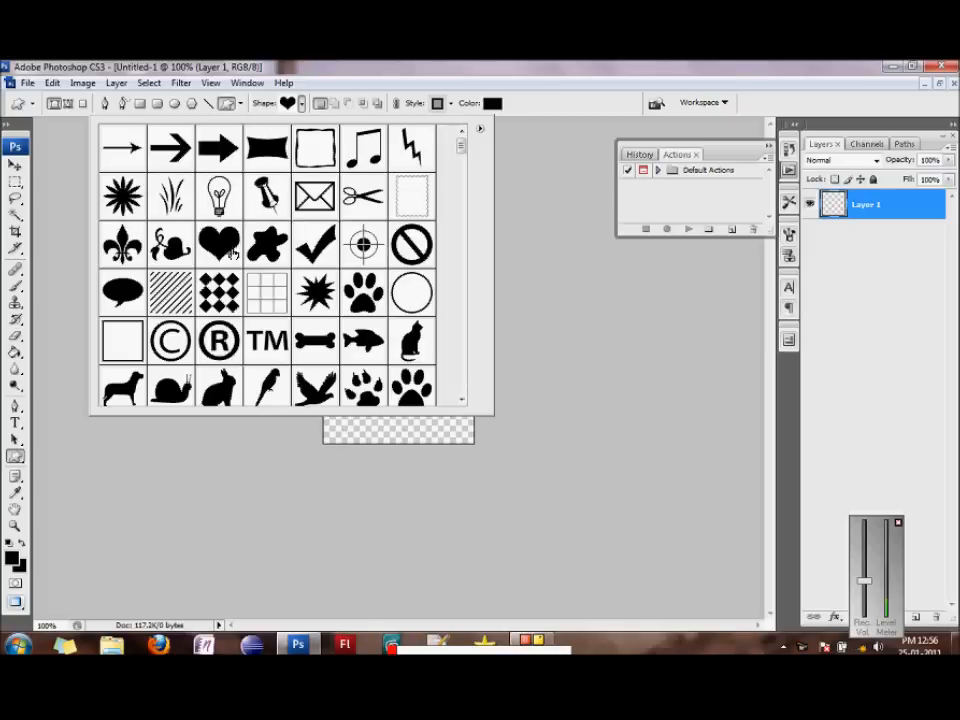
mouse_move(218, 244)
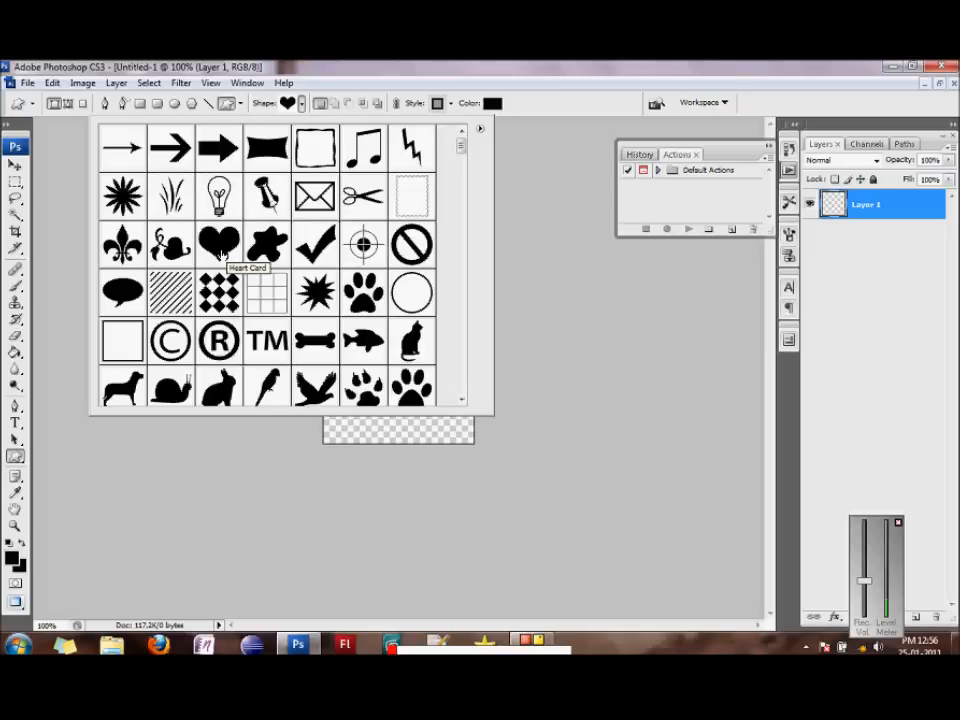
click(220, 244)
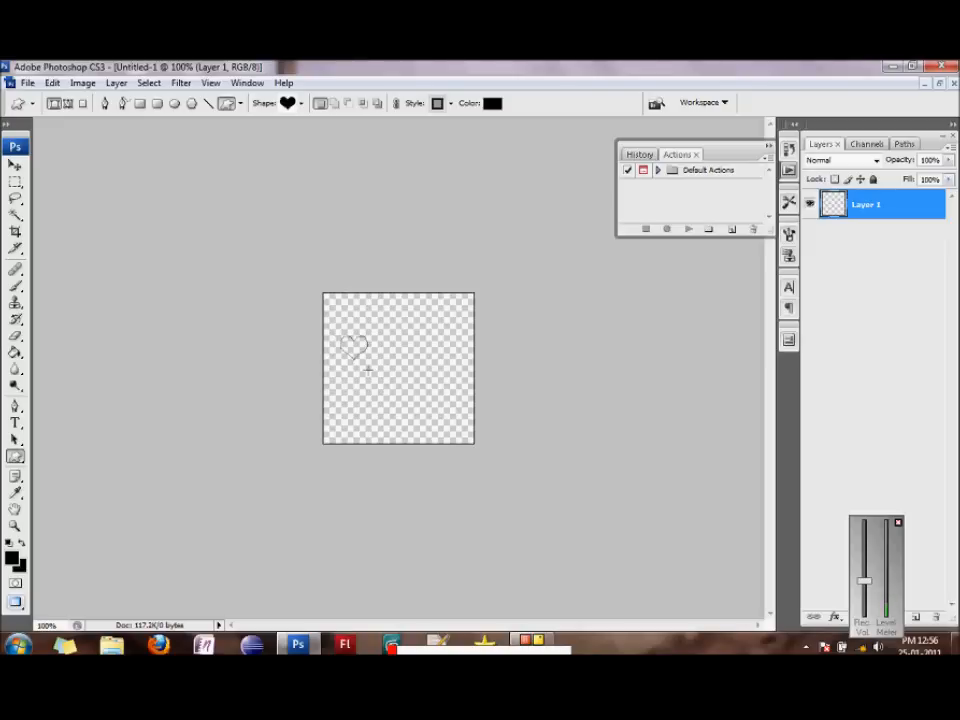
drag(360, 344, 424, 452)
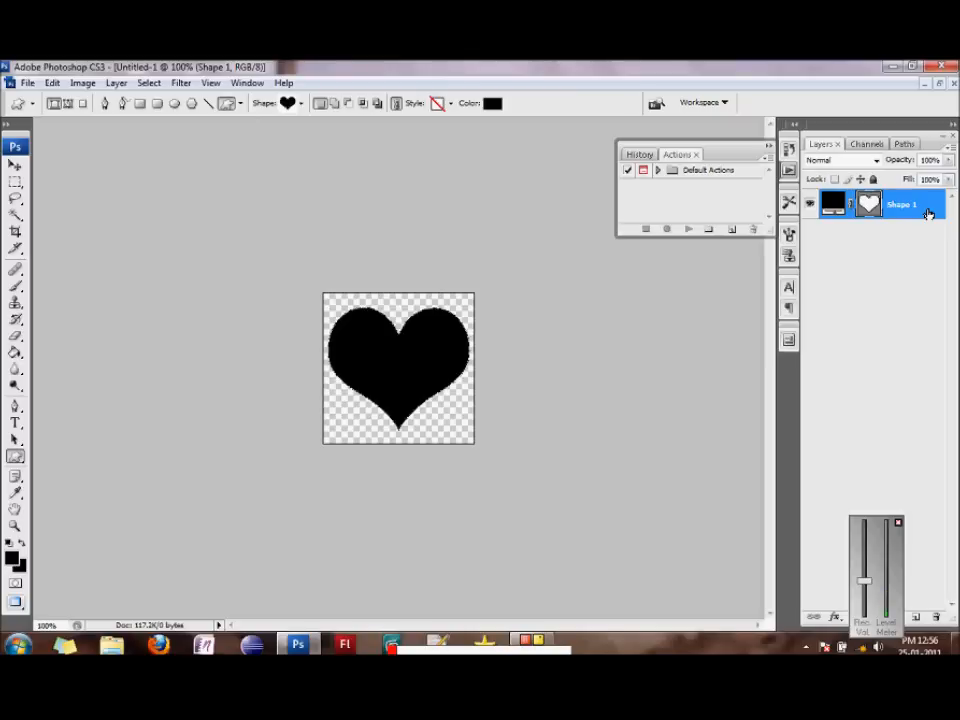
Give Shape 1 a 50% fill opacity and a 5 px black stroke positioned at Center.
double_click(904, 204)
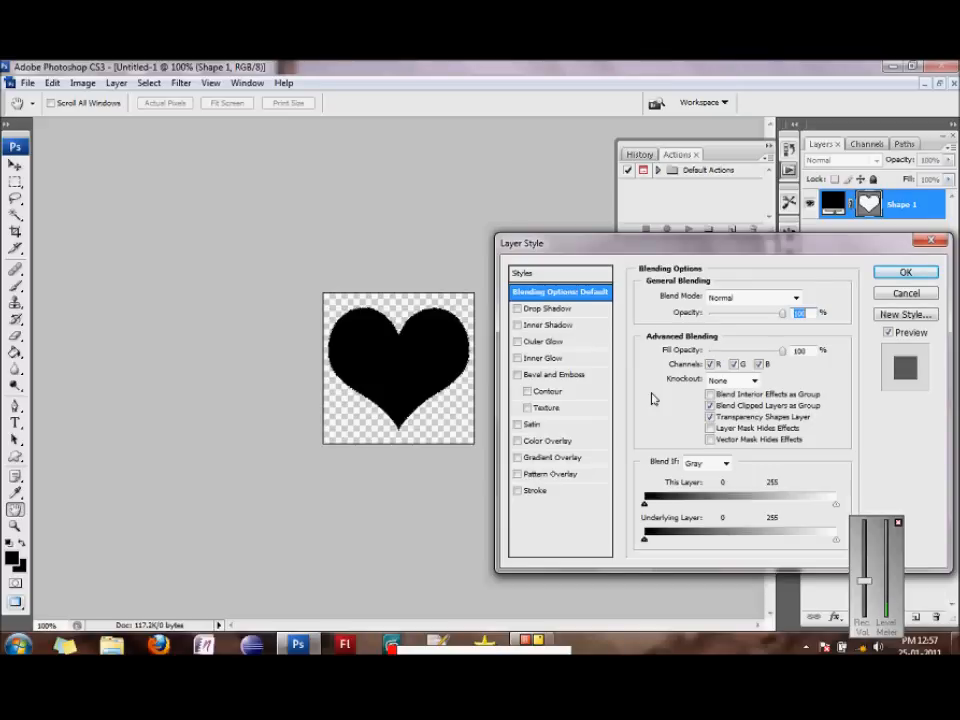
mouse_move(680, 364)
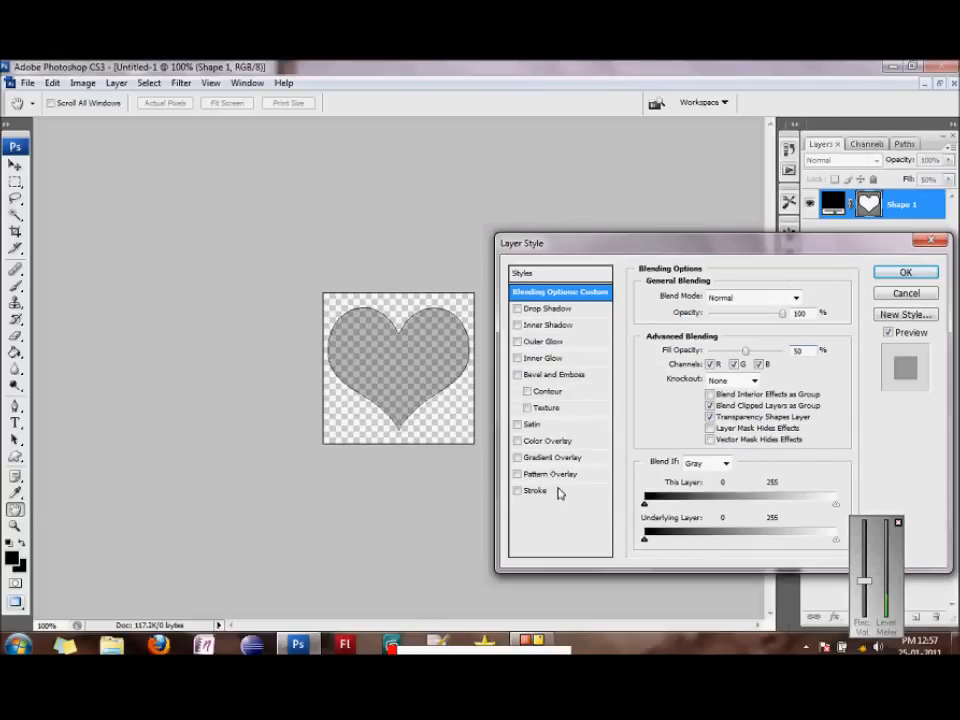
click(536, 490)
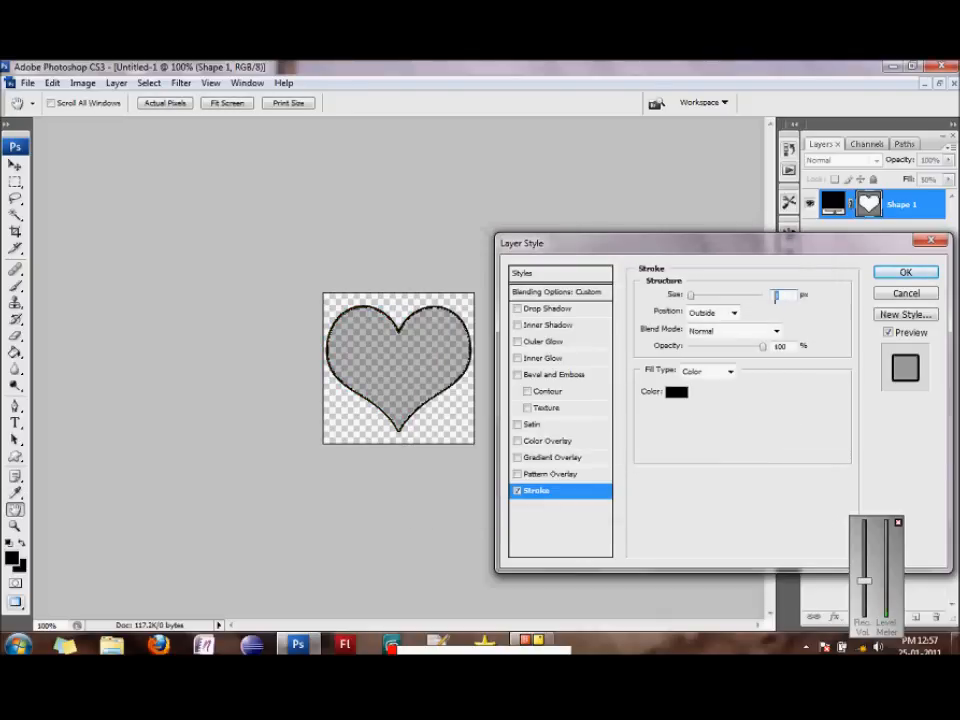
text(5)
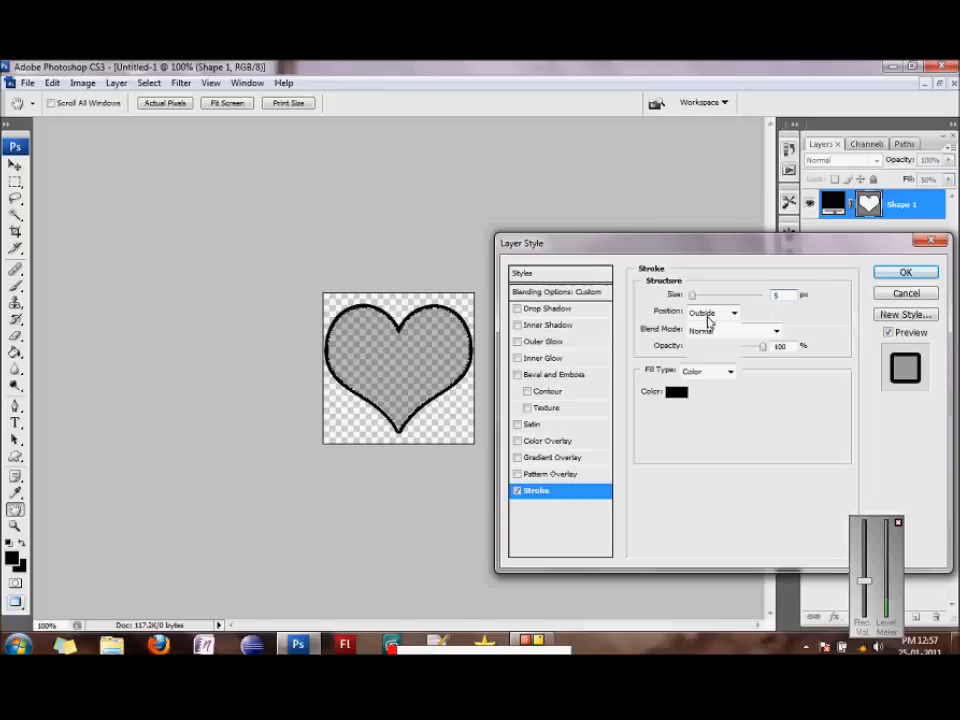
click(710, 312)
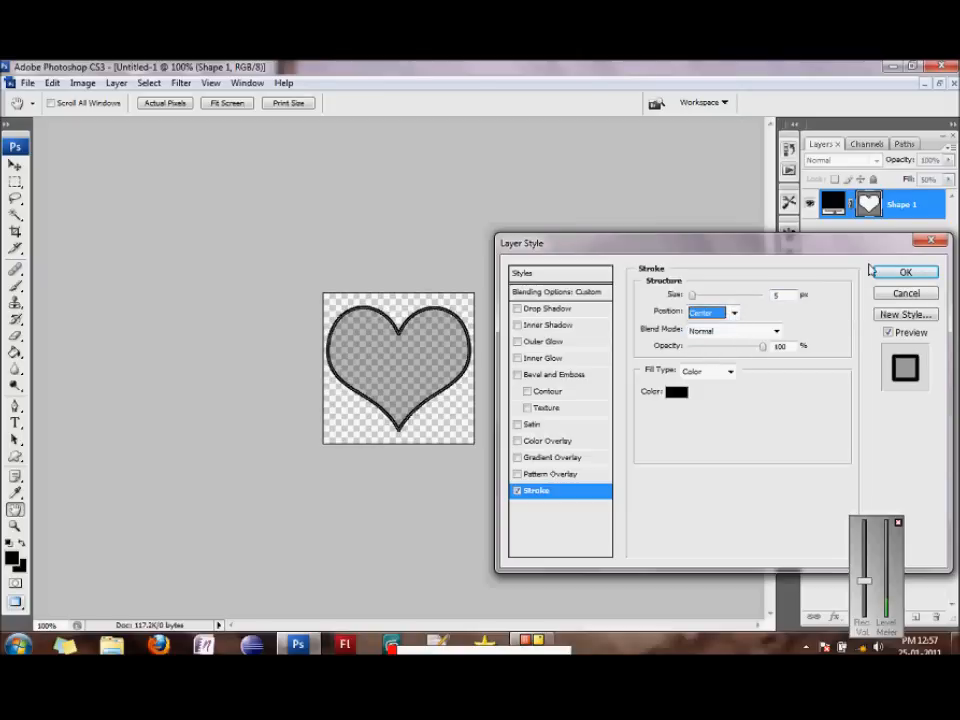
click(904, 272)
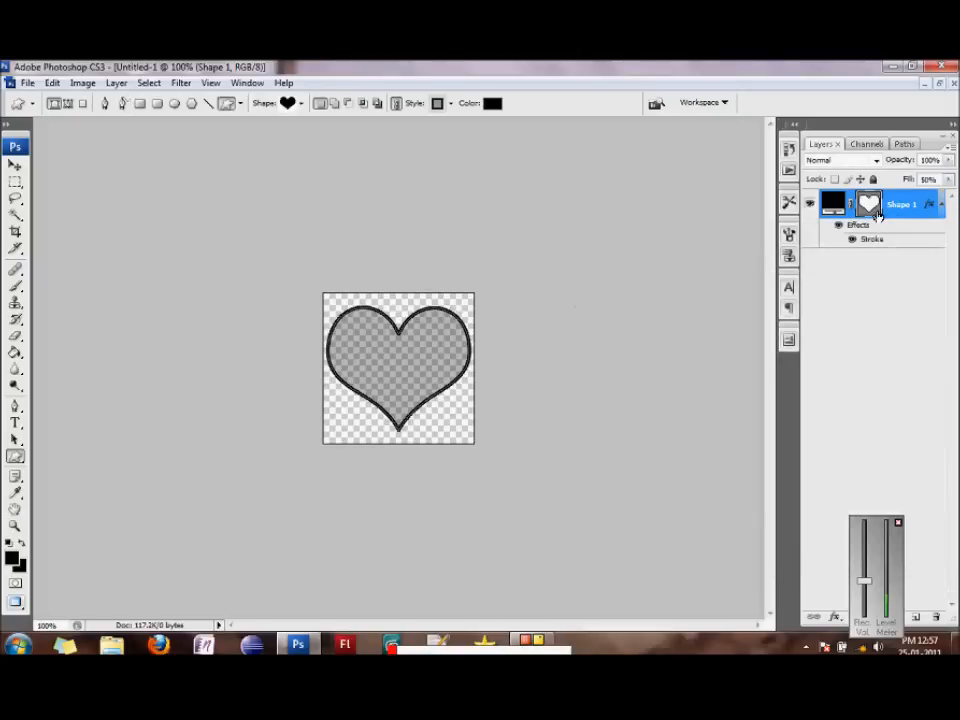
mouse_move(870, 204)
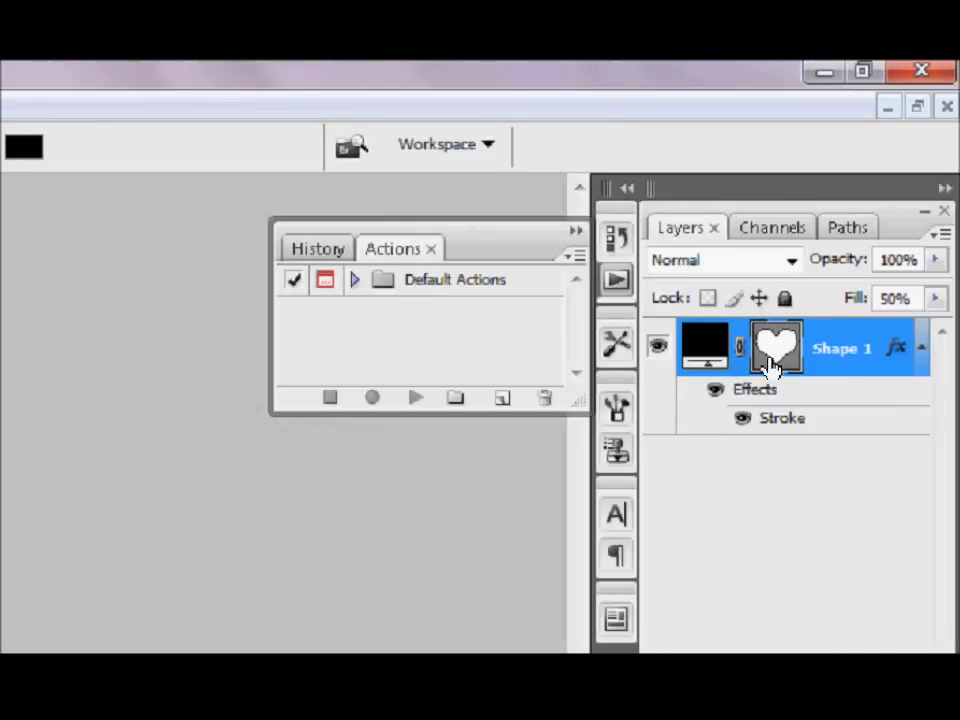
mouse_move(780, 376)
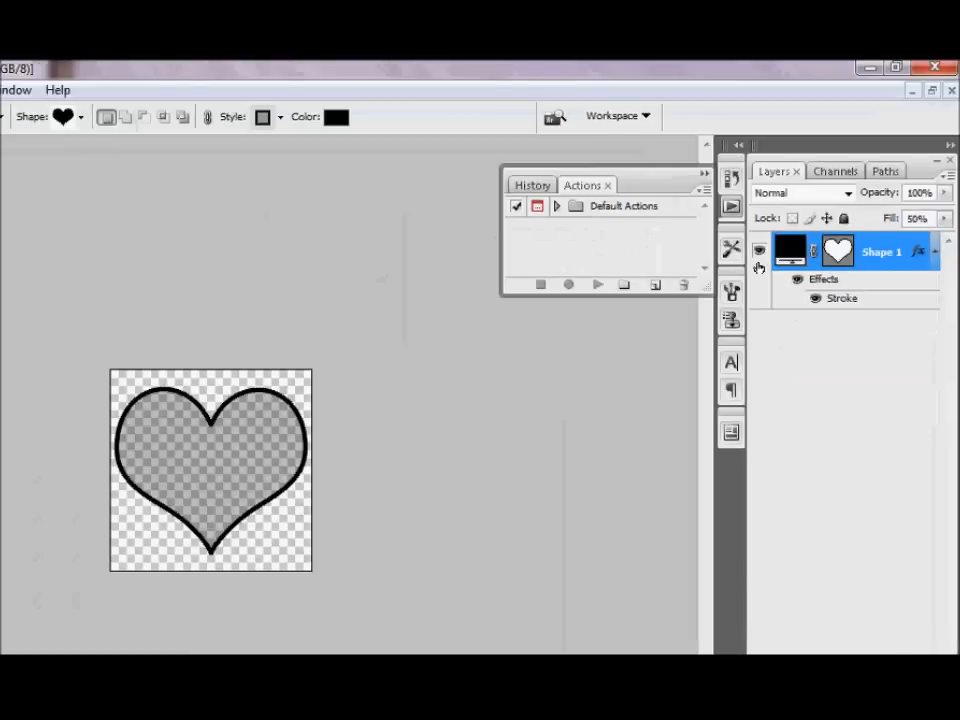
Define the heart as a new brush preset named heartBokeh via Edit > Define Brush Preset.
click(52, 82)
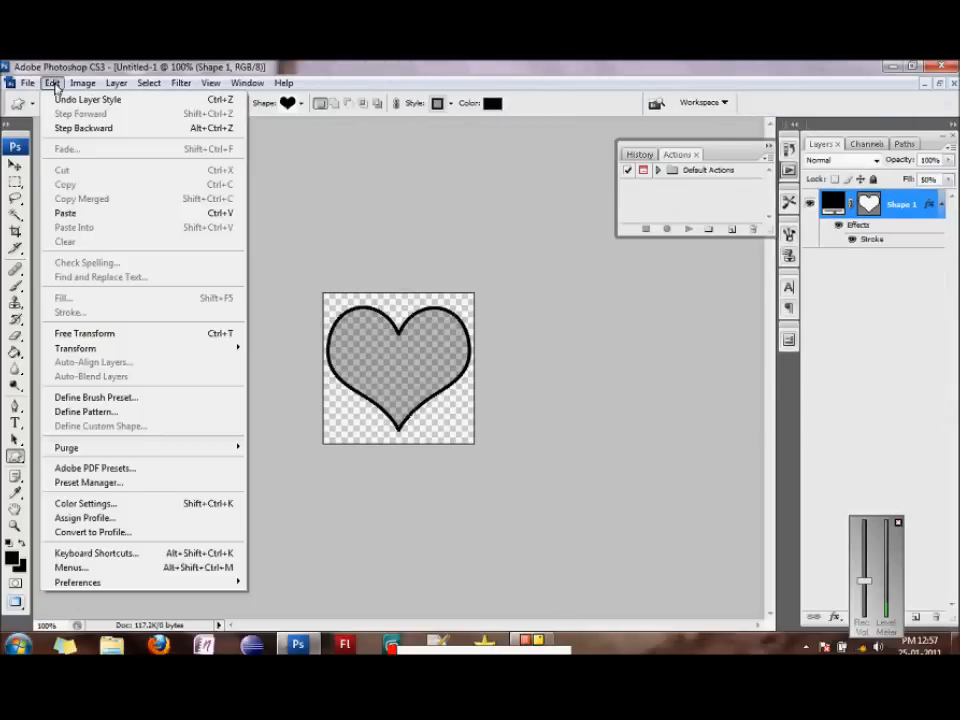
mouse_move(136, 396)
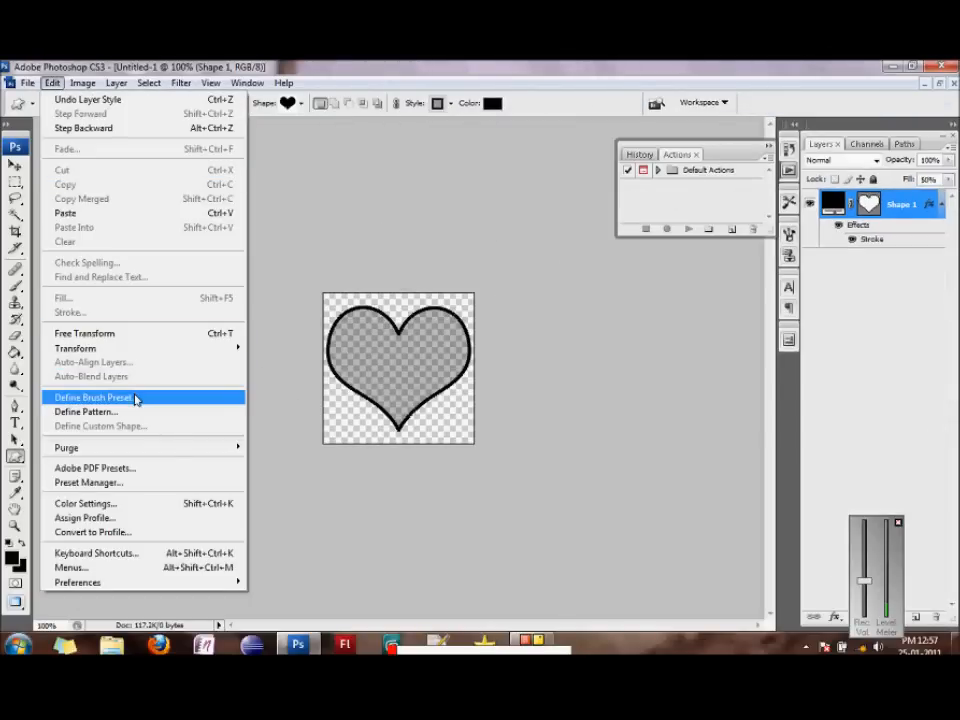
click(92, 396)
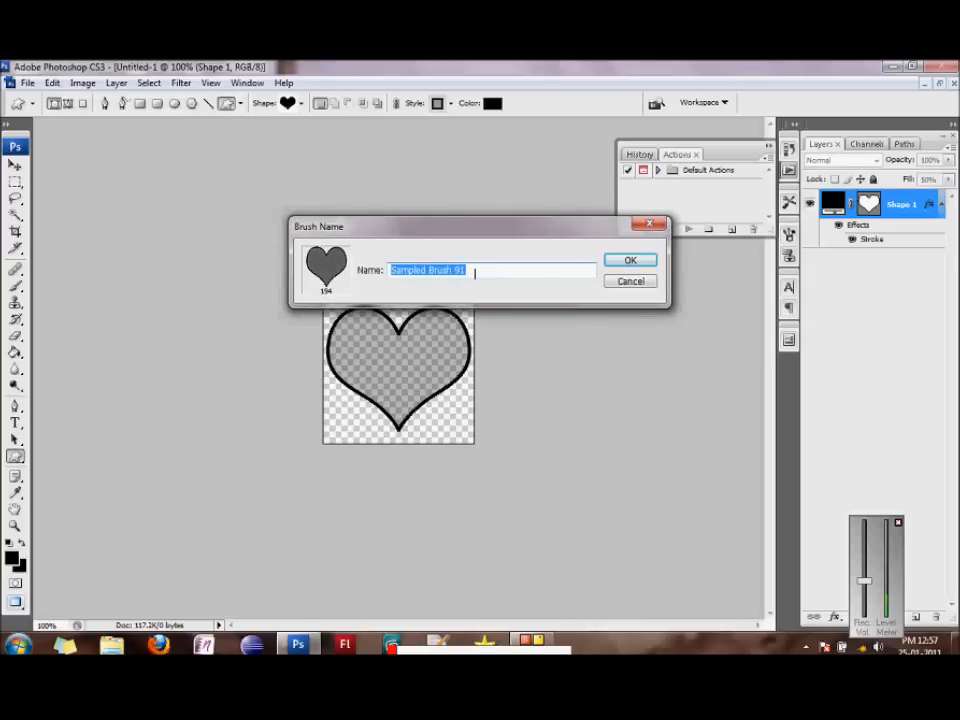
text(h)
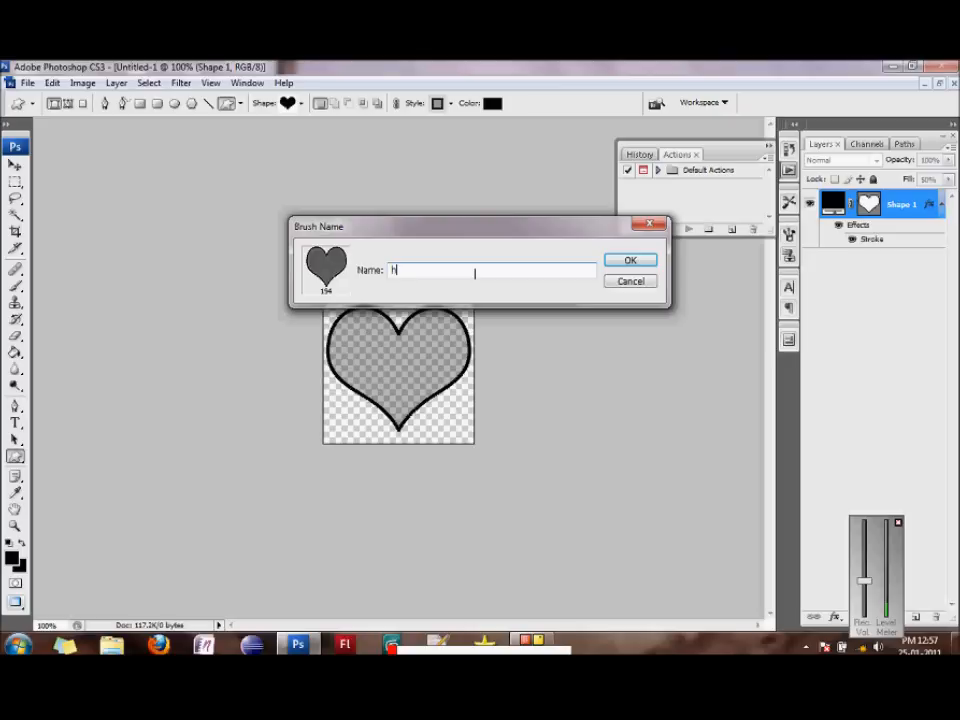
text(ear)
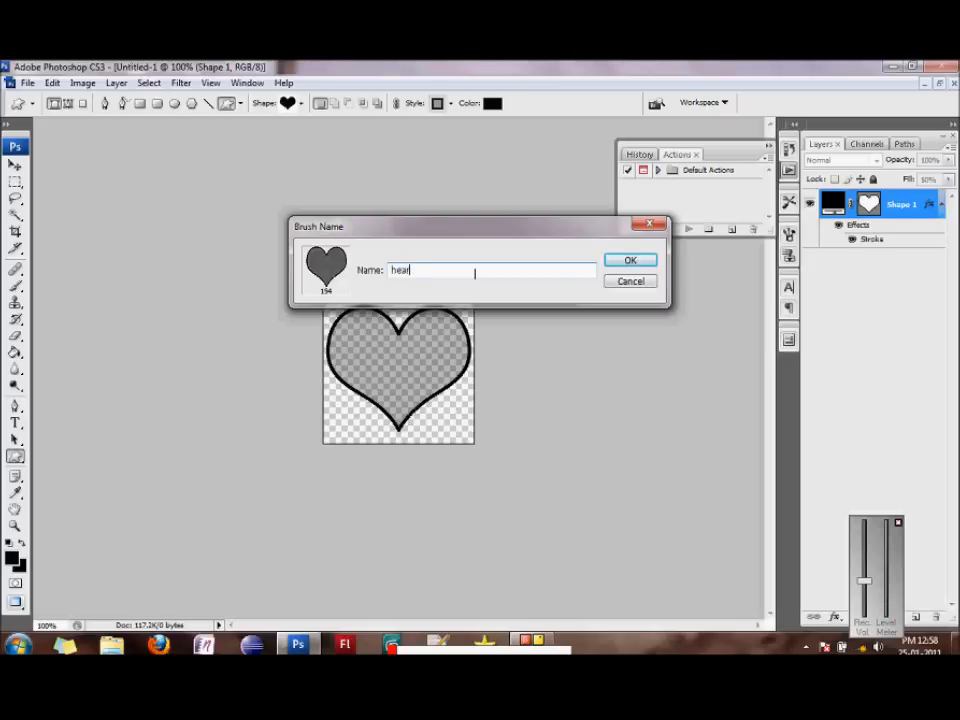
text(tBokeh)
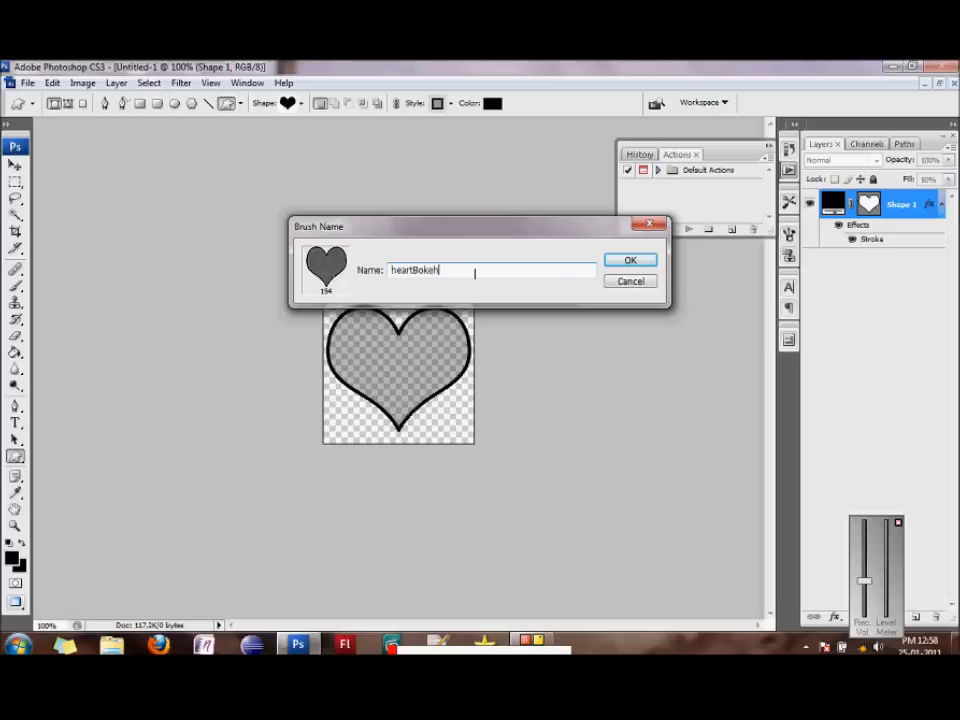
click(632, 260)
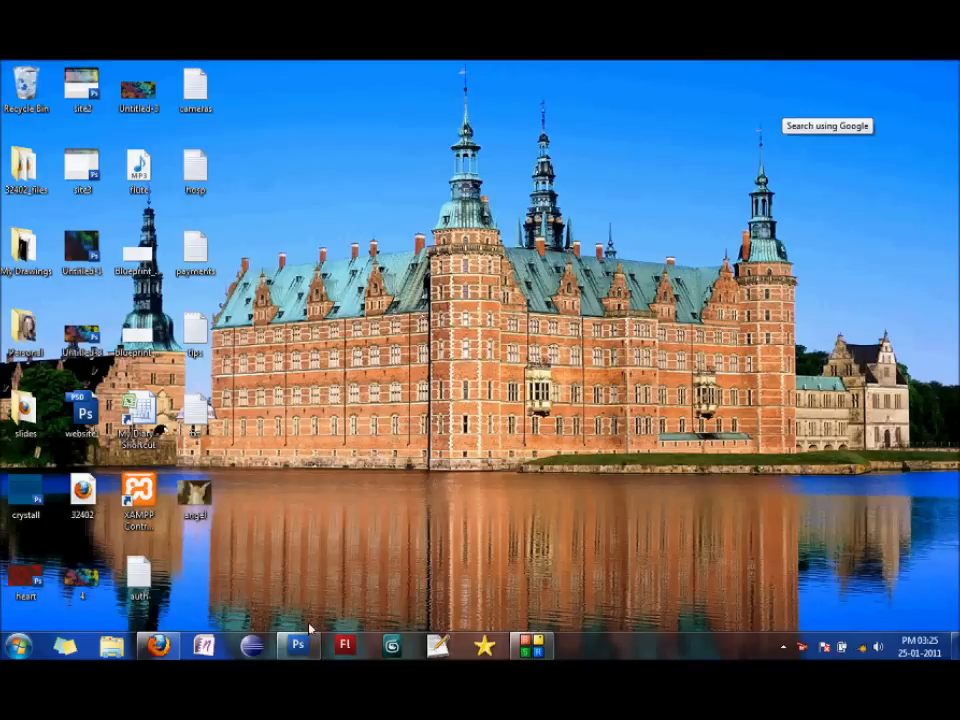
Create the new document with a dark grey layer and set the foreground colour to 262626.
click(298, 644)
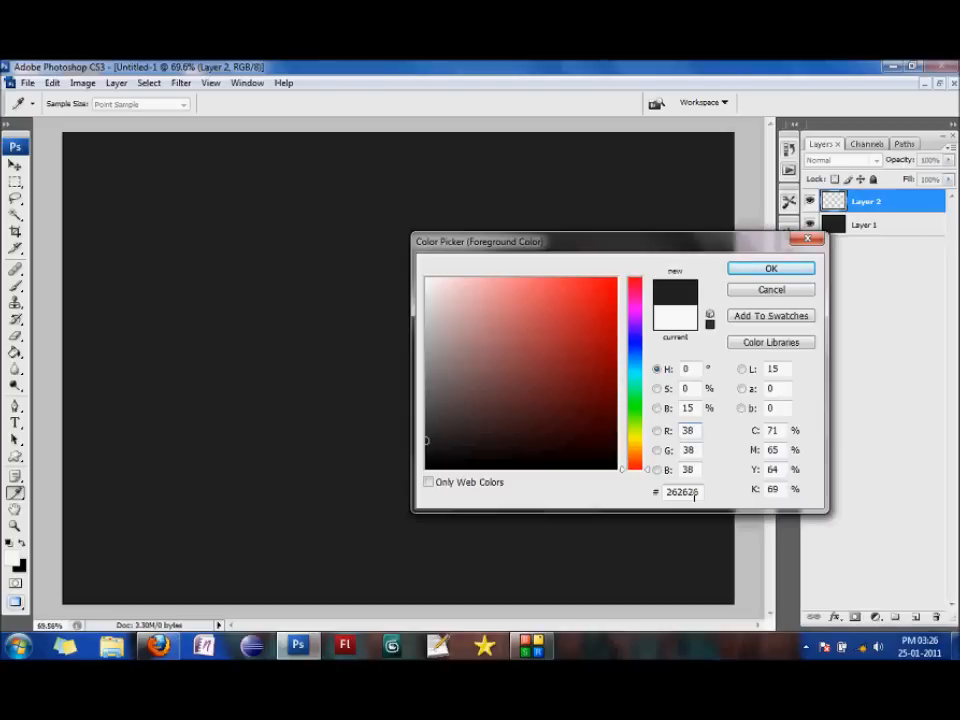
triple_click(682, 492)
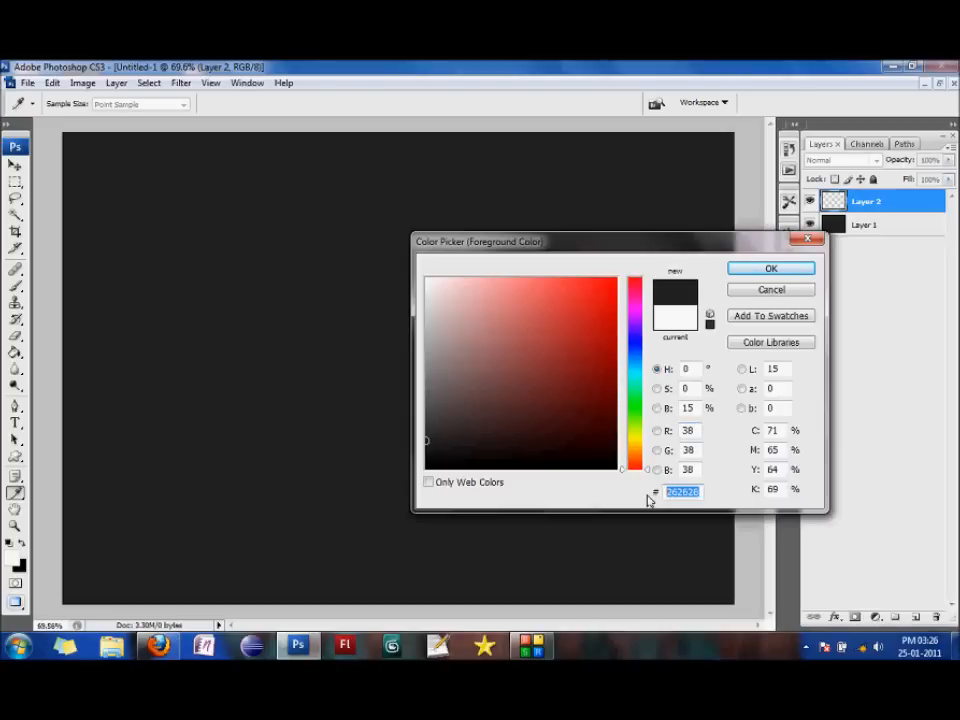
click(770, 268)
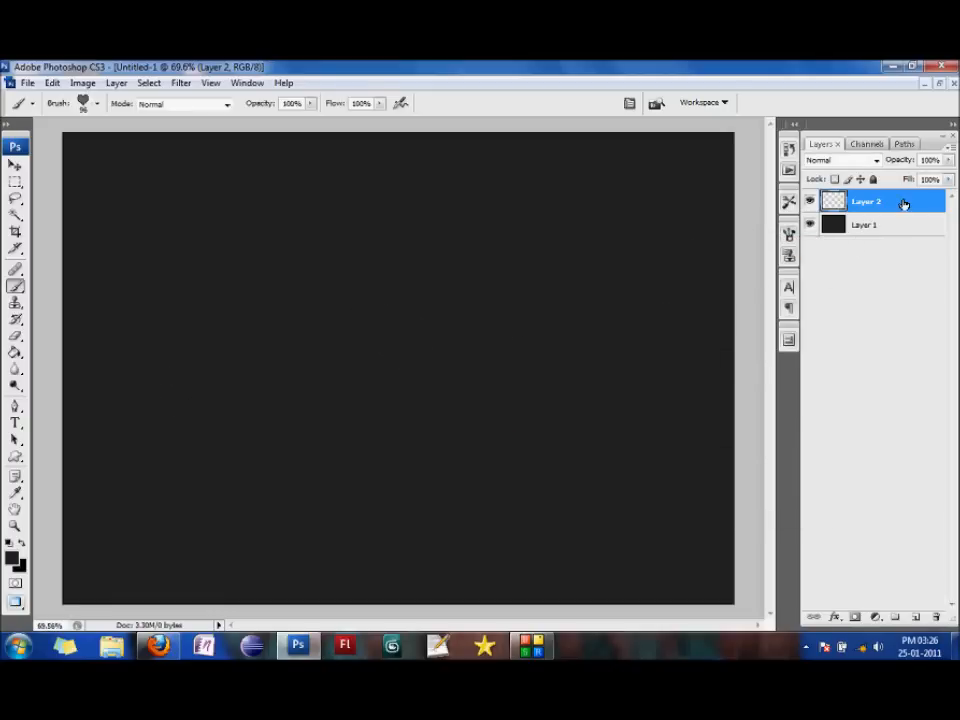
mouse_move(4, 304)
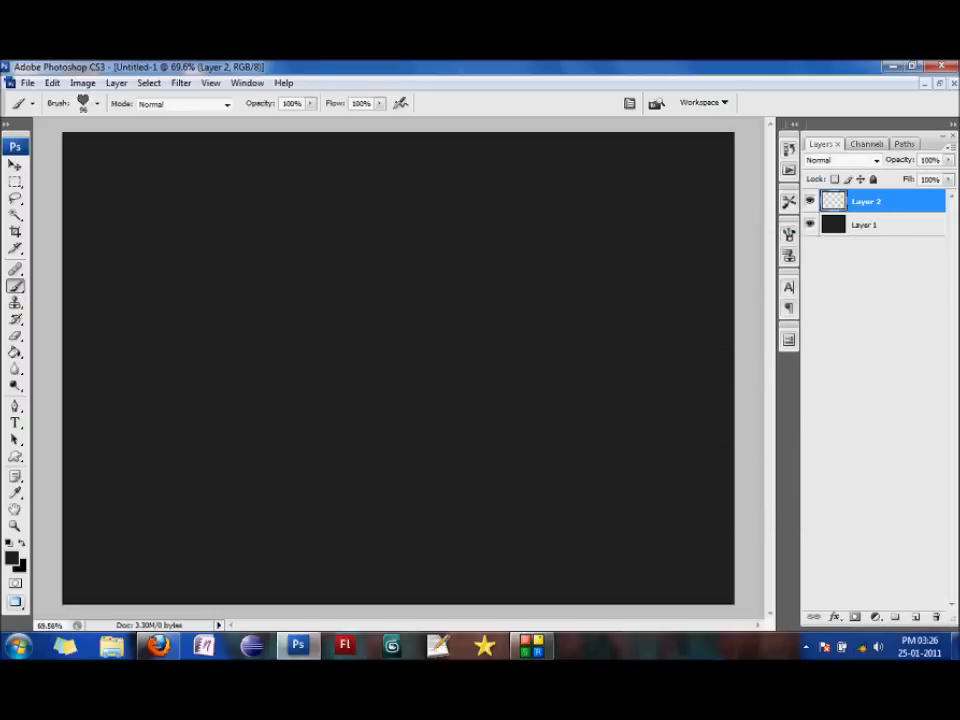
In the heart brush's Brush Tip Shape settings, raise Spacing to about 100% so hearts separate.
click(94, 104)
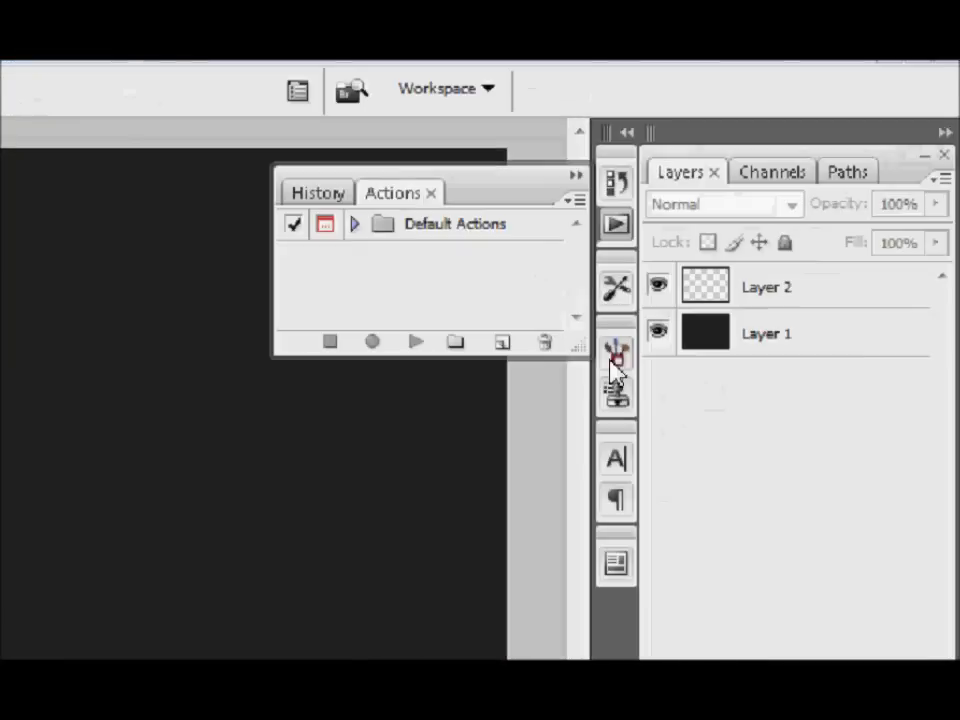
click(616, 352)
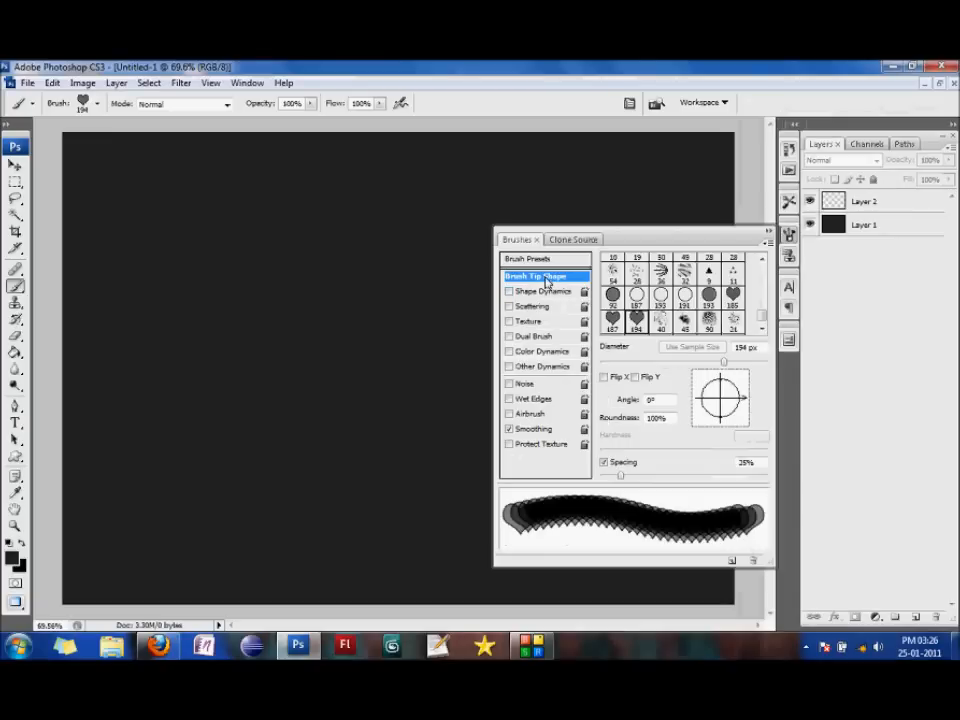
mouse_move(684, 488)
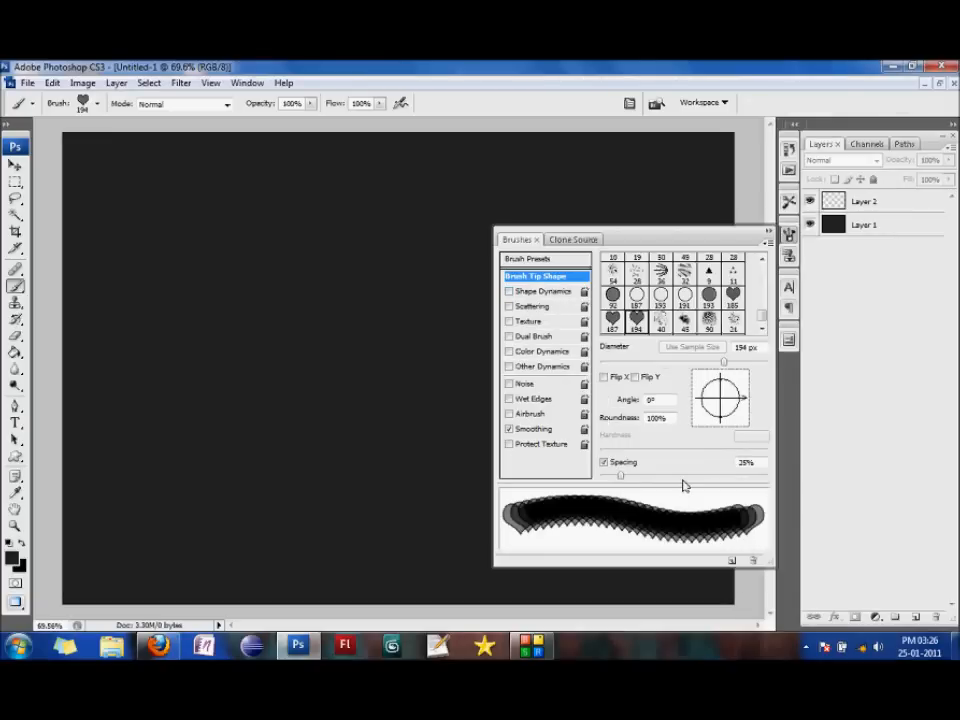
triple_click(744, 462)
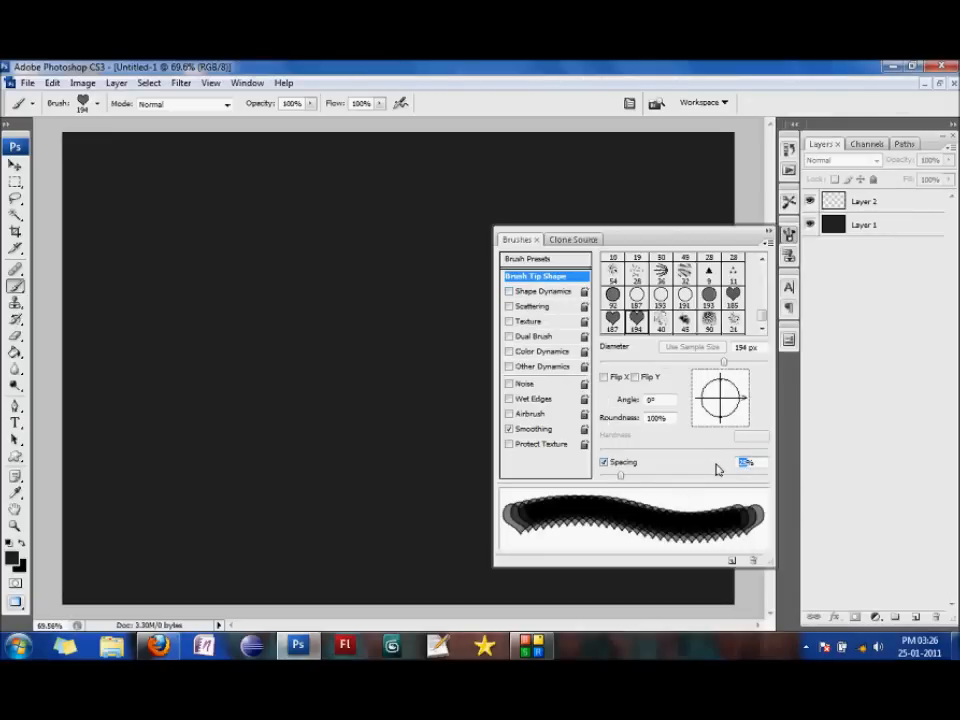
drag(620, 476, 658, 476)
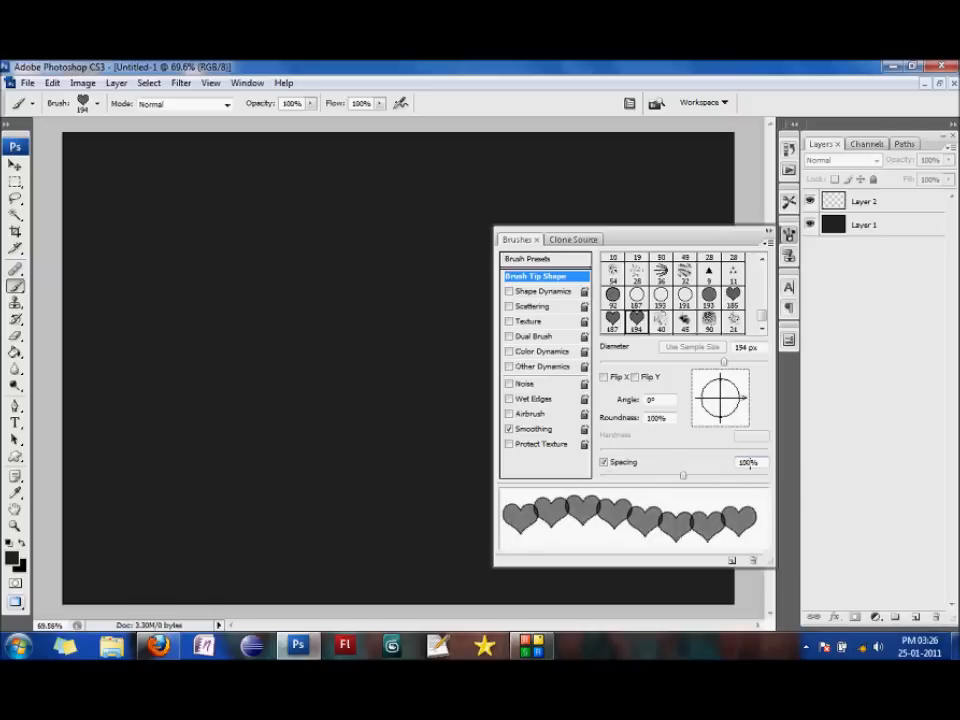
Enable Shape Dynamics with Size Jitter and Minimum Diameter, Scattering on Both Axes, and Other Dynamics.
click(536, 292)
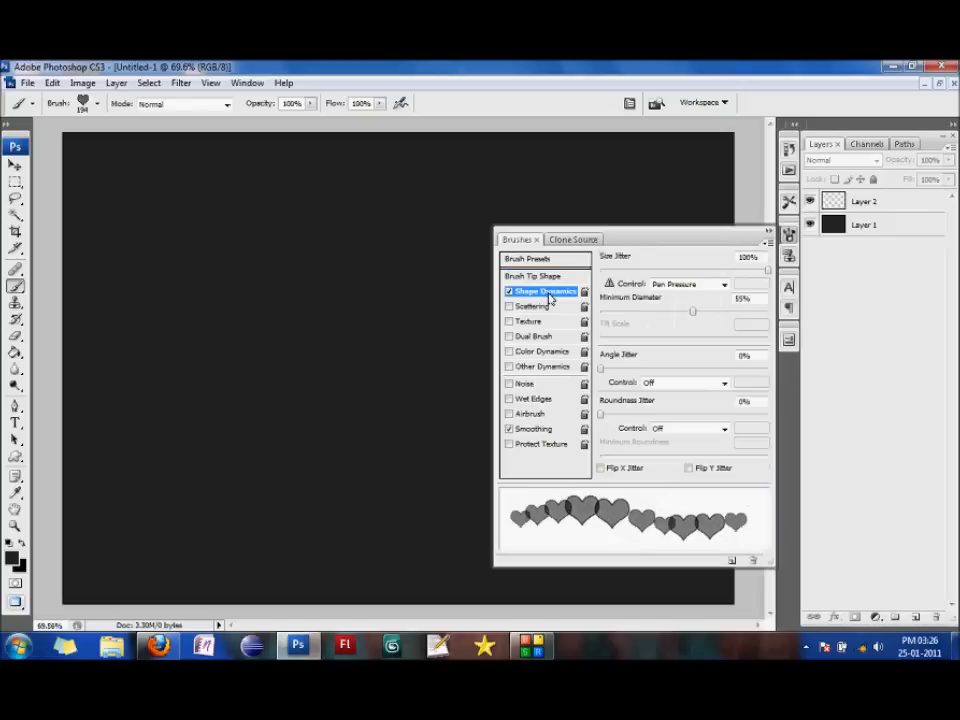
mouse_move(748, 272)
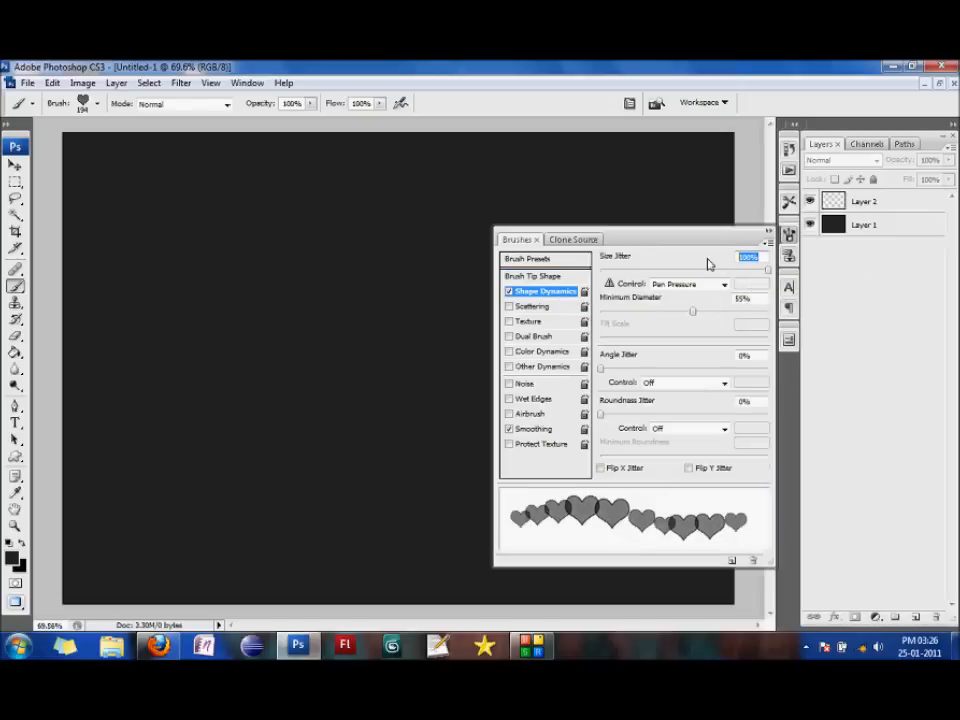
mouse_move(728, 322)
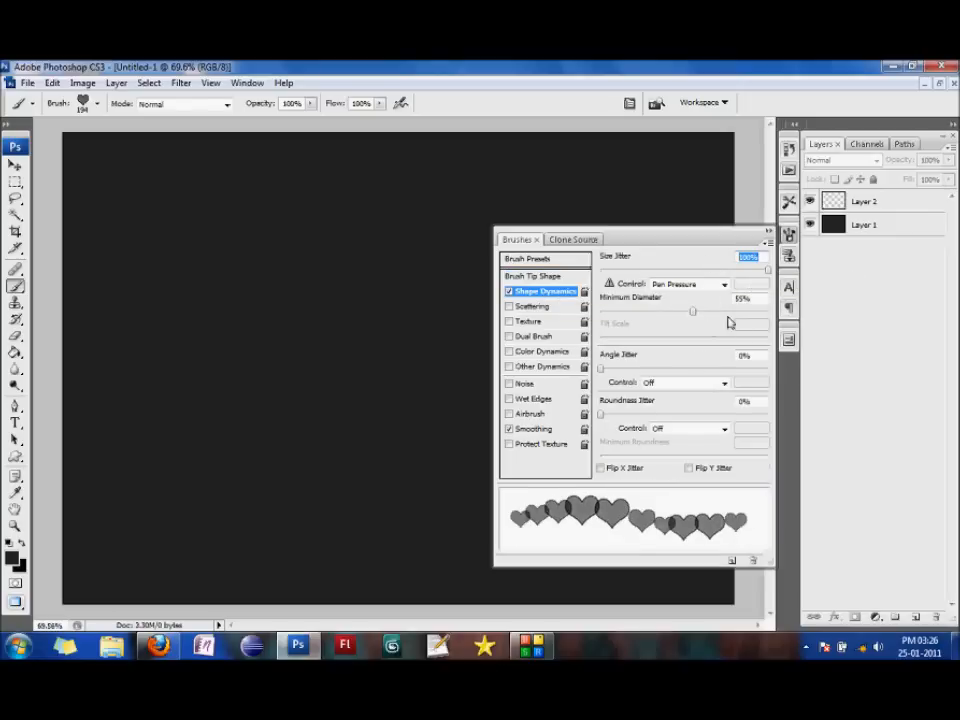
mouse_move(696, 316)
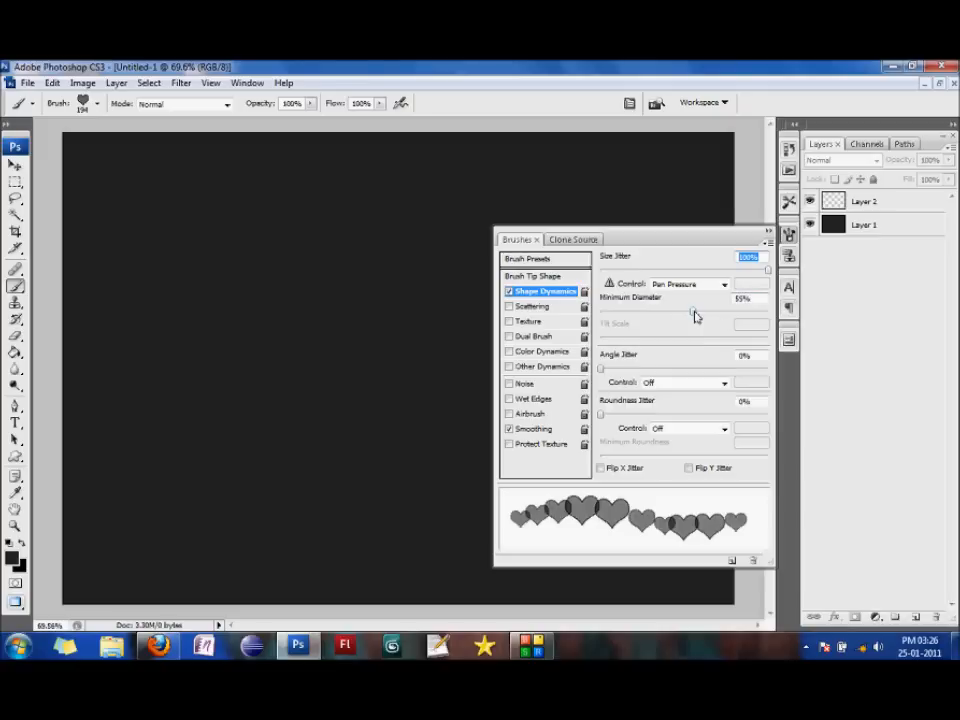
drag(684, 310, 680, 310)
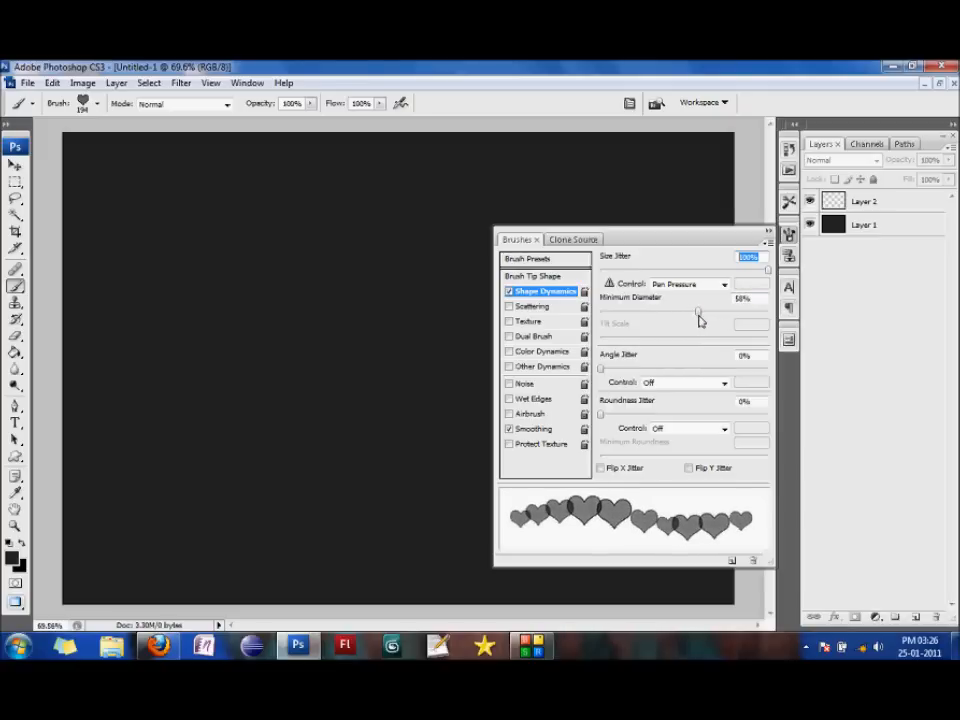
click(536, 306)
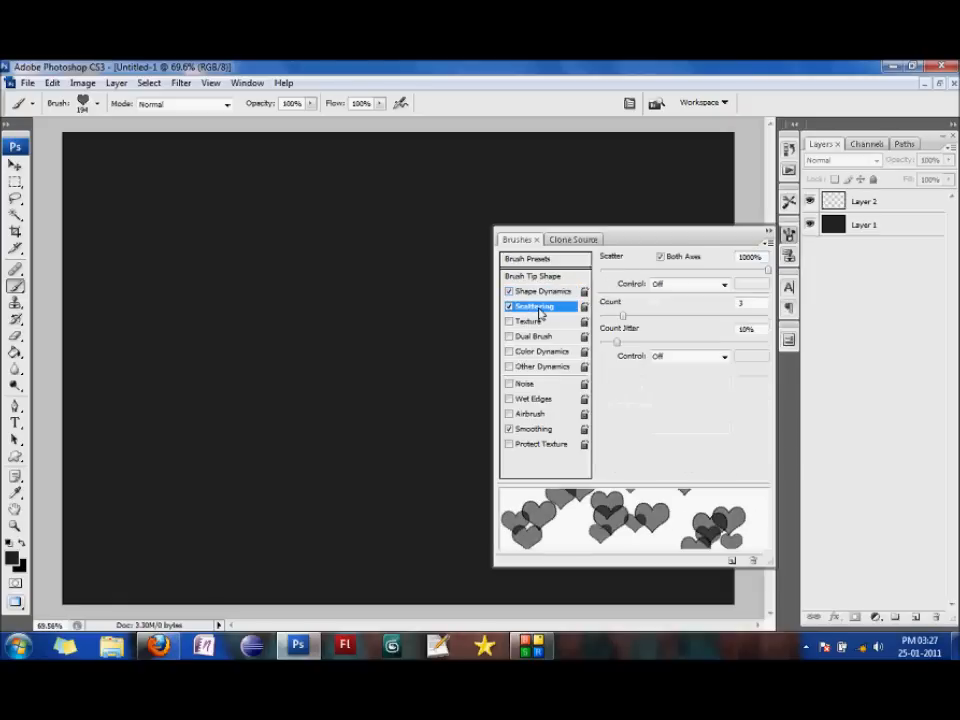
mouse_move(624, 322)
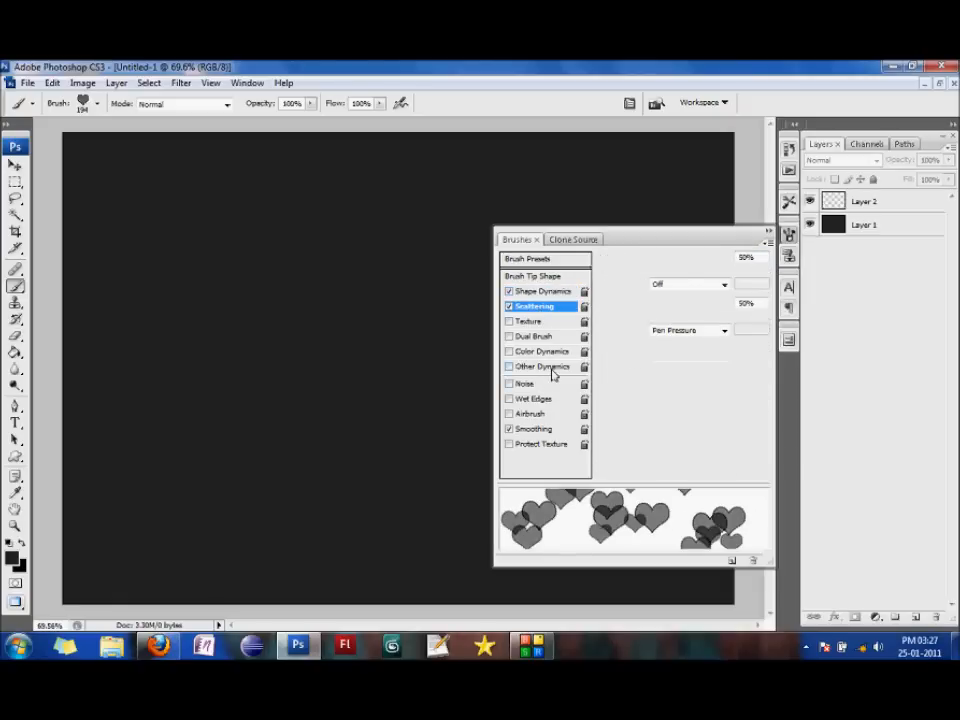
click(544, 366)
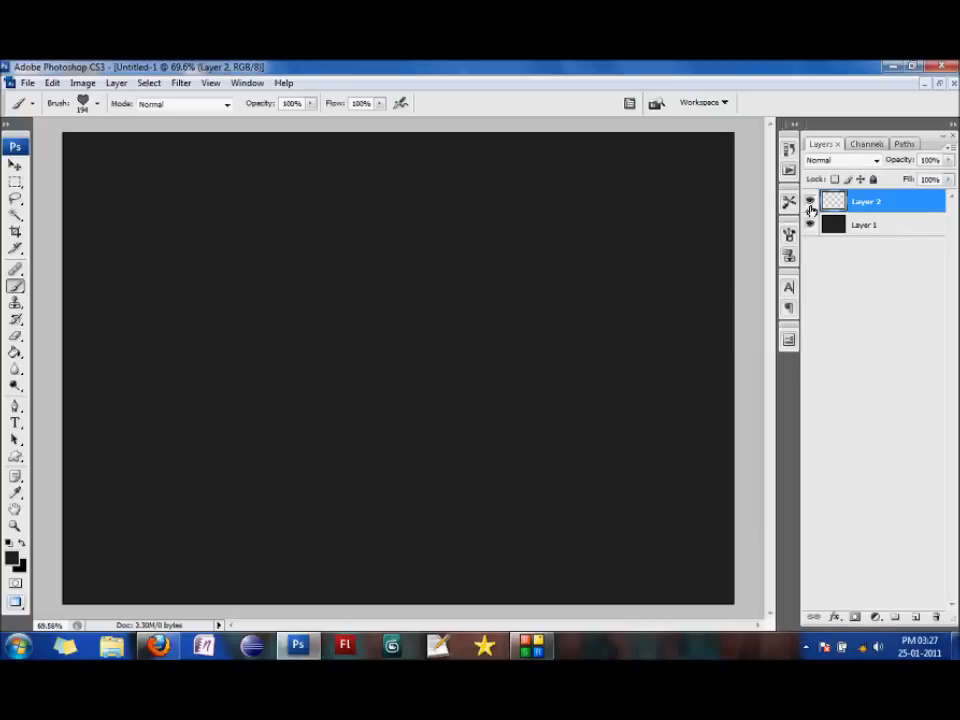
Add a Gradient Overlay to Layer 2 using the Orange, Yellow, Orange preset.
double_click(864, 200)
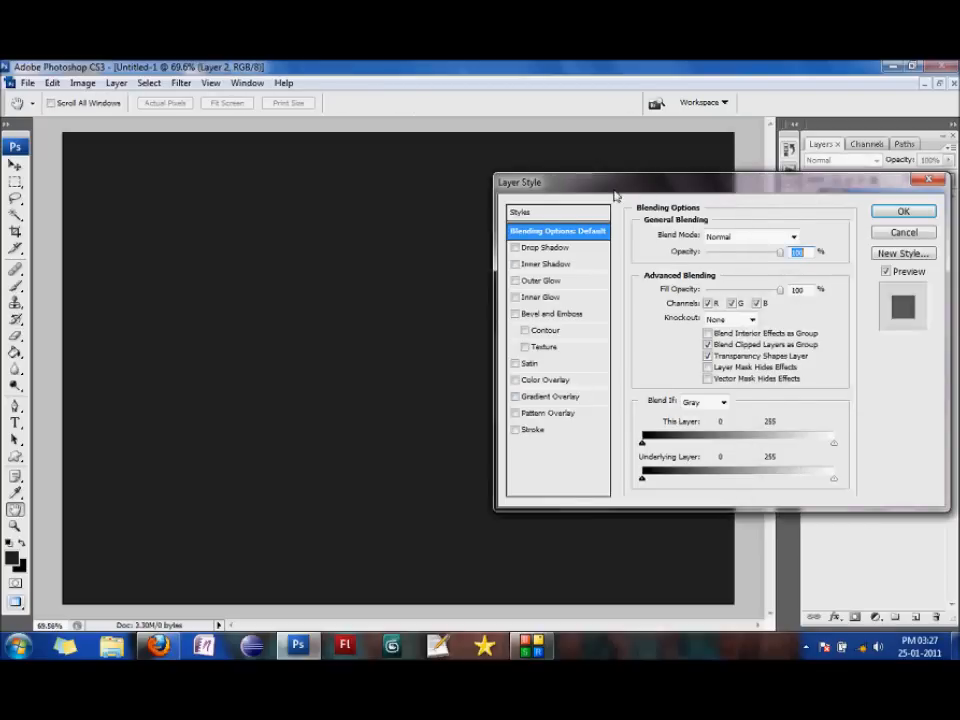
click(464, 398)
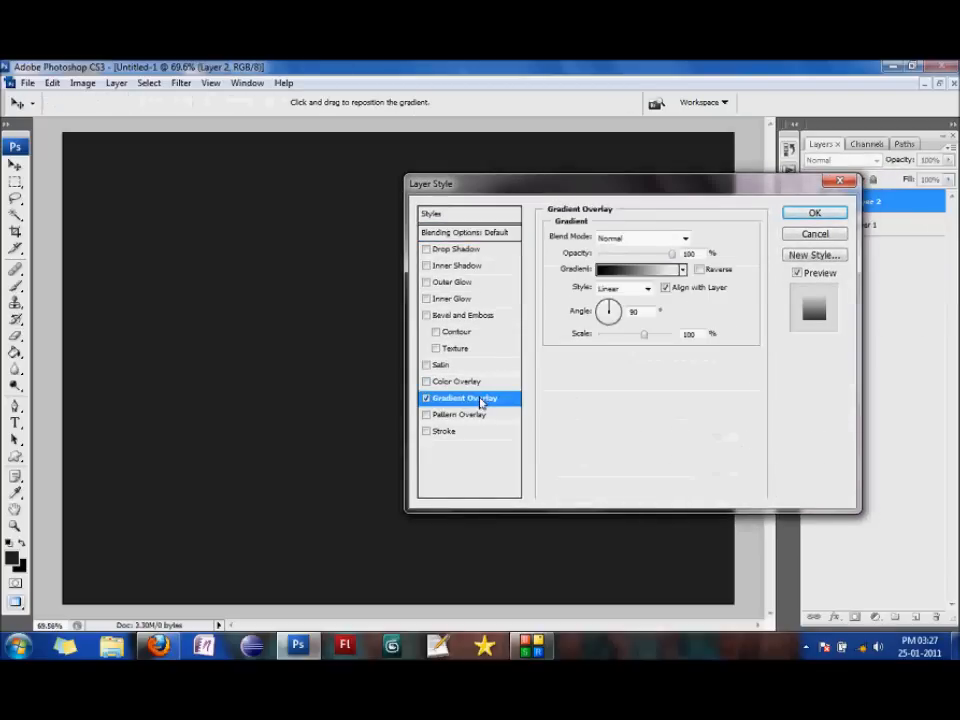
click(636, 268)
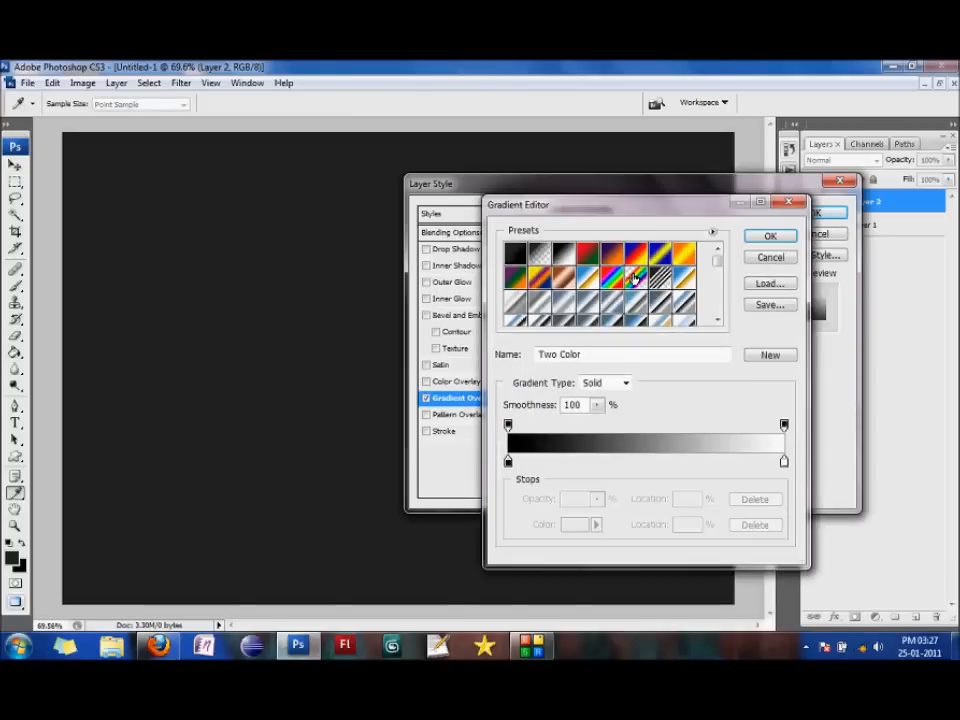
click(632, 278)
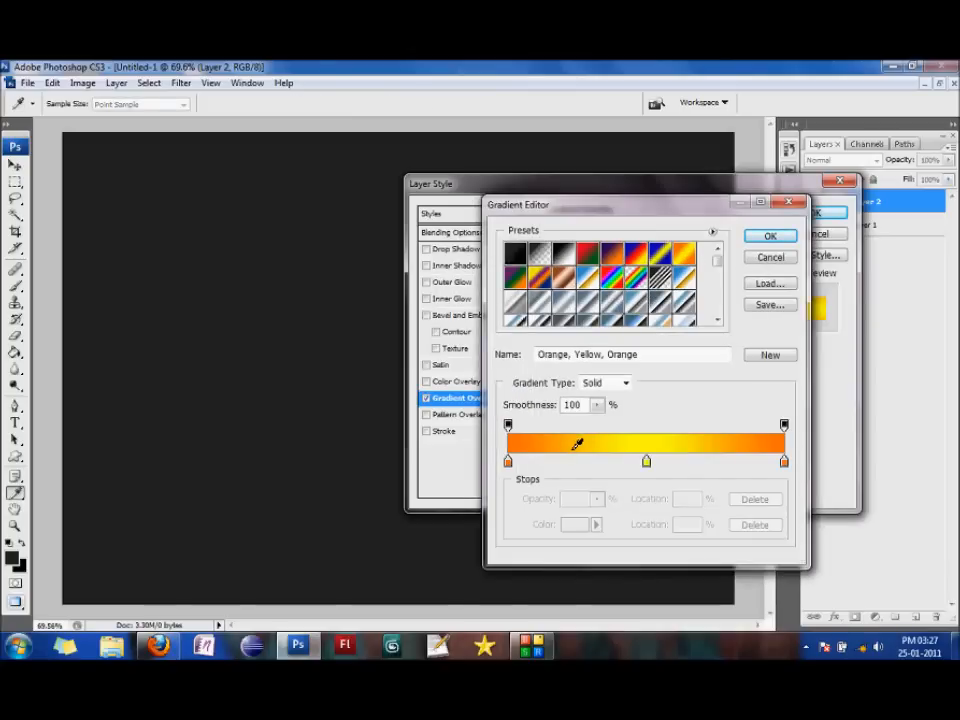
mouse_move(216, 346)
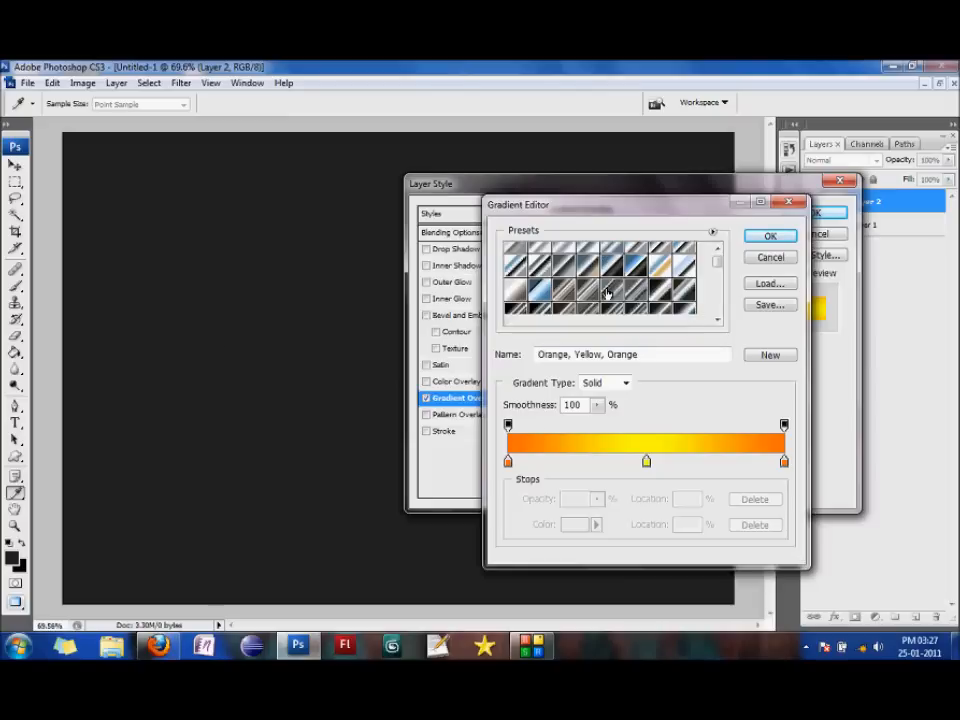
scroll(down, 3)
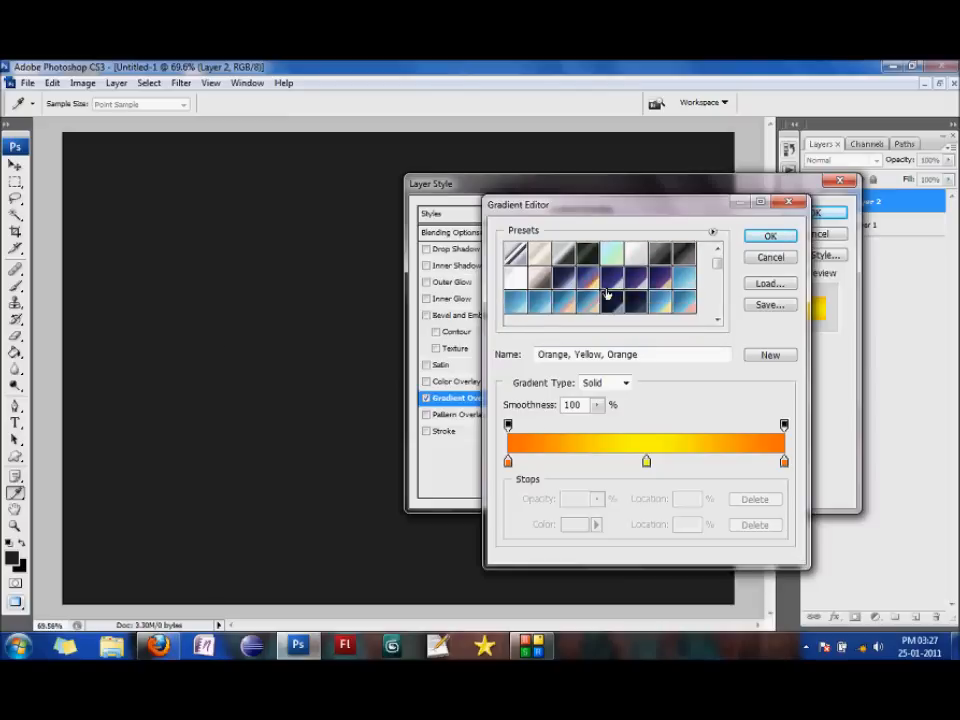
click(770, 236)
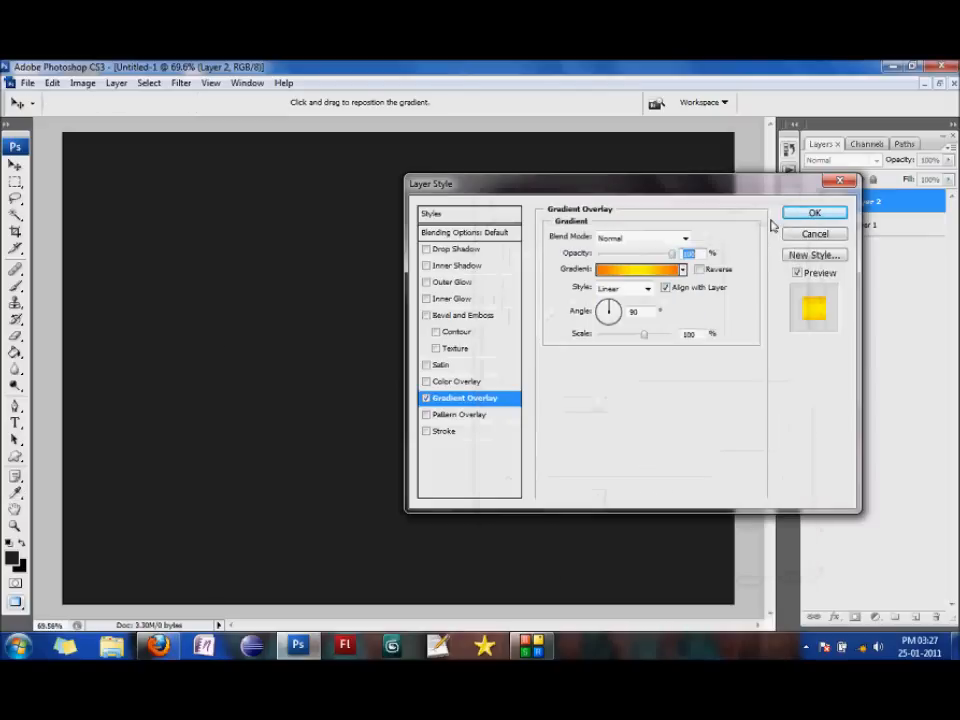
click(814, 212)
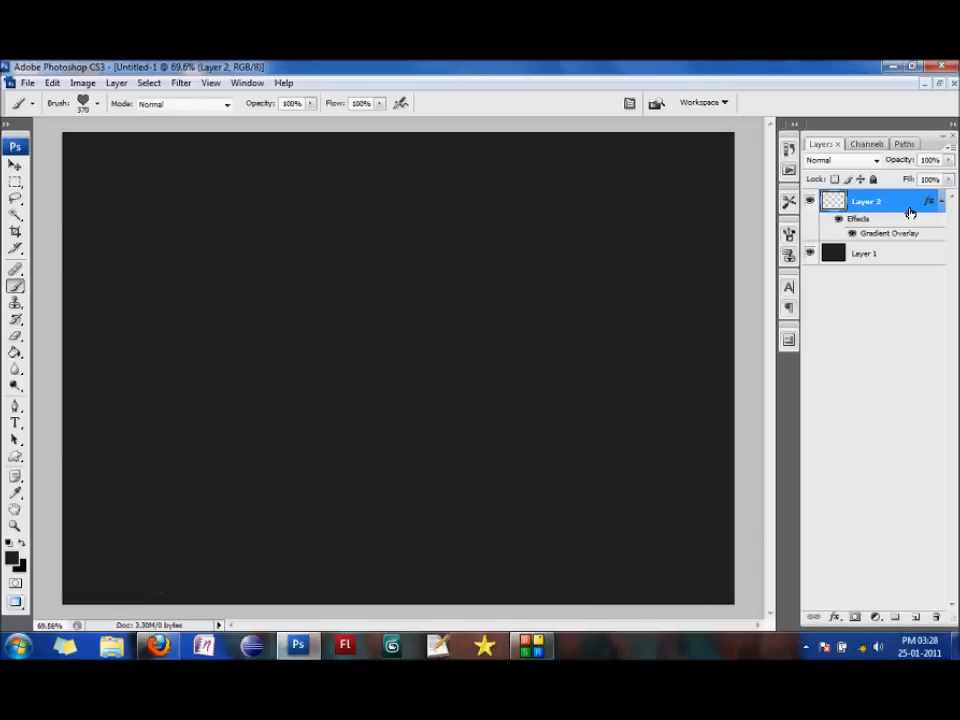
Reopen Layer 2's Gradient Overlay and change its Angle value.
double_click(888, 232)
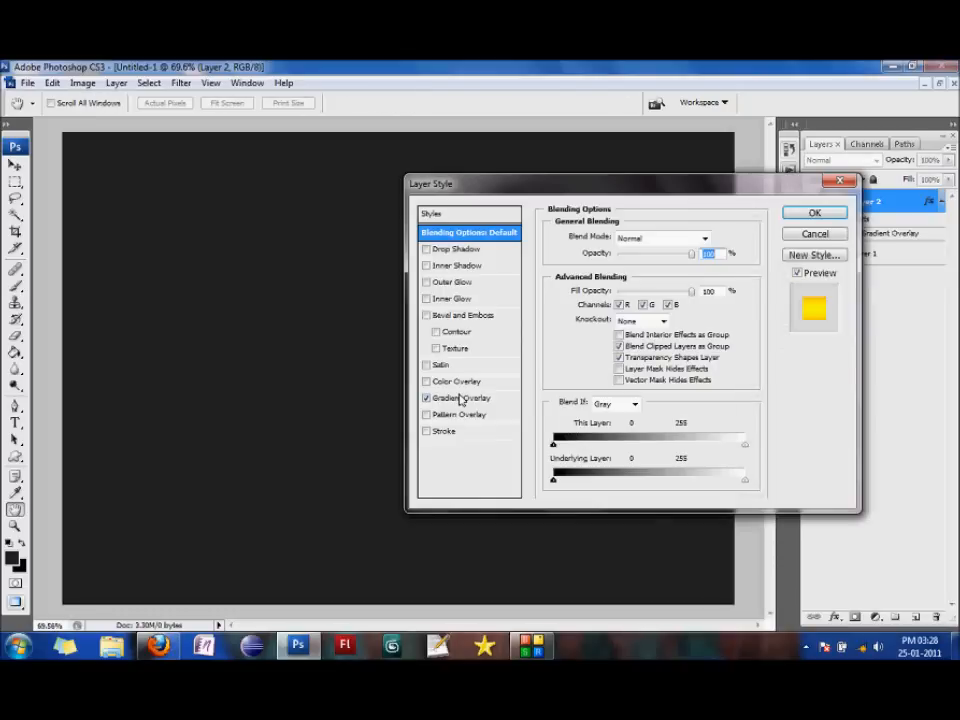
click(464, 398)
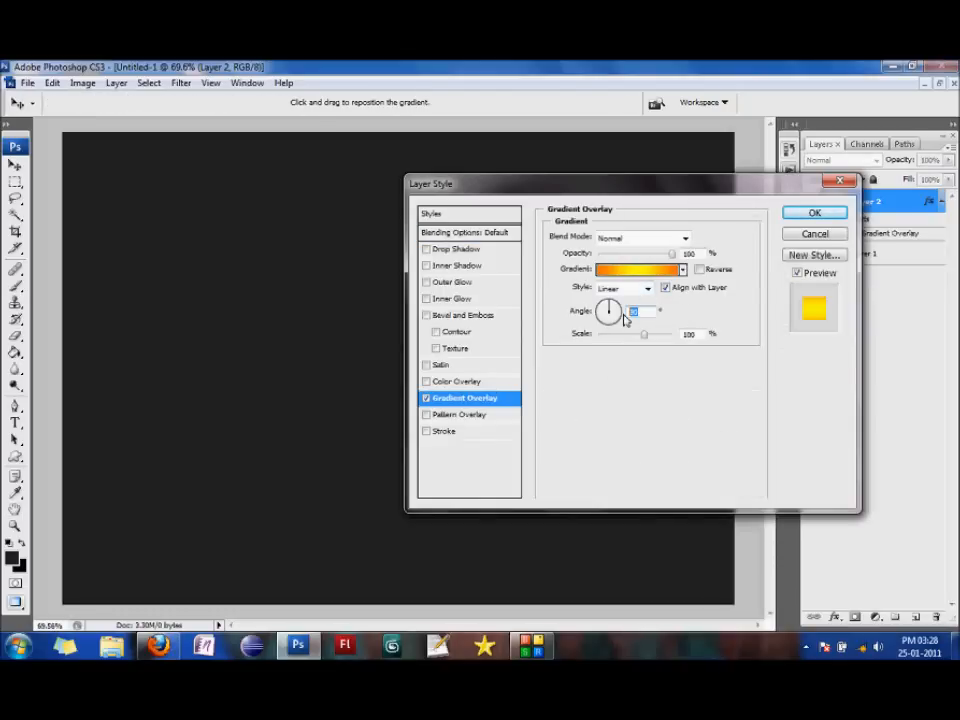
click(814, 212)
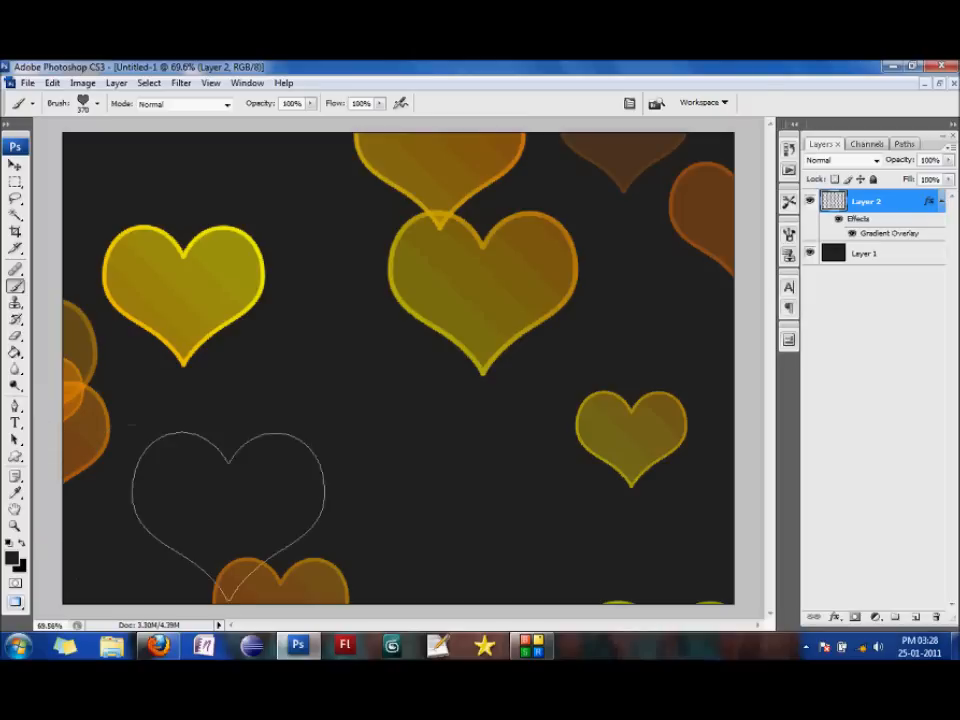
Brush scattered yellow-orange hearts across the canvas and stamp another cluster near the top.
drag(224, 504, 416, 500)
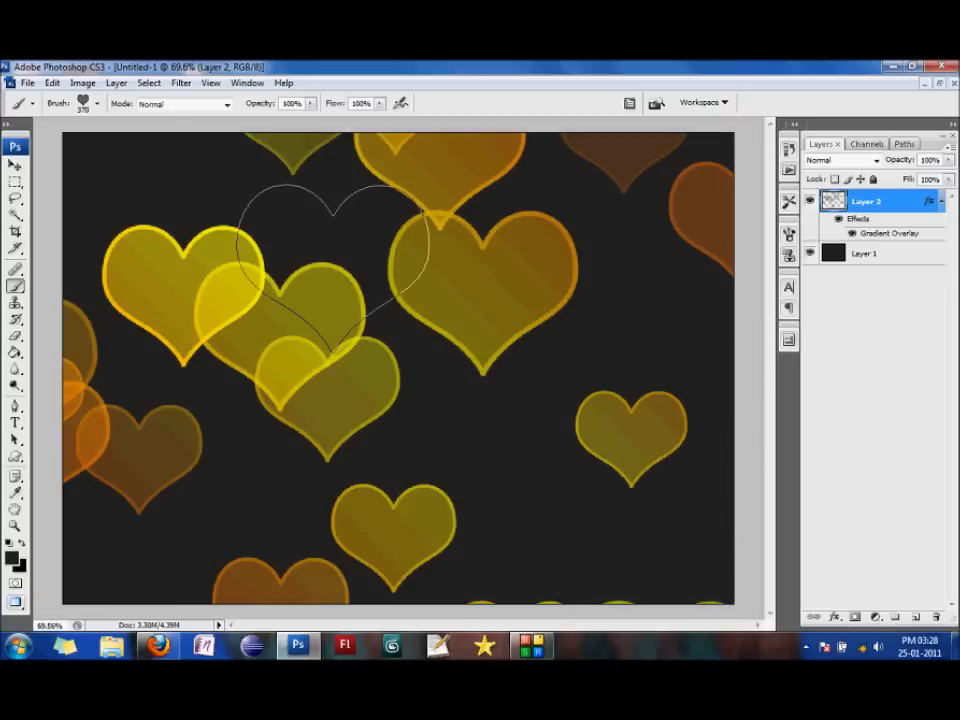
click(180, 82)
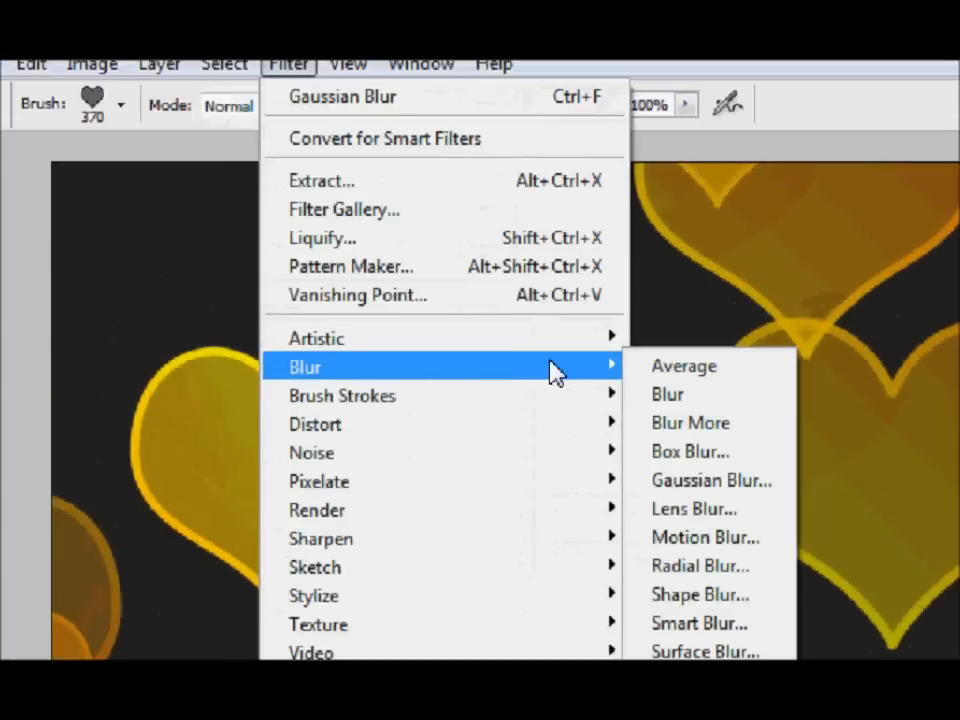
Apply a 20 px Gaussian Blur to the painted hearts, turning them into soft bokeh.
click(712, 480)
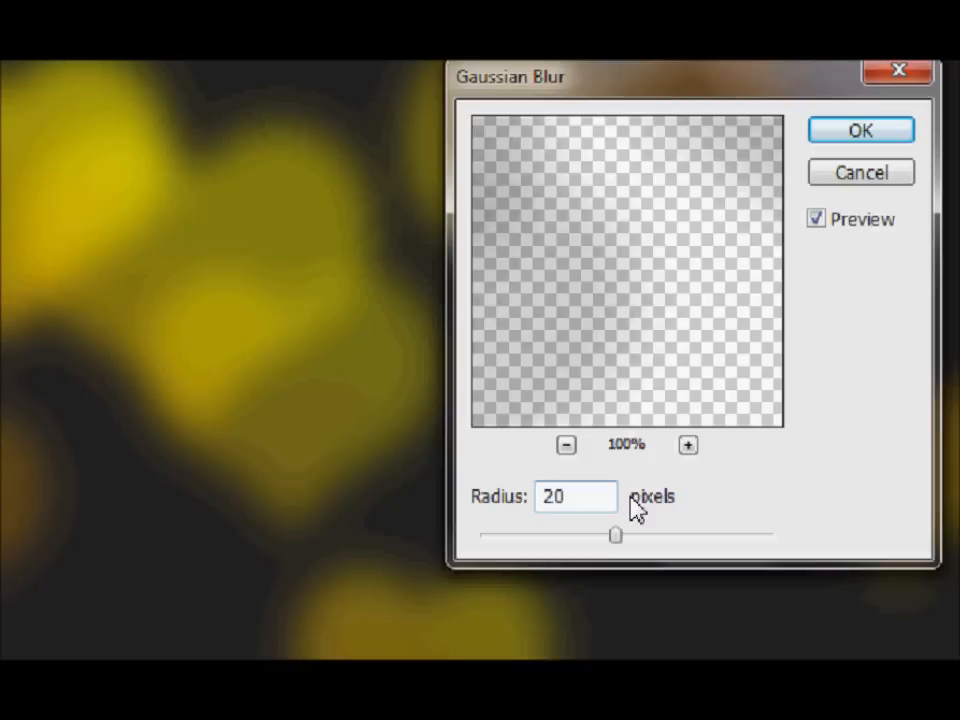
click(860, 130)
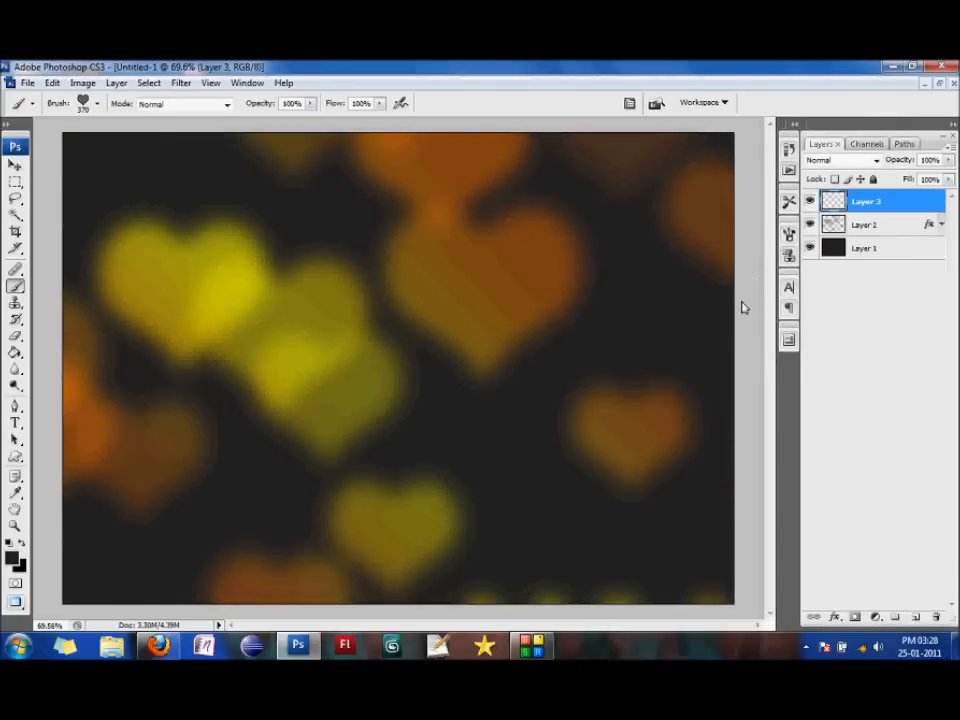
Bring up Layer 2's options to copy its gradient overlay style for Layer 3.
right_click(864, 224)
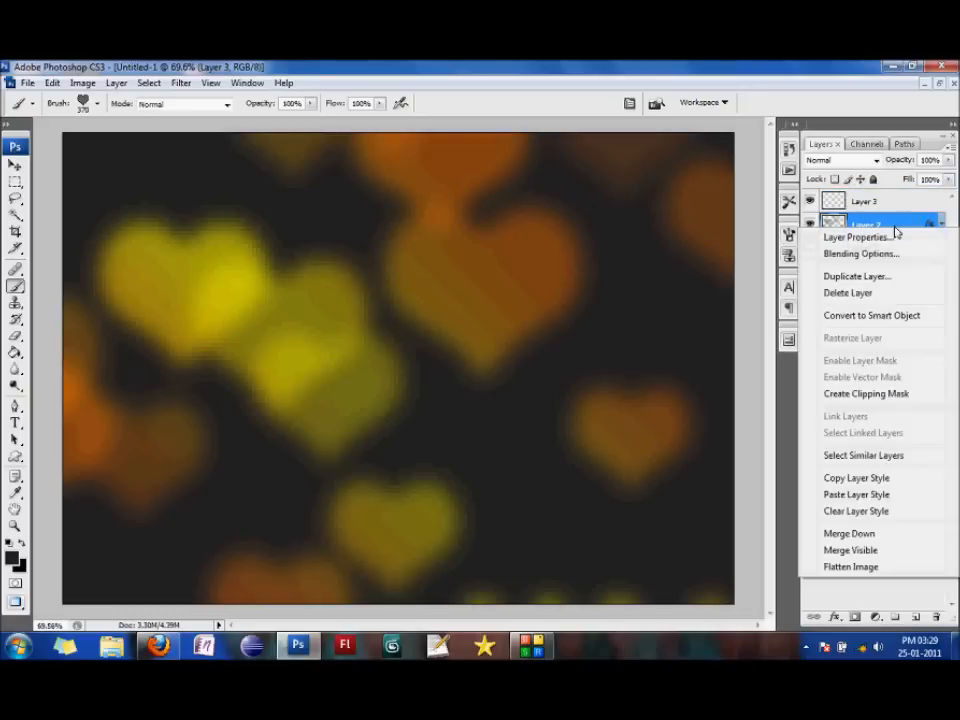
mouse_move(856, 476)
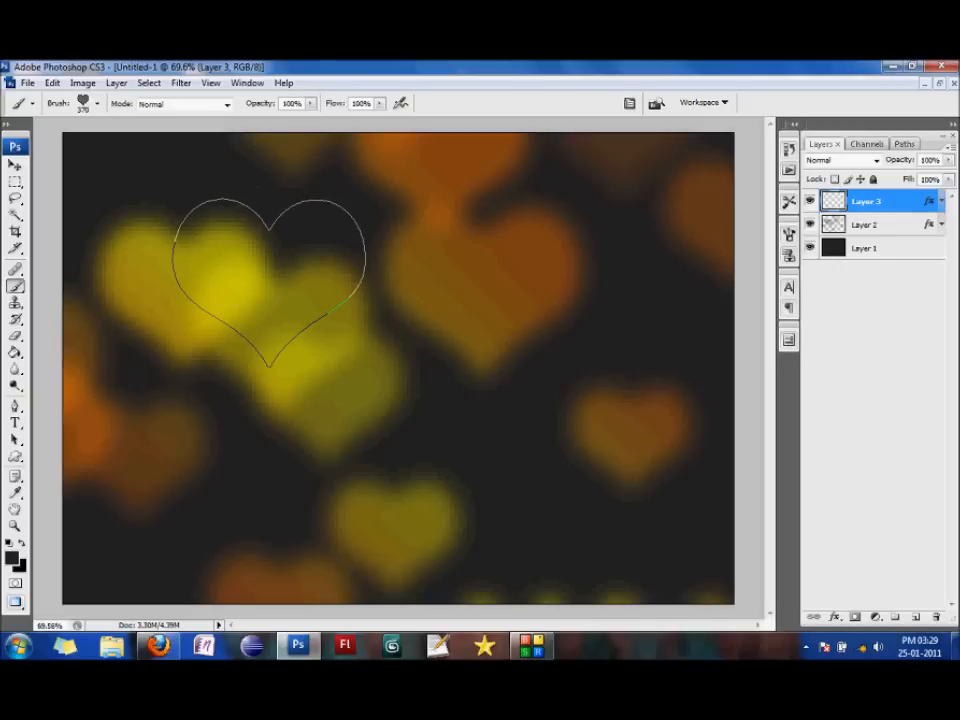
Stamp clusters of sharp yellow-orange hearts on Layer 3 over the blurred bokeh.
click(98, 104)
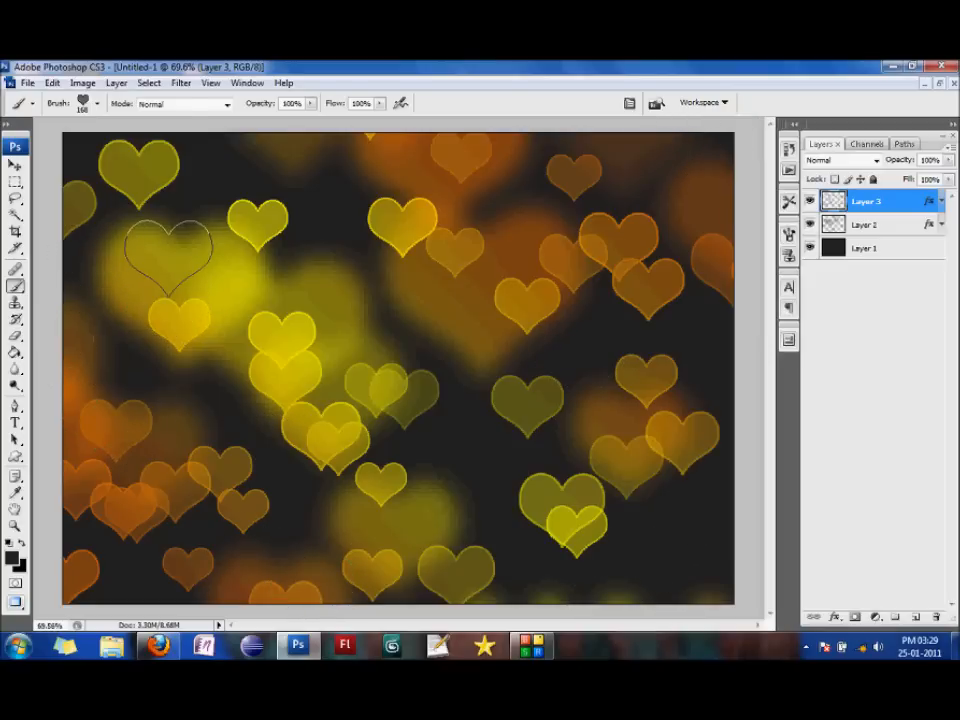
click(180, 82)
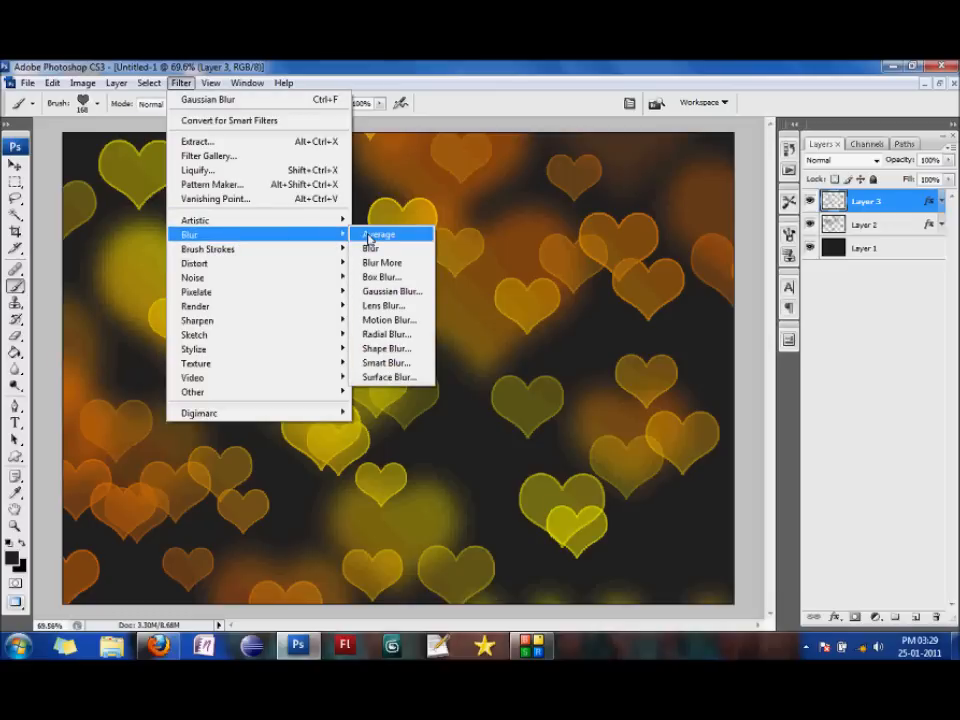
Apply a lighter Gaussian Blur to the second heart layer for layered bokeh depth.
click(390, 292)
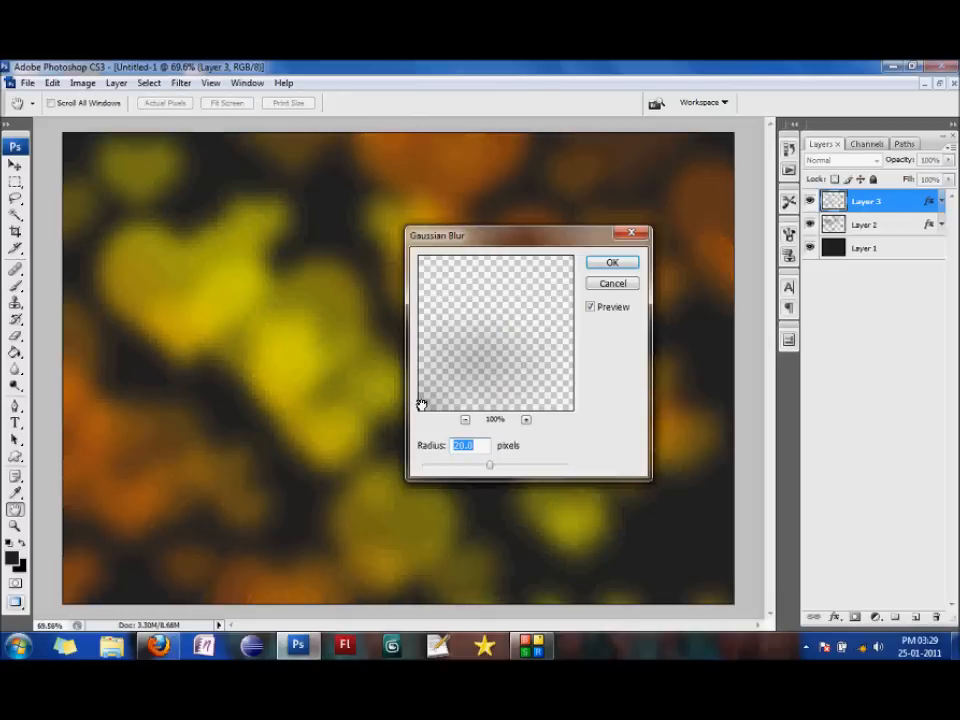
text(1)
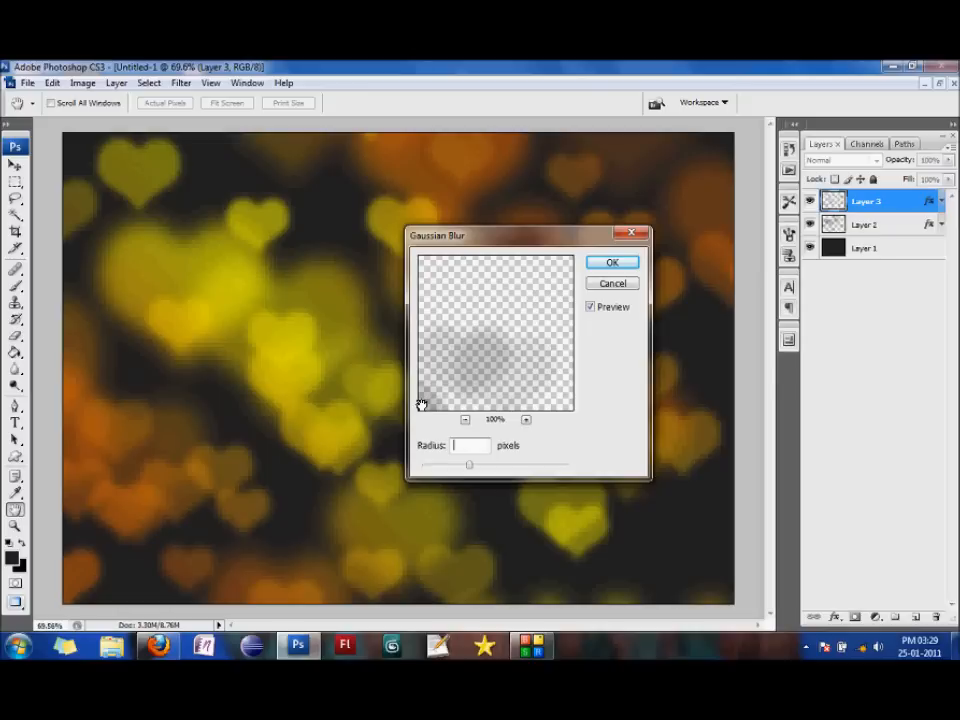
text(5)
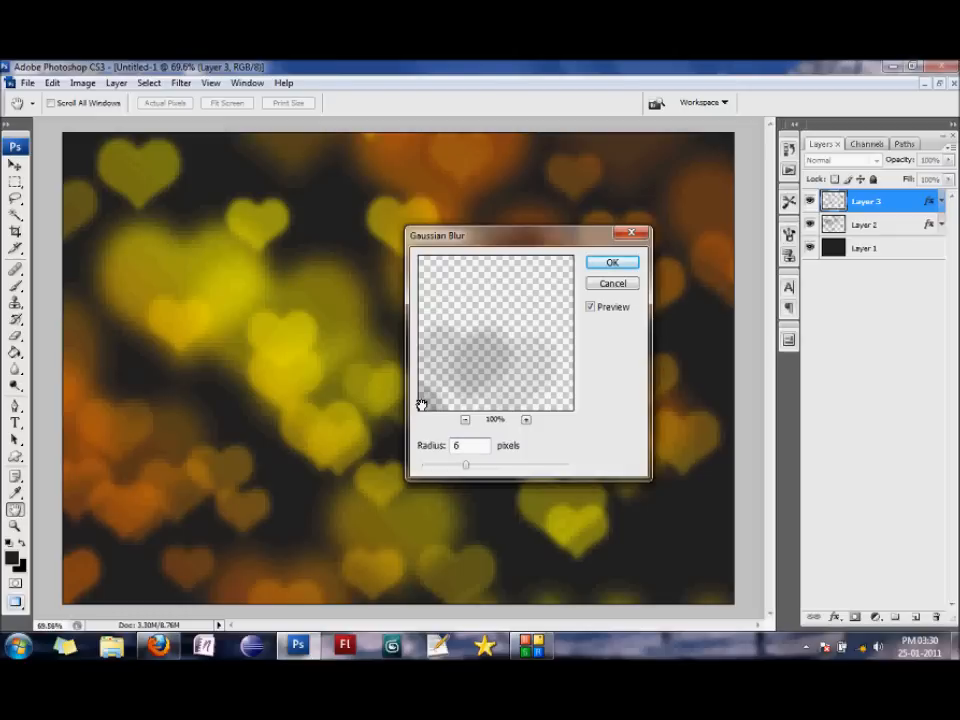
click(612, 262)
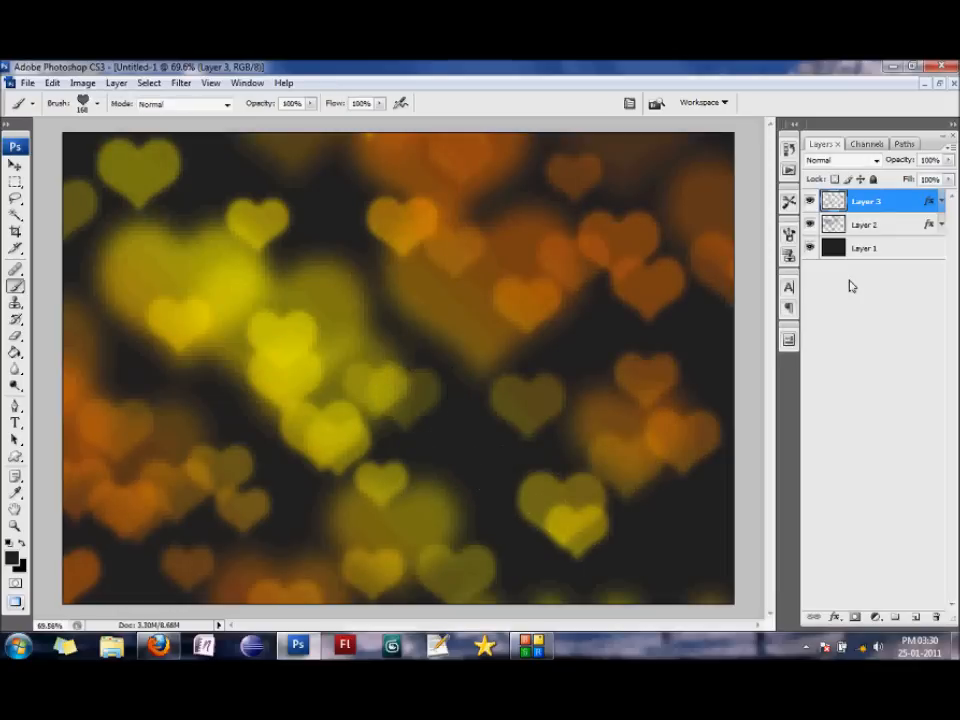
Paste the copied gradient overlay style onto the new top Layer 4.
right_click(866, 200)
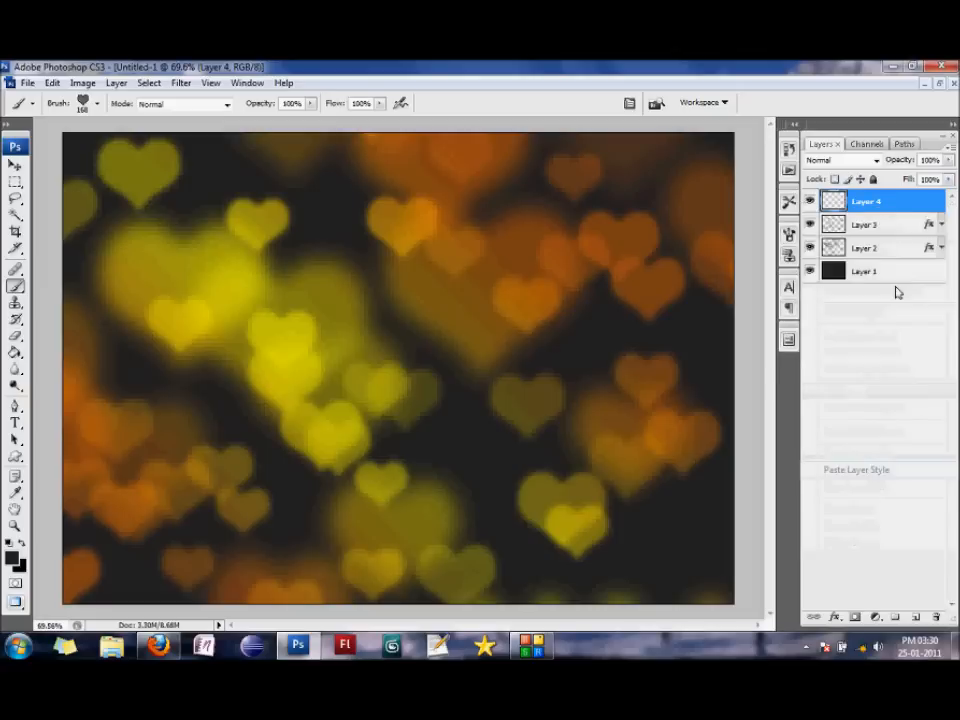
click(96, 104)
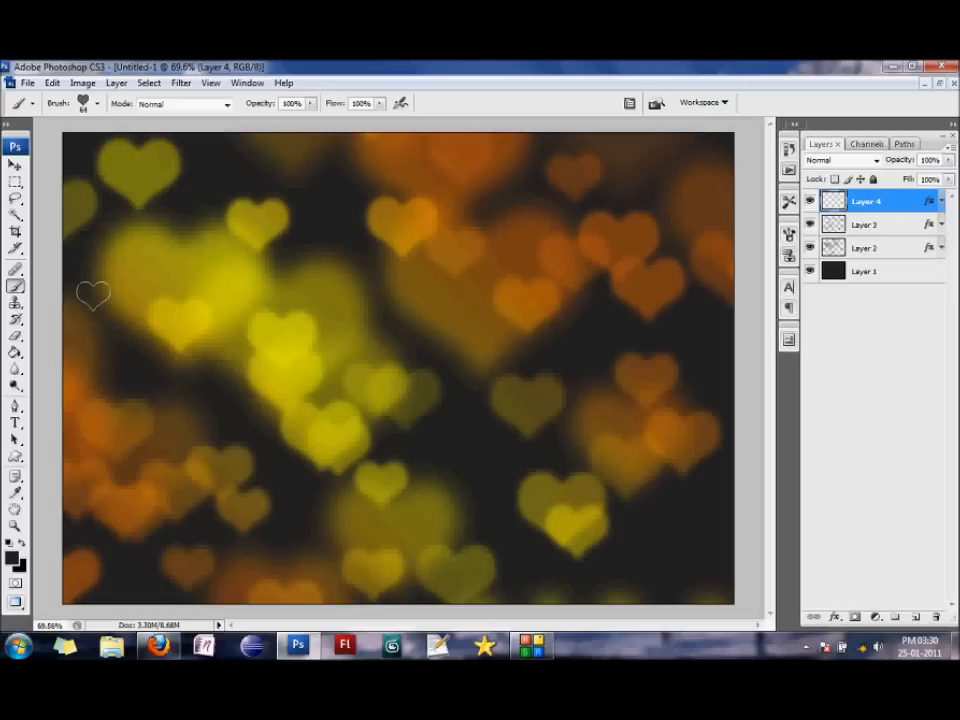
mouse_move(88, 278)
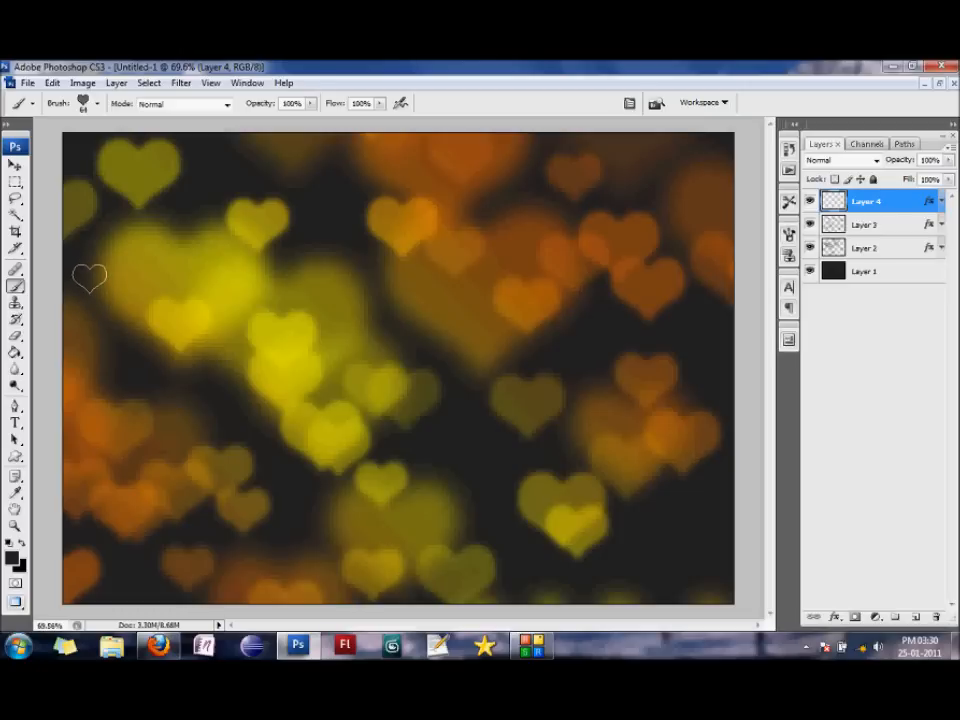
Paint a diagonal trail of small crisp hearts across the blurred background on Layer 4.
drag(88, 276, 756, 420)
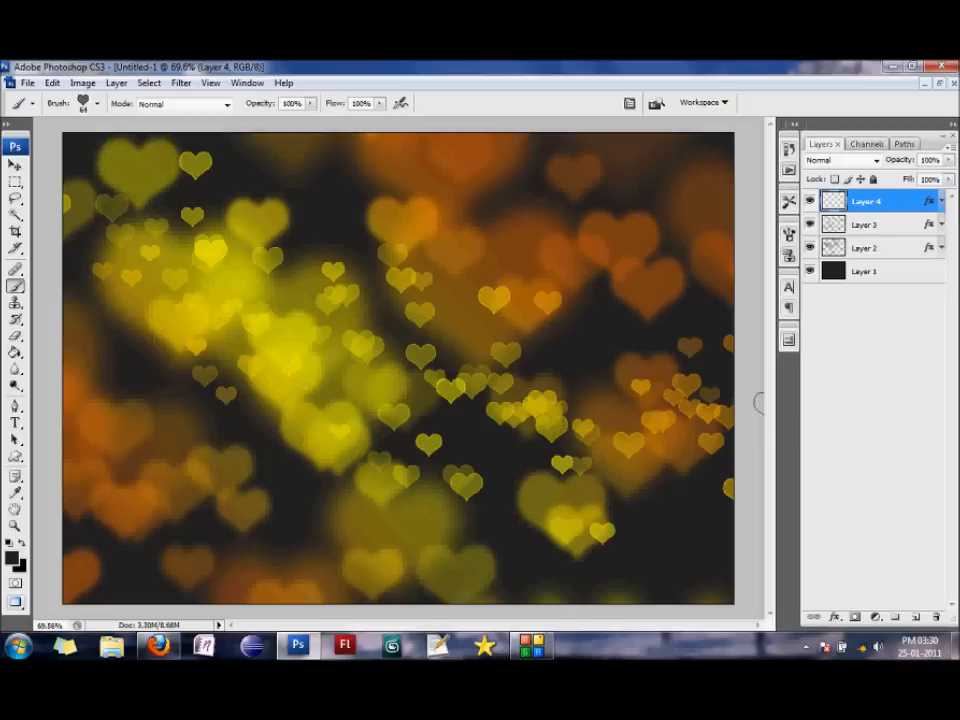
click(126, 164)
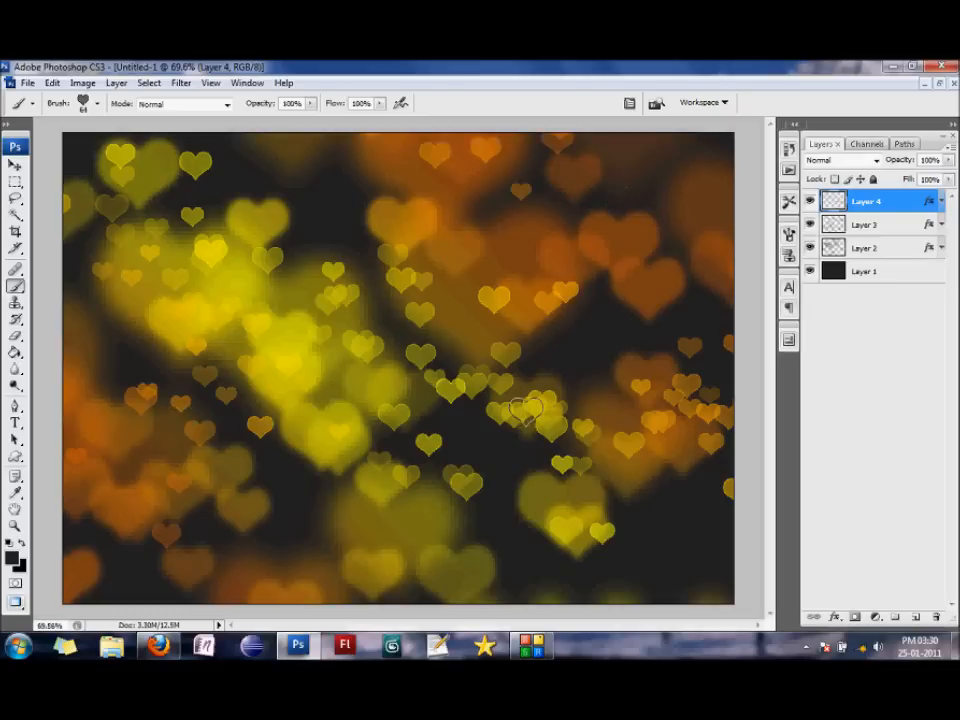
mouse_move(276, 486)
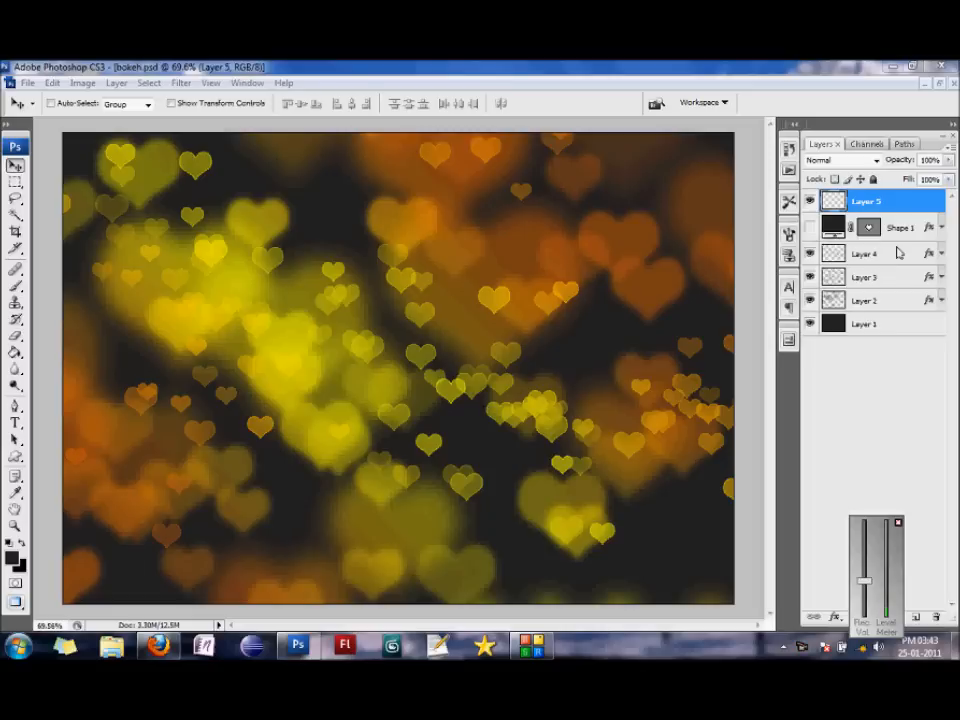
mouse_move(28, 464)
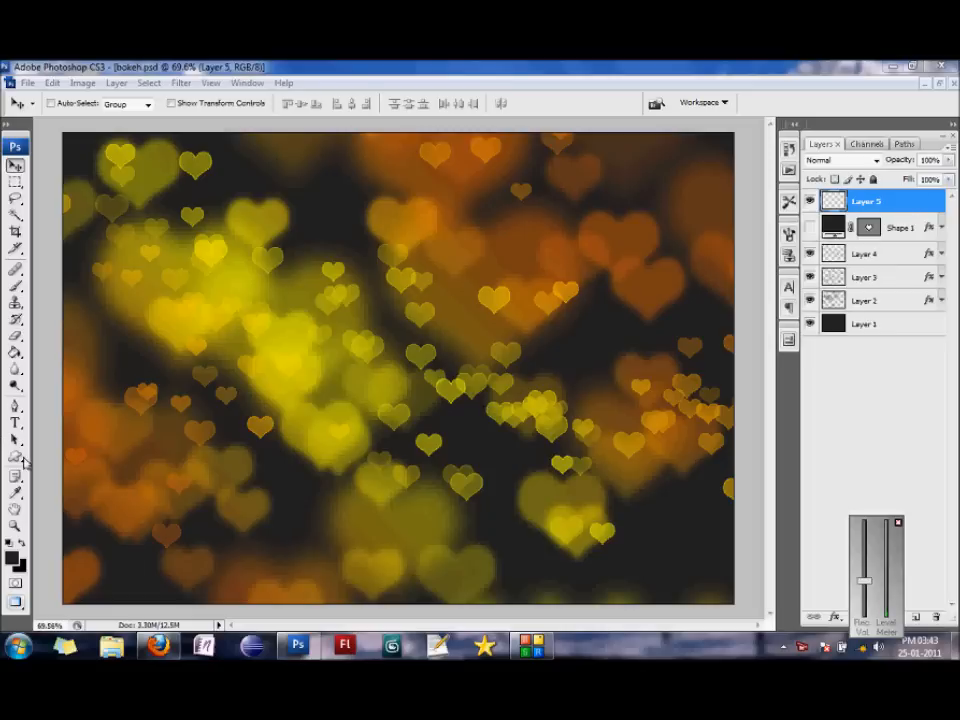
Draw a large black heart with the Custom Shape tool in the image centre.
click(16, 460)
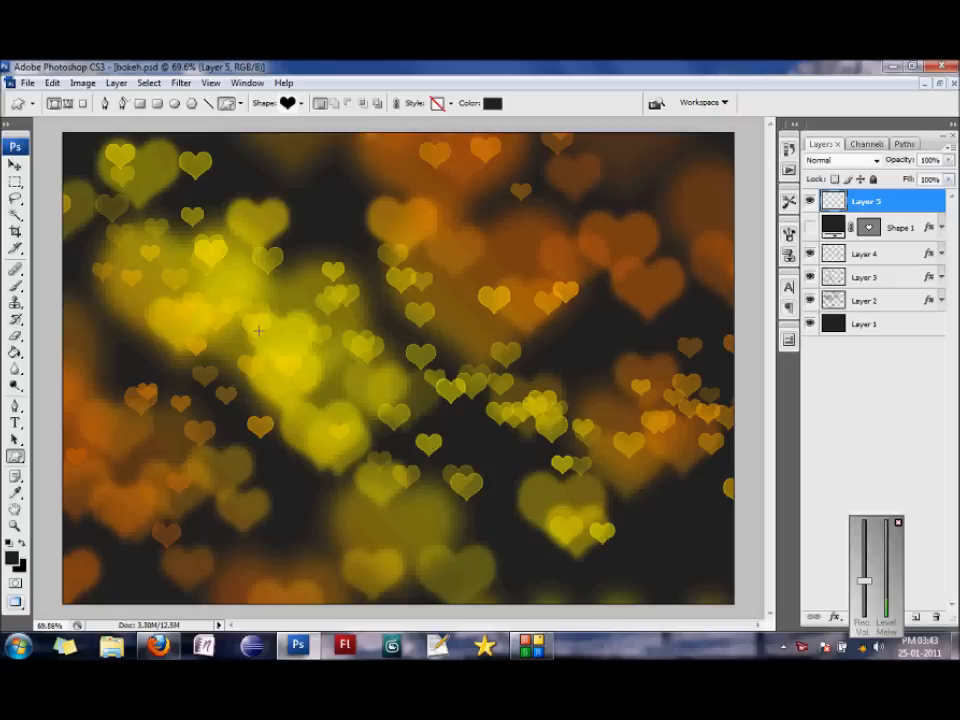
mouse_move(292, 308)
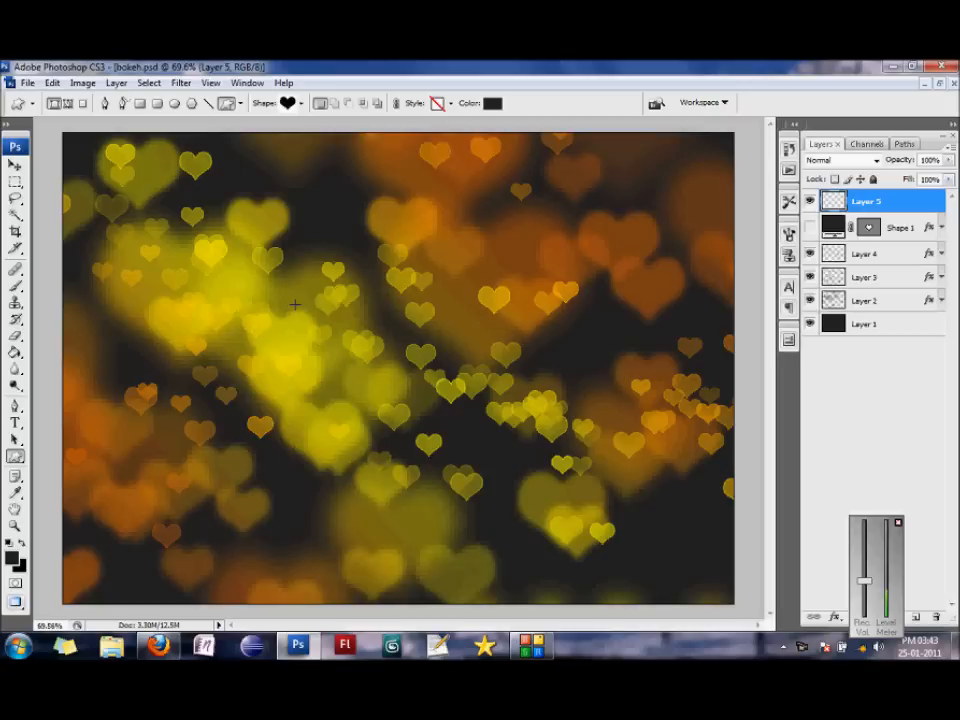
drag(296, 304, 436, 460)
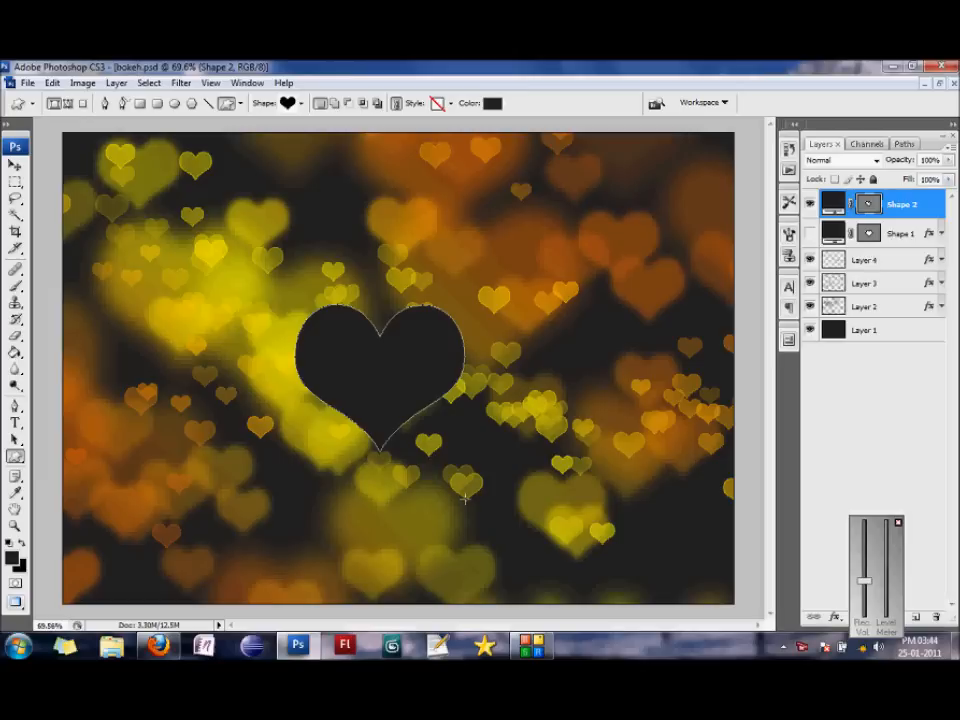
click(16, 144)
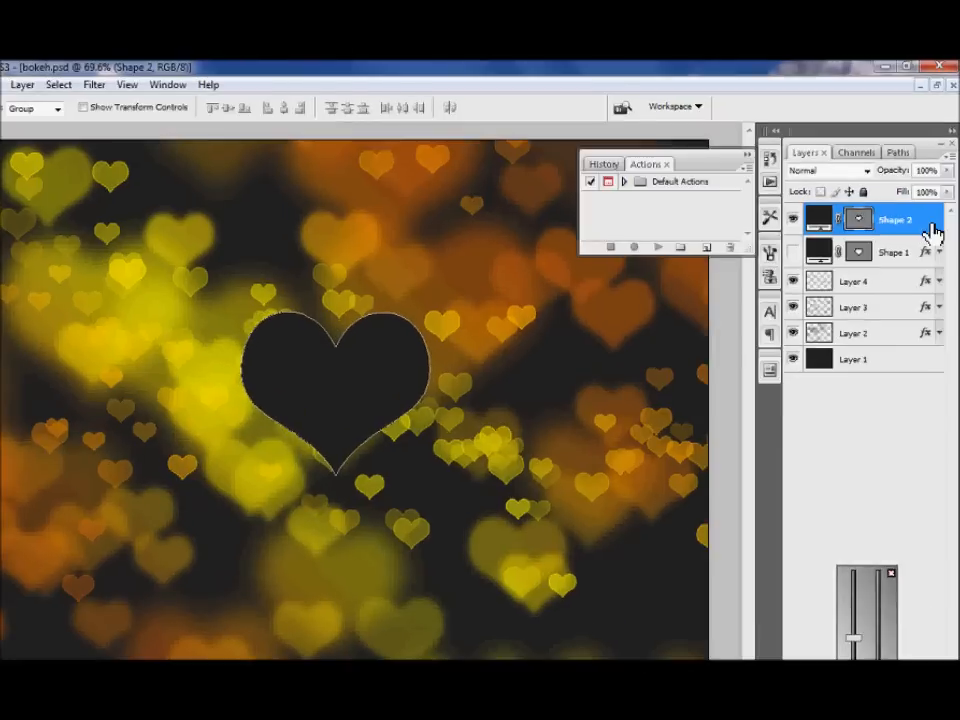
Bring up Layer Style for the central heart shape and enable Drop Shadow.
double_click(880, 218)
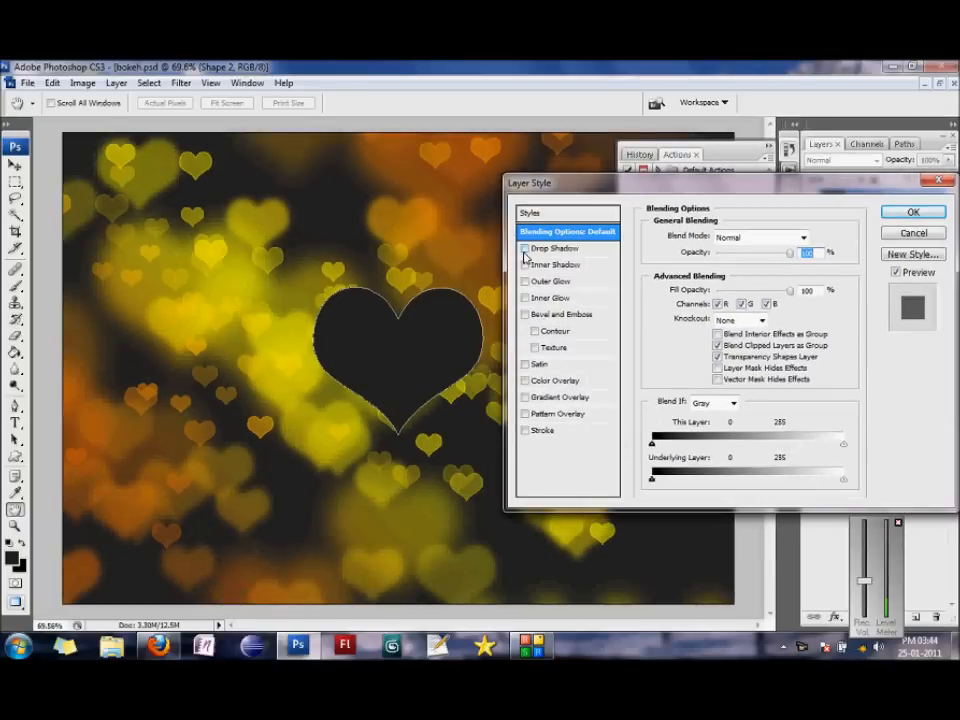
click(524, 248)
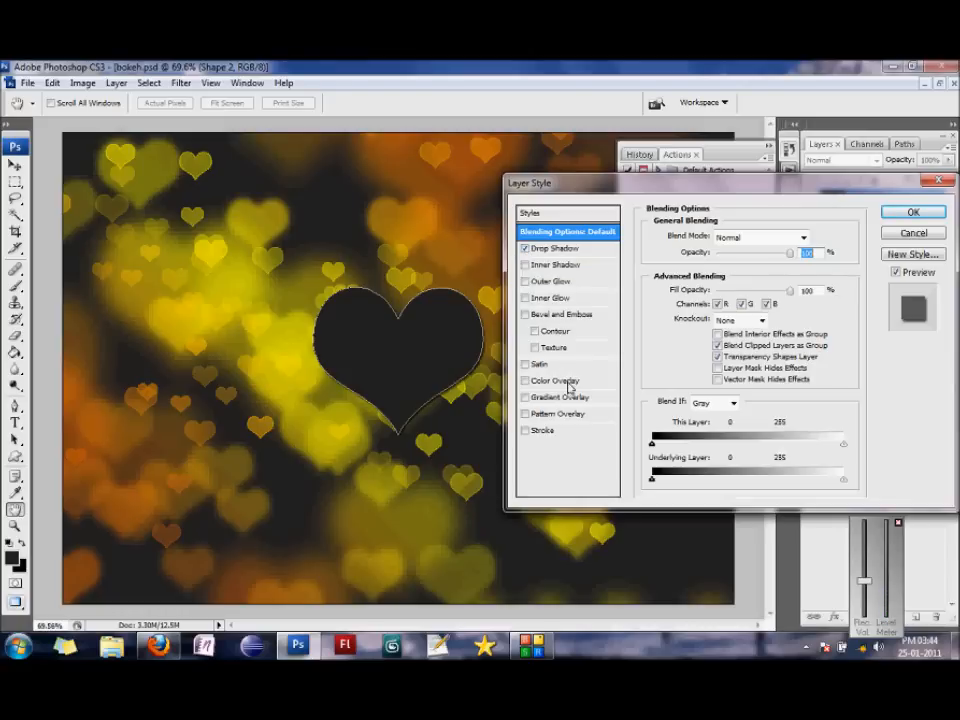
Add a Gradient Overlay to the heart with both stops set to red and deeper red.
click(558, 396)
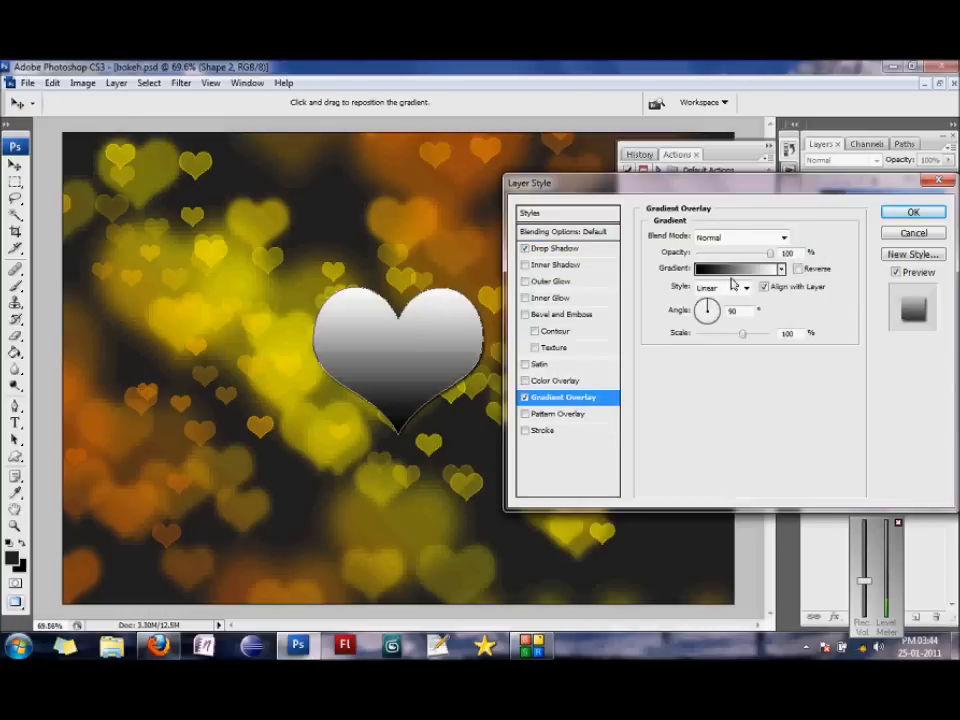
click(736, 268)
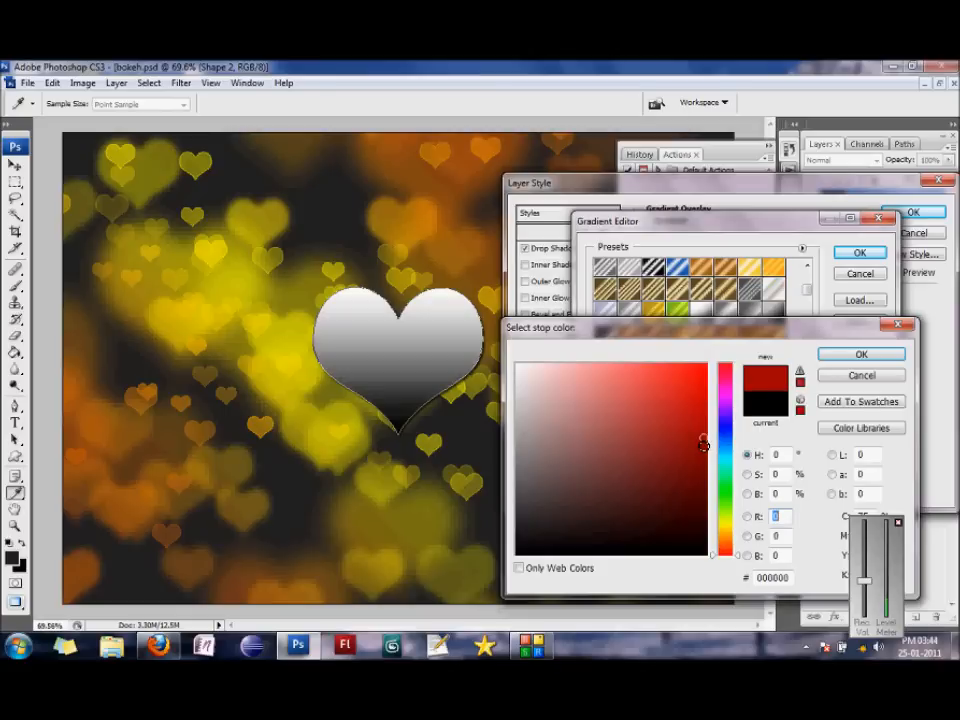
click(704, 444)
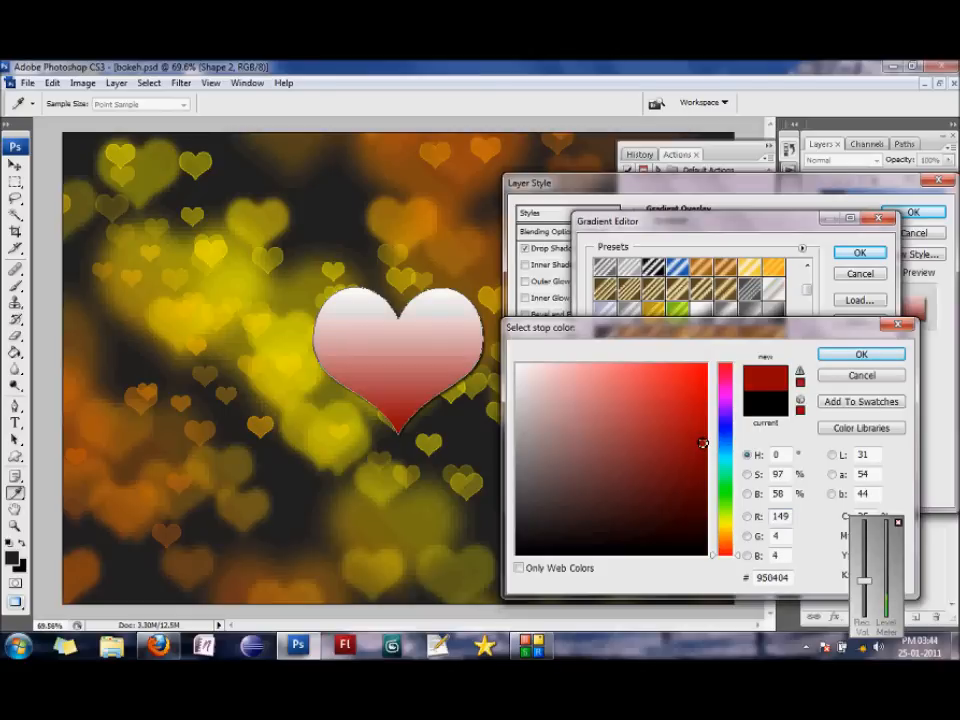
click(704, 438)
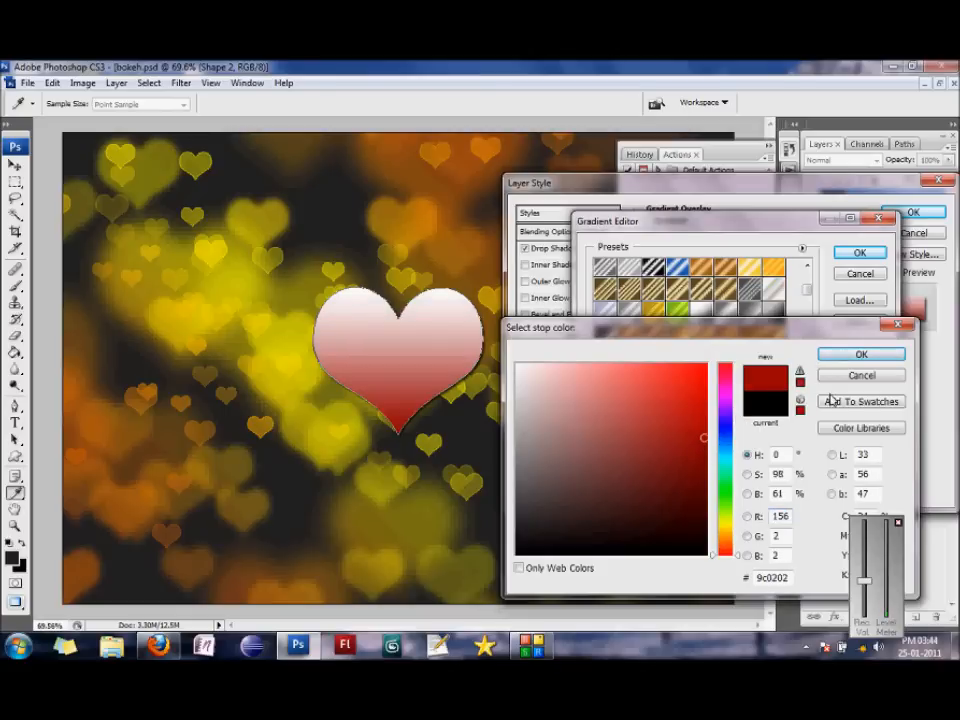
click(860, 354)
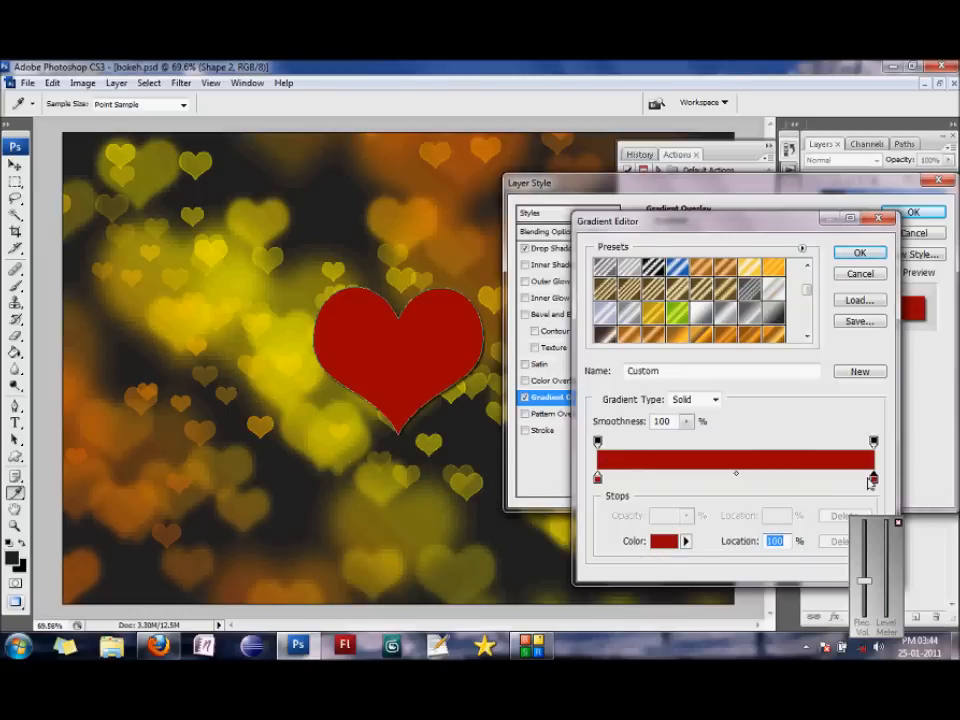
click(668, 540)
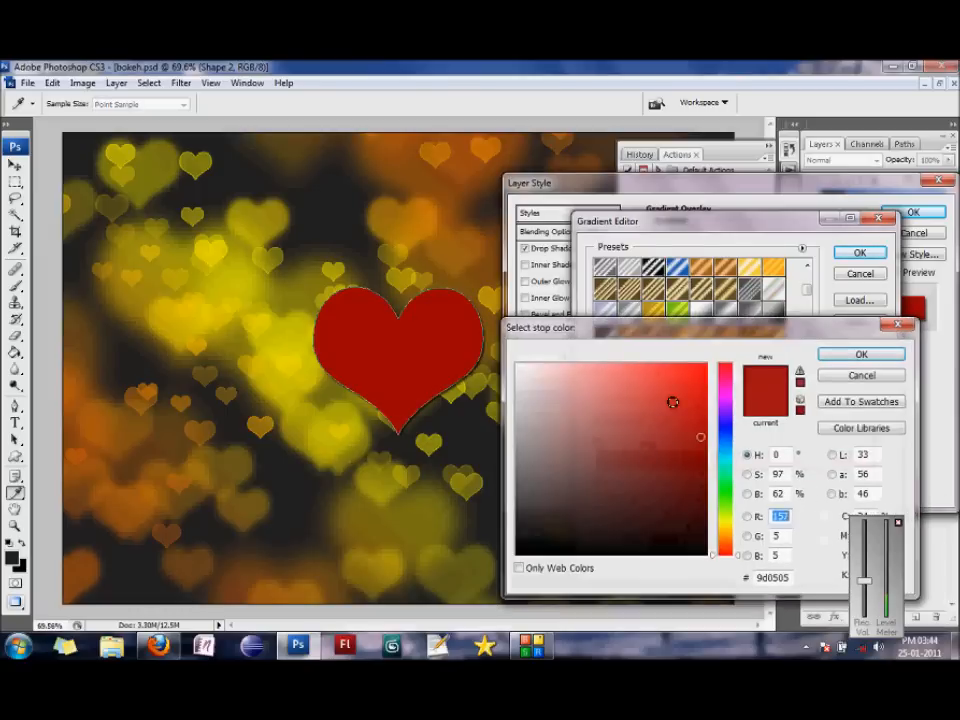
click(700, 412)
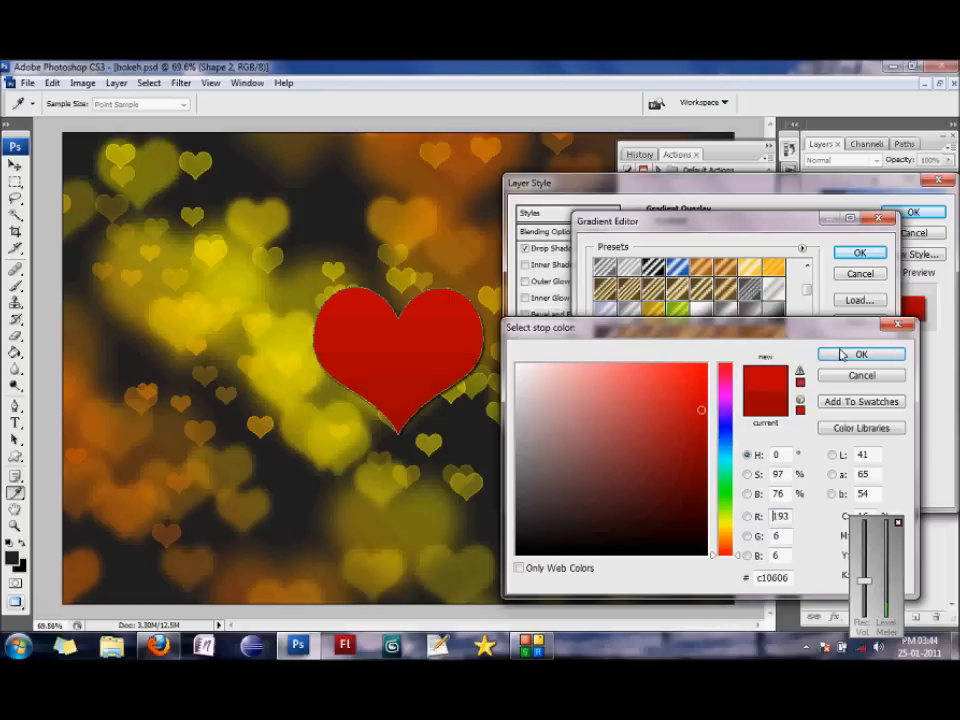
click(860, 354)
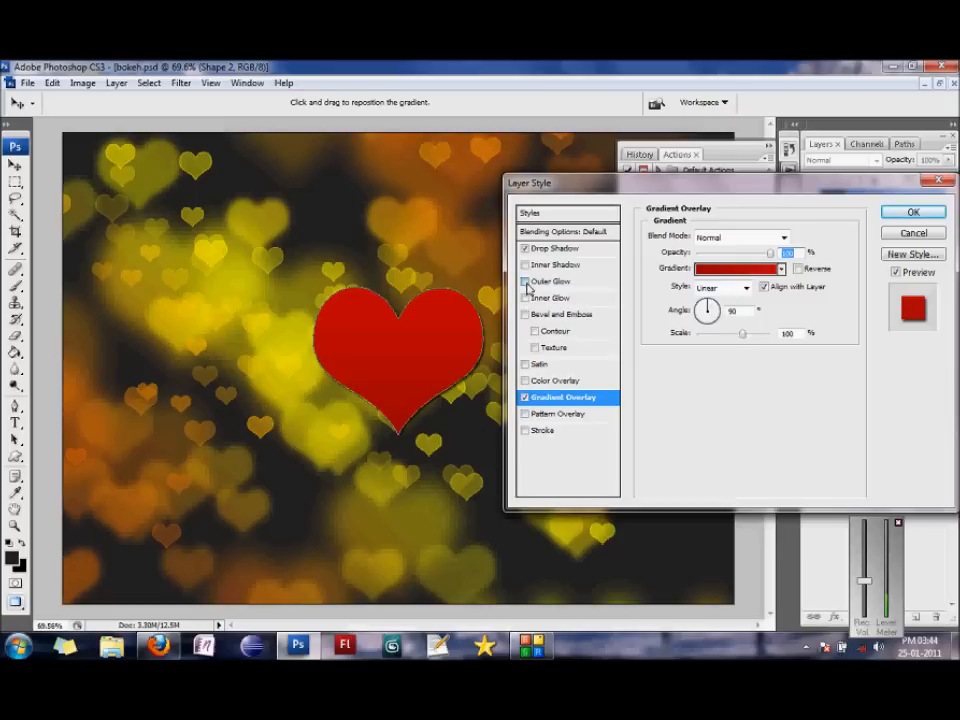
Add a red Outer Glow to the heart and apply all its layer styles.
click(552, 280)
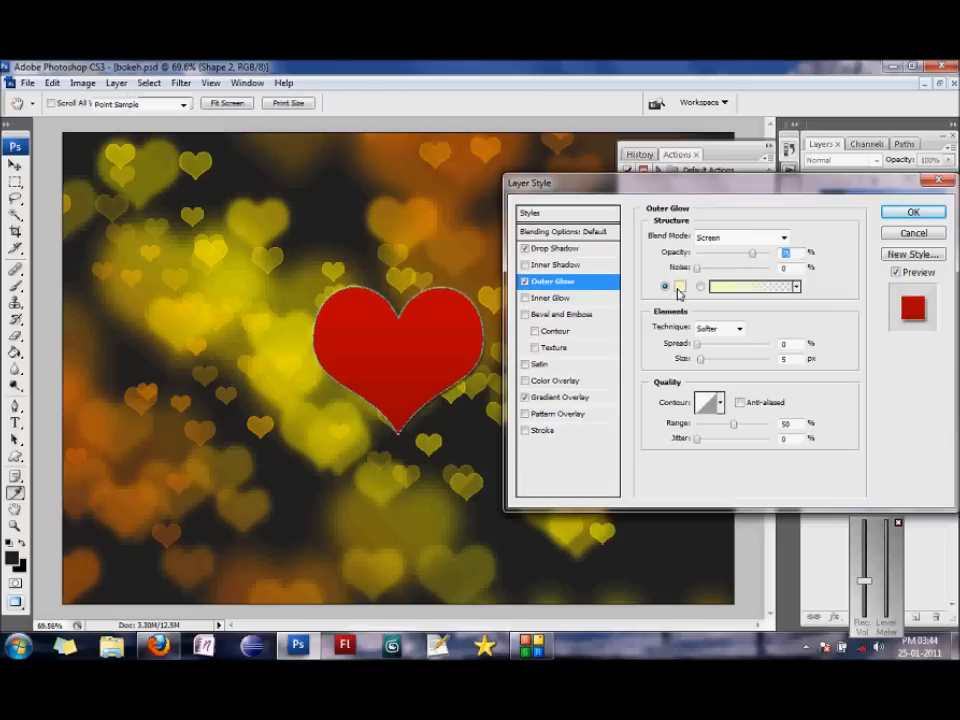
click(748, 288)
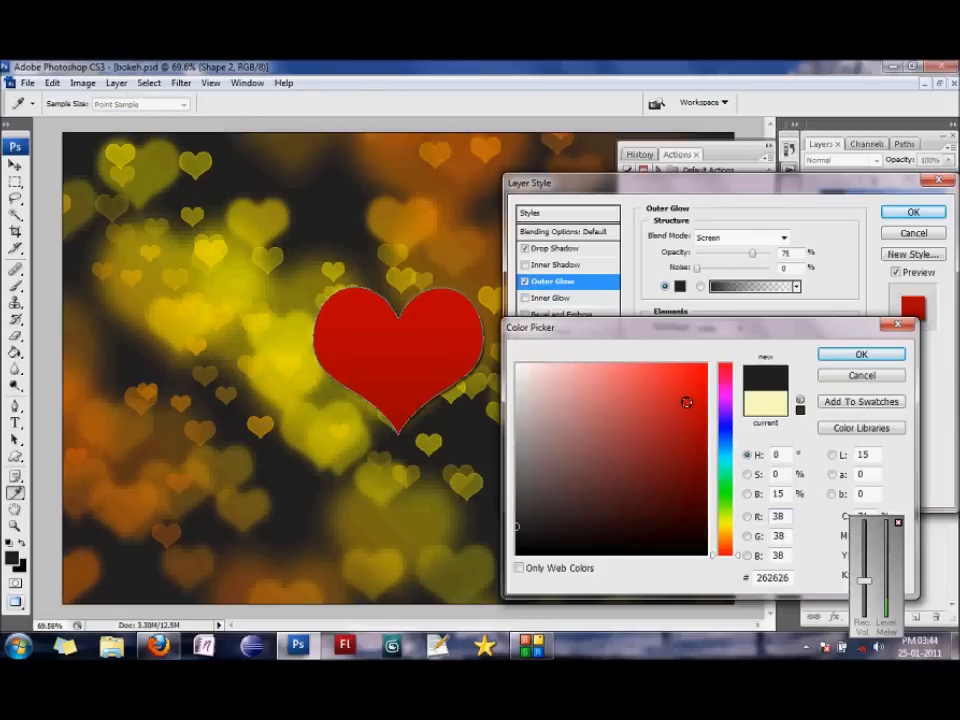
click(698, 376)
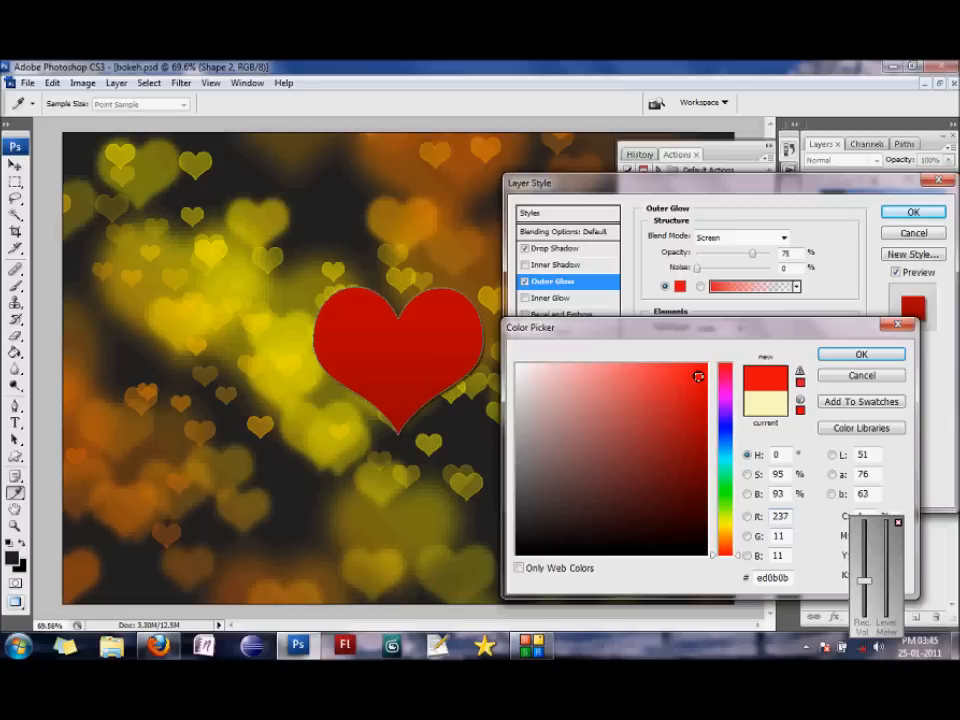
click(860, 354)
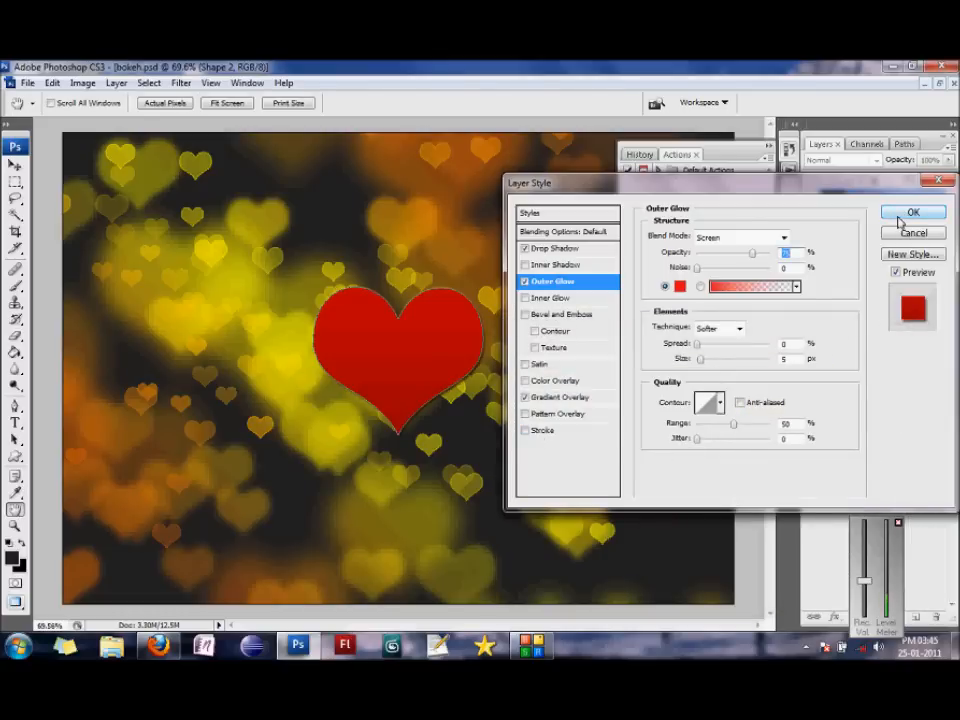
click(912, 212)
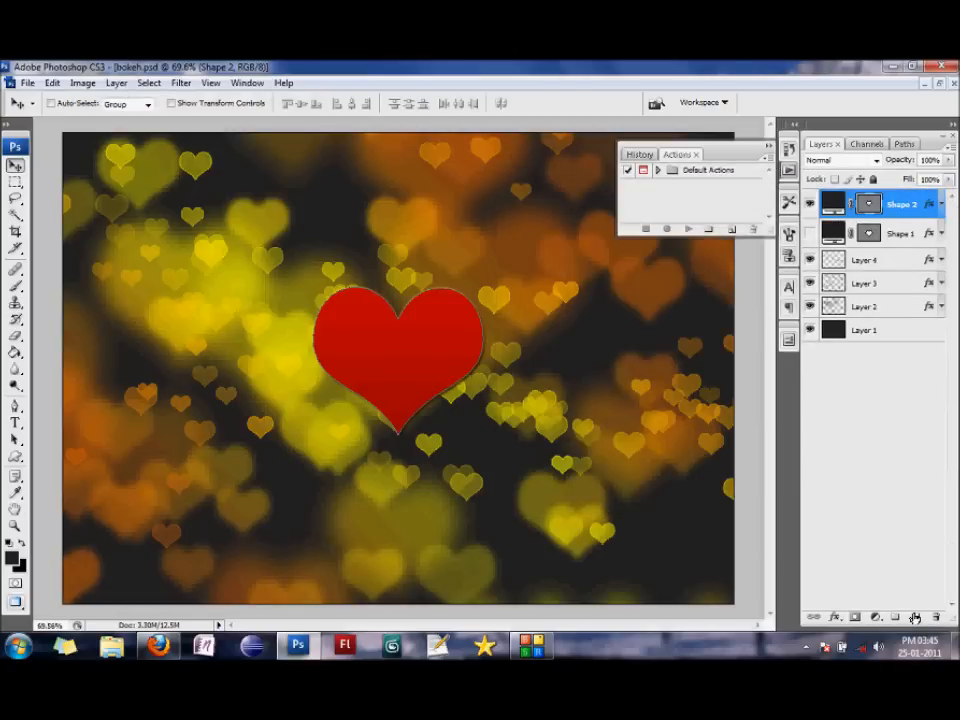
Select an ellipse with the Elliptical Marquee over the heart's top on the new Layer 5.
click(892, 616)
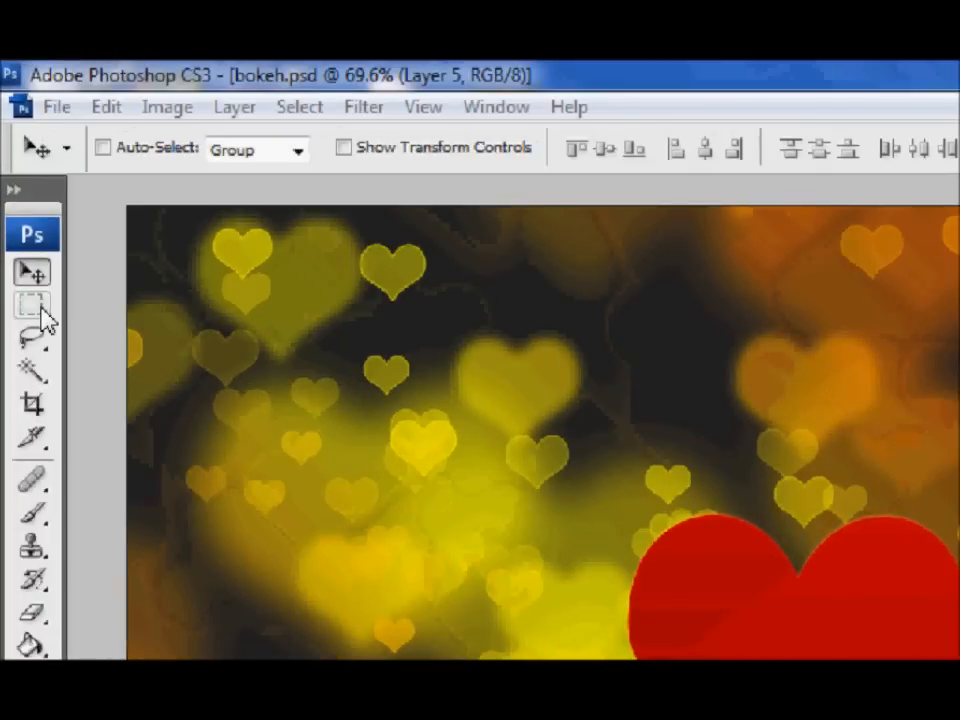
click(32, 304)
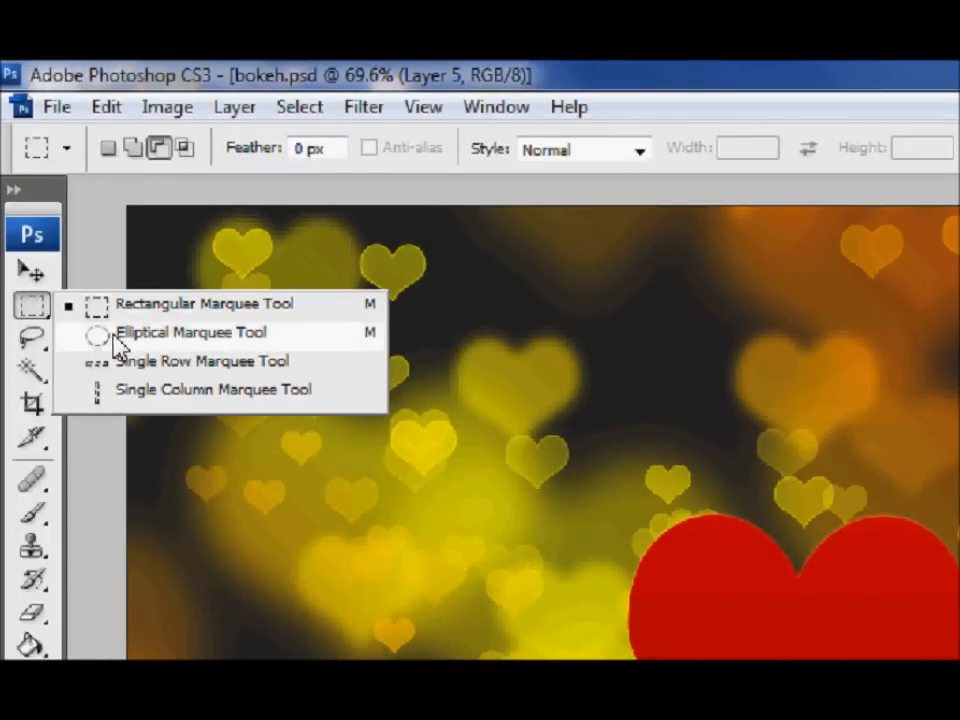
click(190, 332)
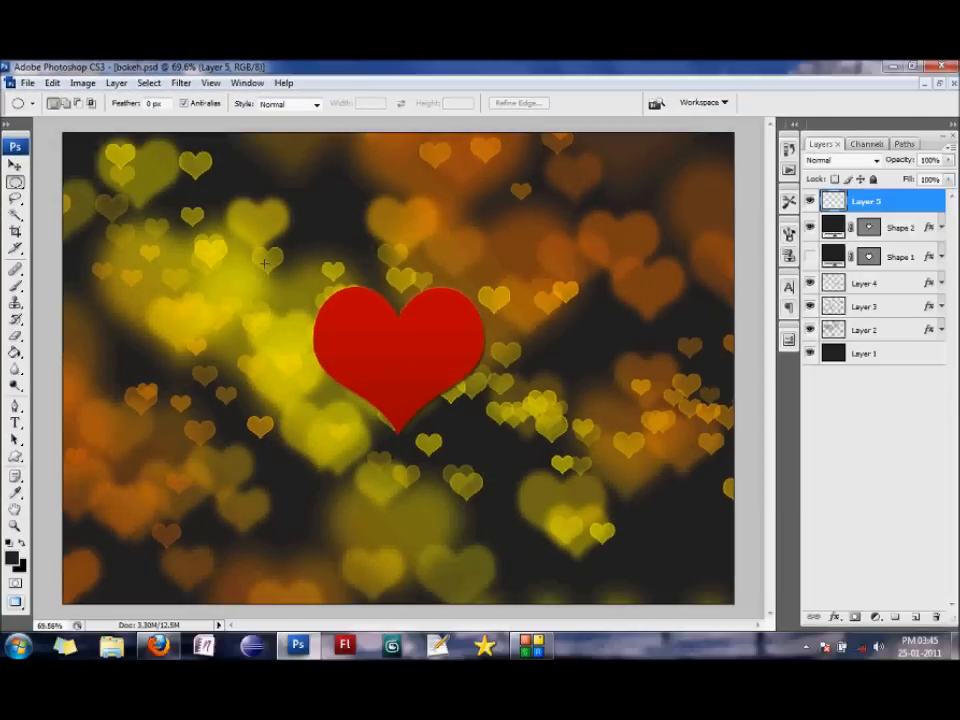
drag(264, 264, 430, 384)
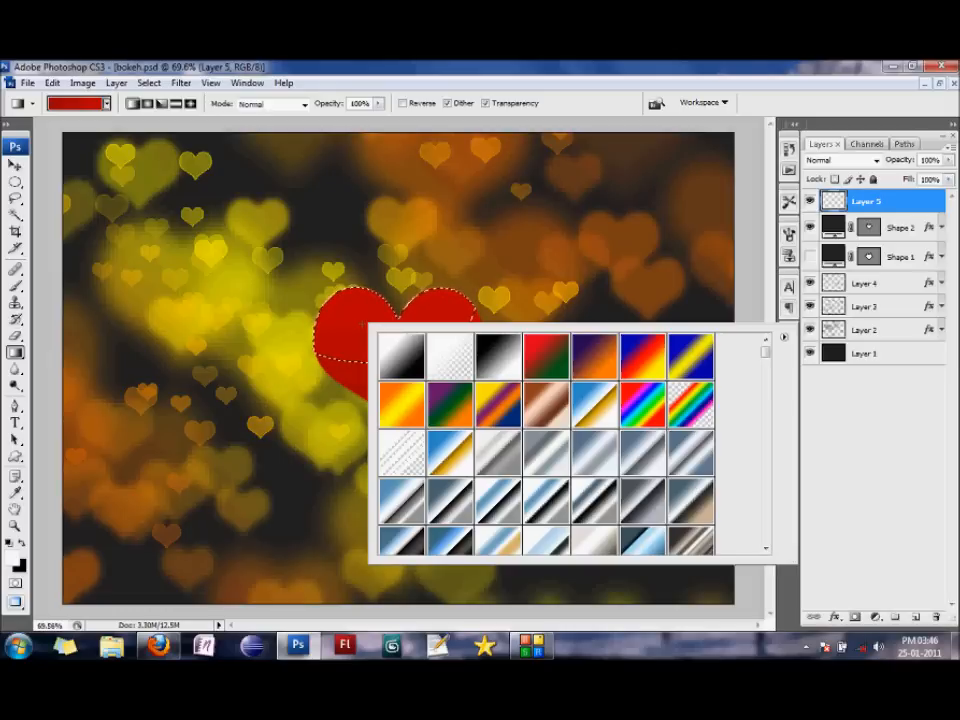
mouse_move(444, 352)
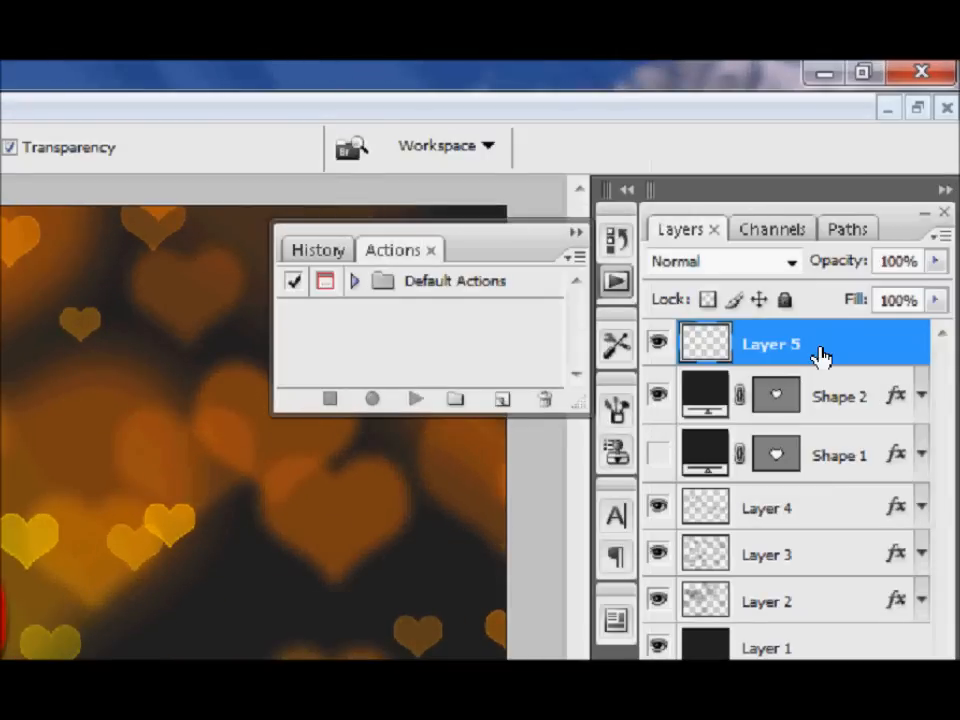
mouse_move(810, 300)
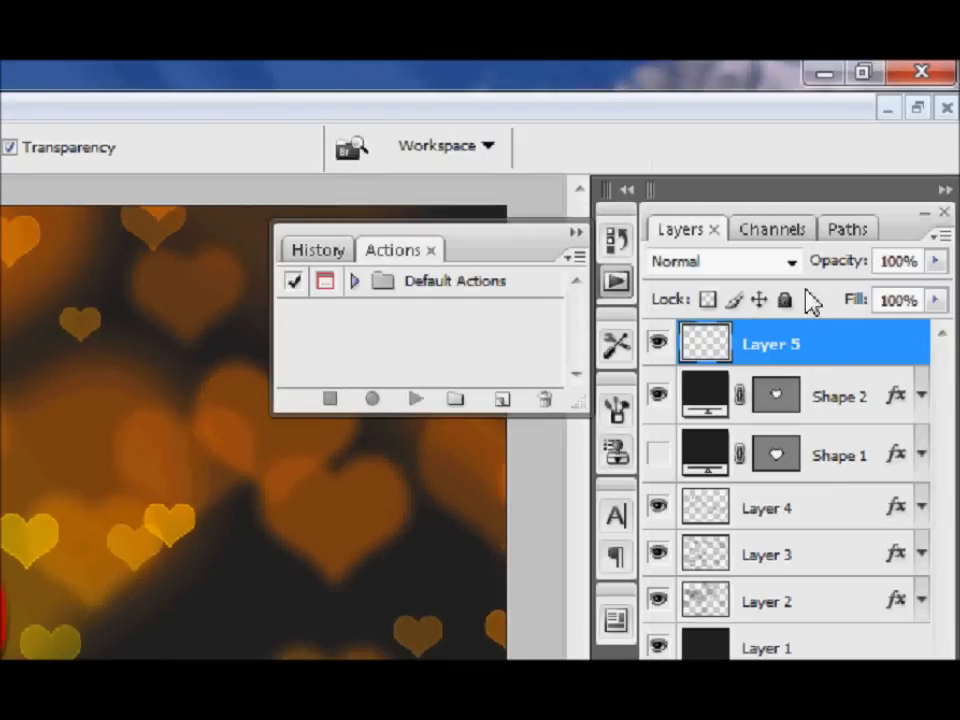
Bring up the blending mode list for Layer 5 to choose Soft Light.
click(790, 260)
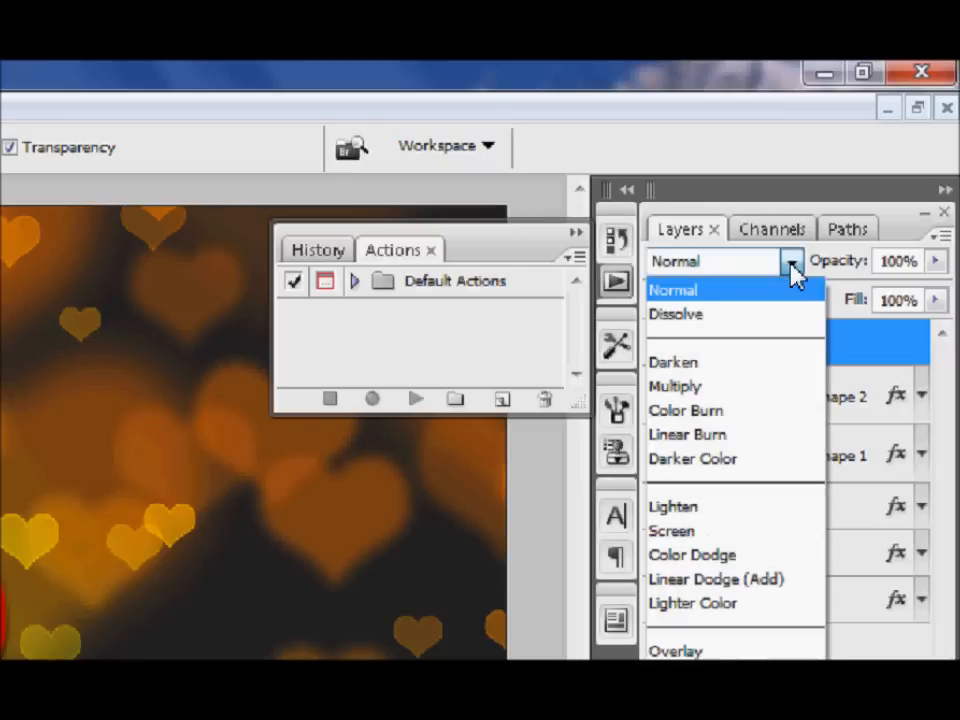
mouse_move(676, 386)
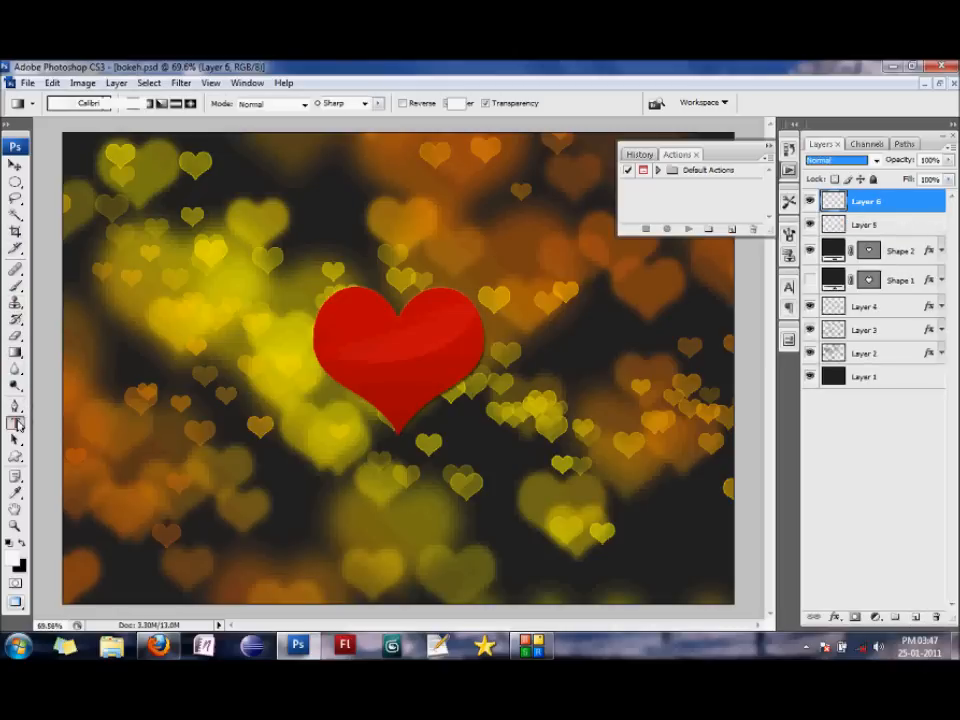
Add a type layer on the heart reading 'For you' and '..' with the Horizontal Type Tool.
click(16, 420)
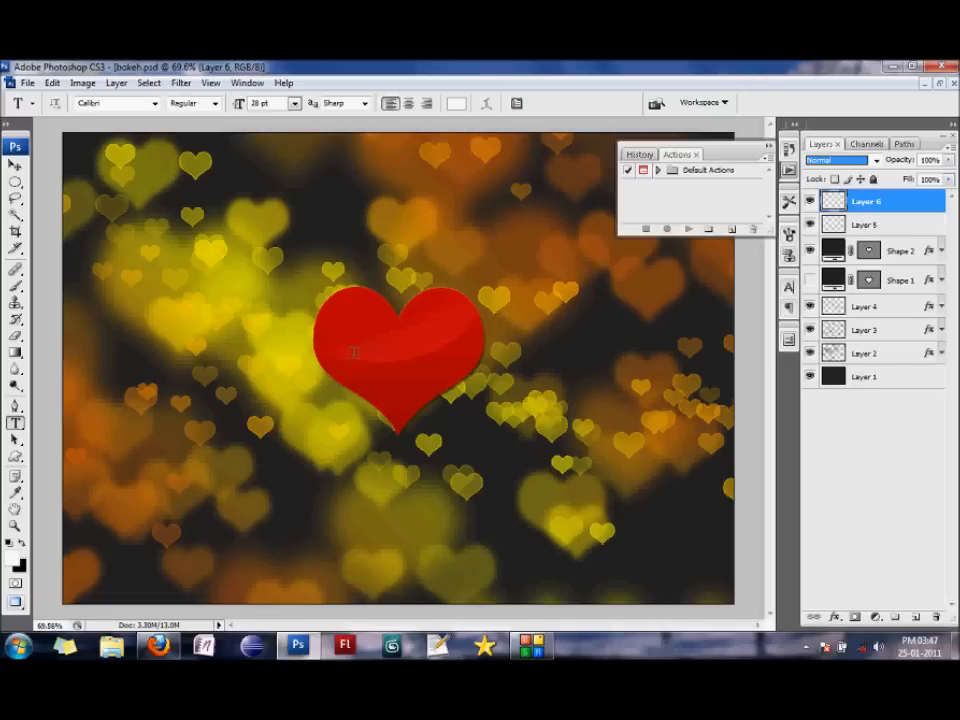
click(352, 352)
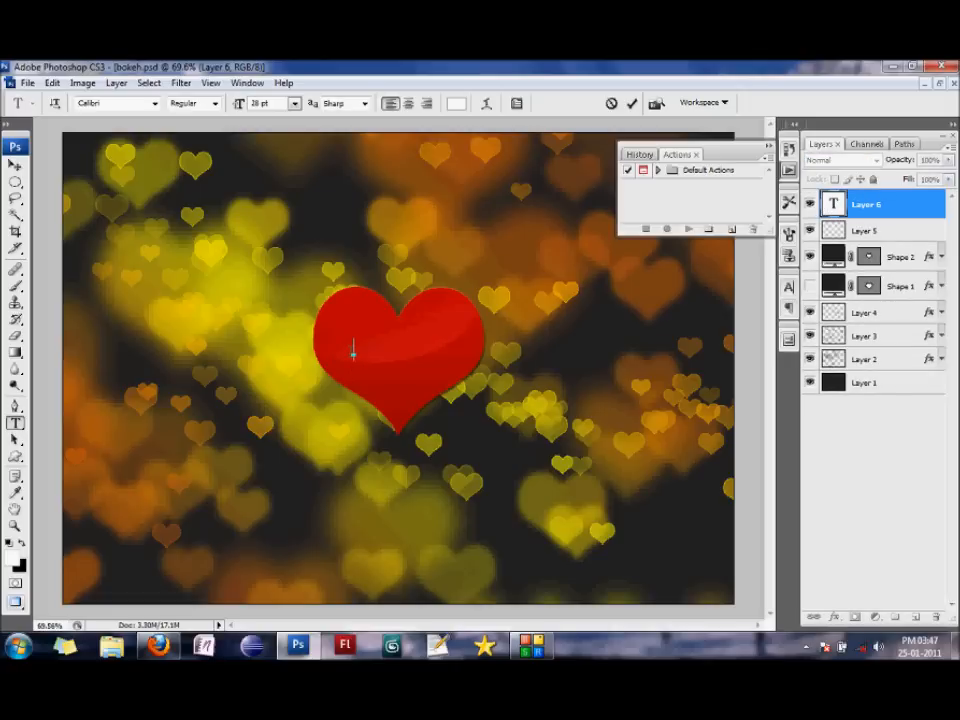
text(For y)
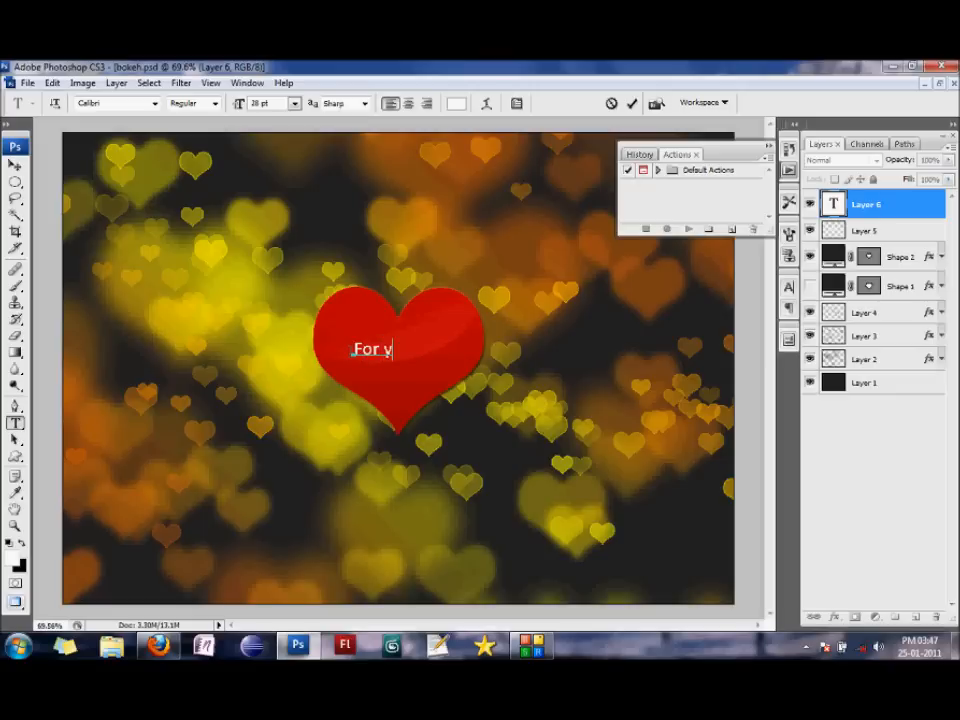
text(ou)
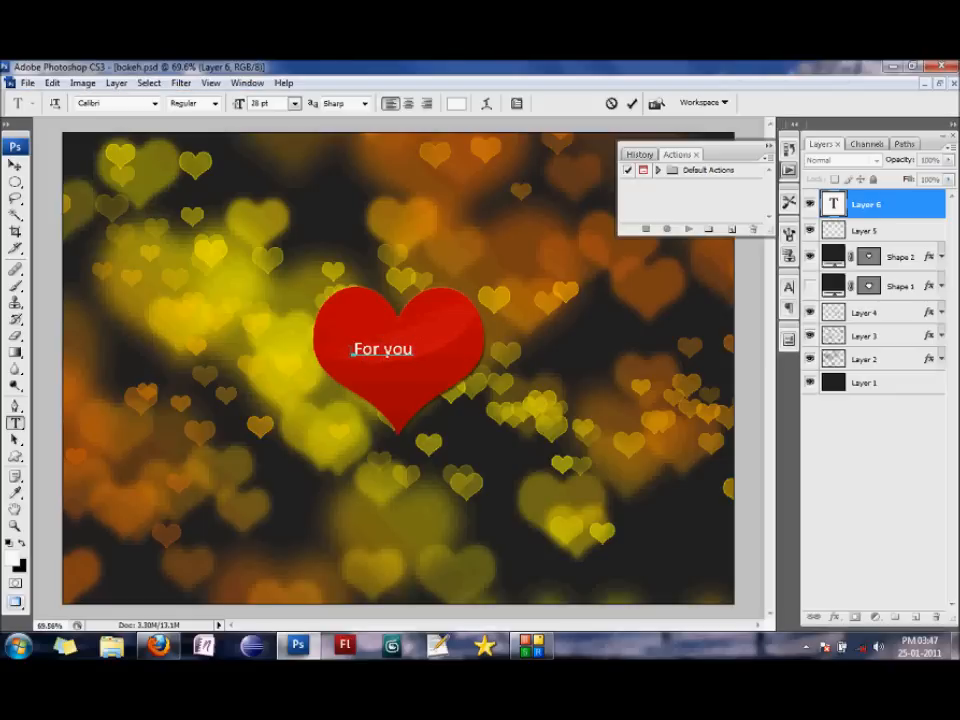
click(412, 348)
text(my dear)
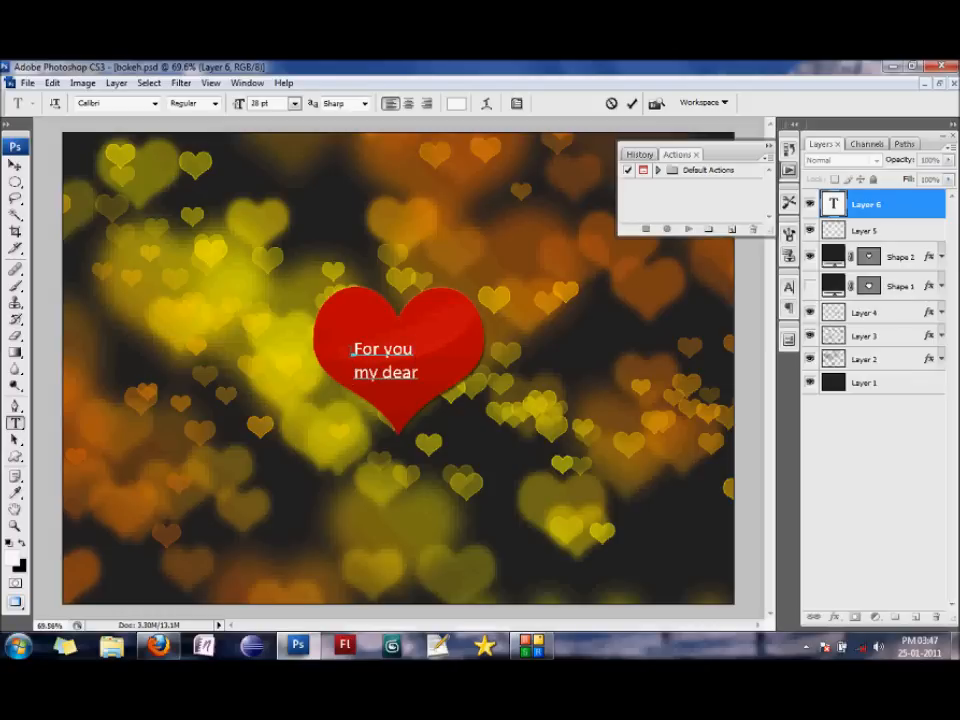
text(..)
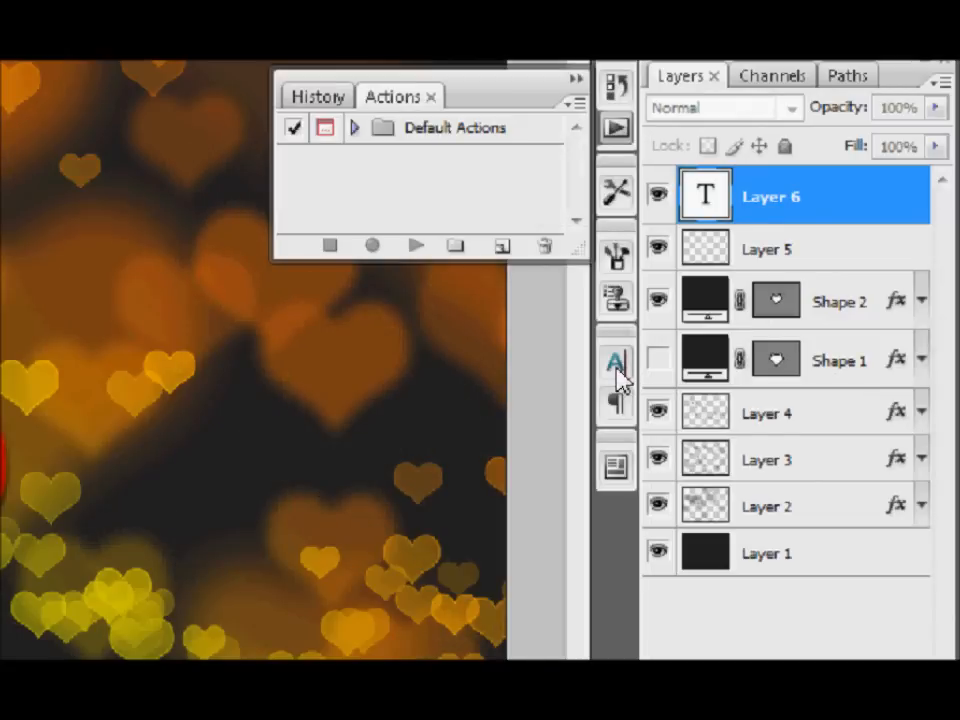
Change the greeting's font family to Monotype Corsiva via the Character panel.
click(616, 348)
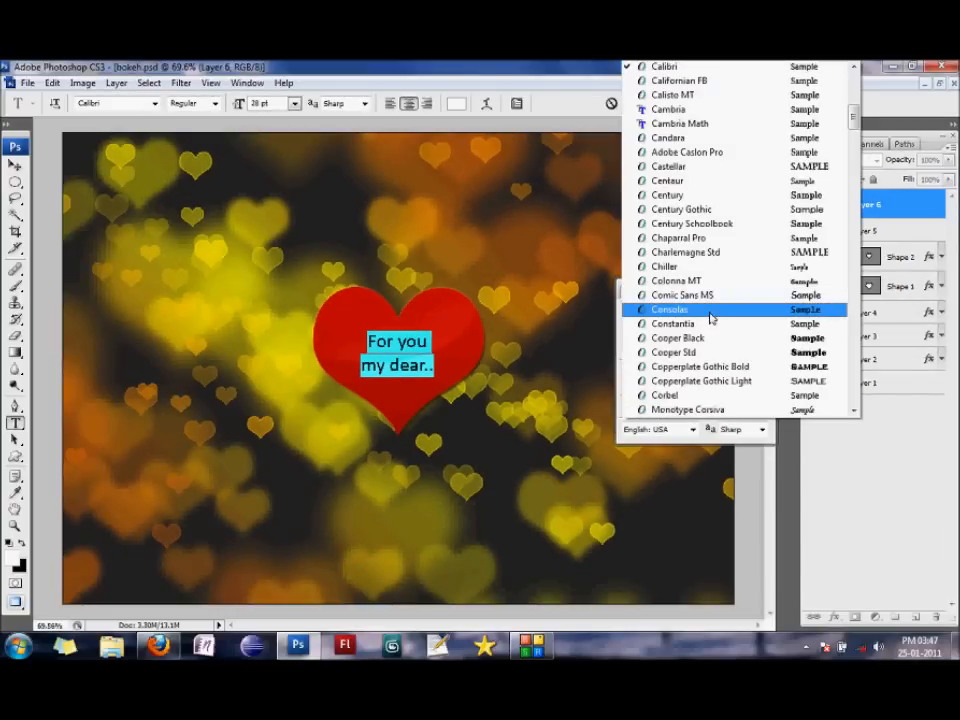
scroll(up, 3)
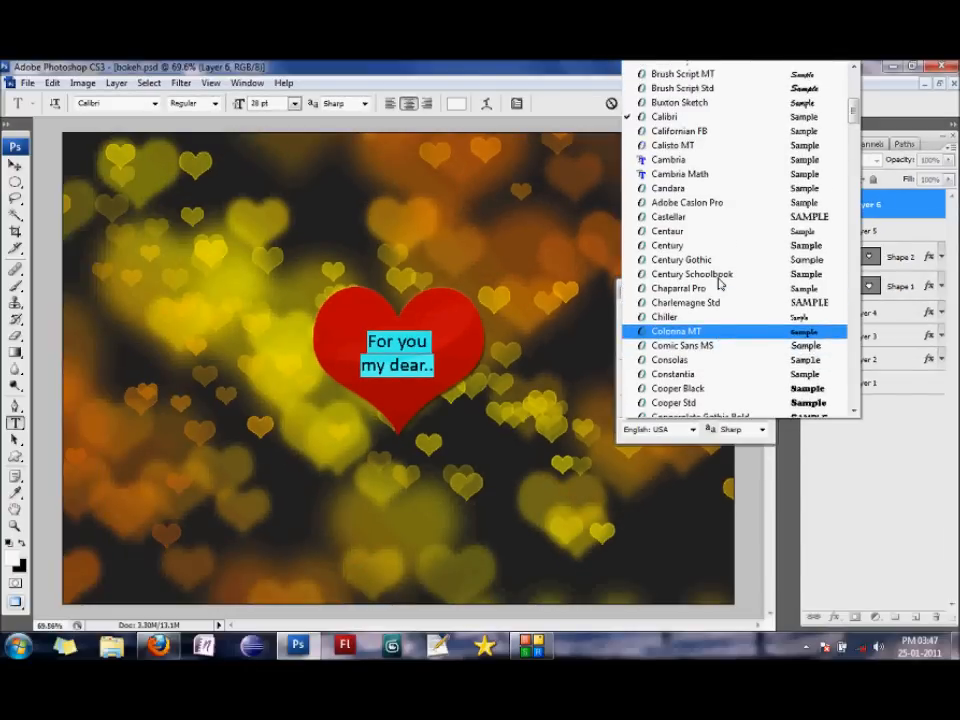
scroll(up, 3)
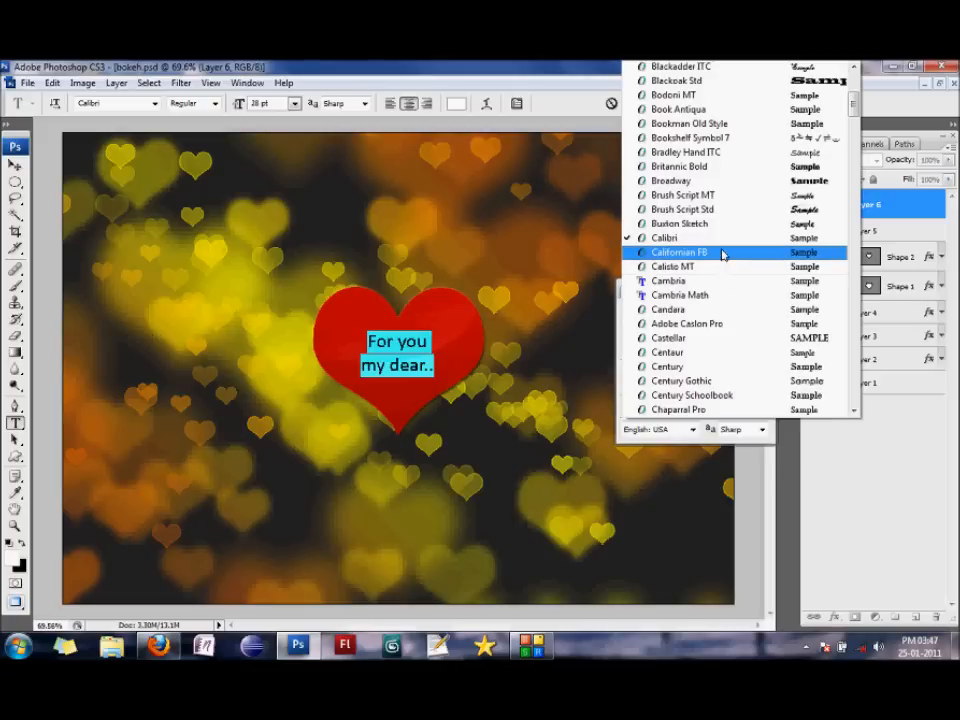
scroll(up, 3)
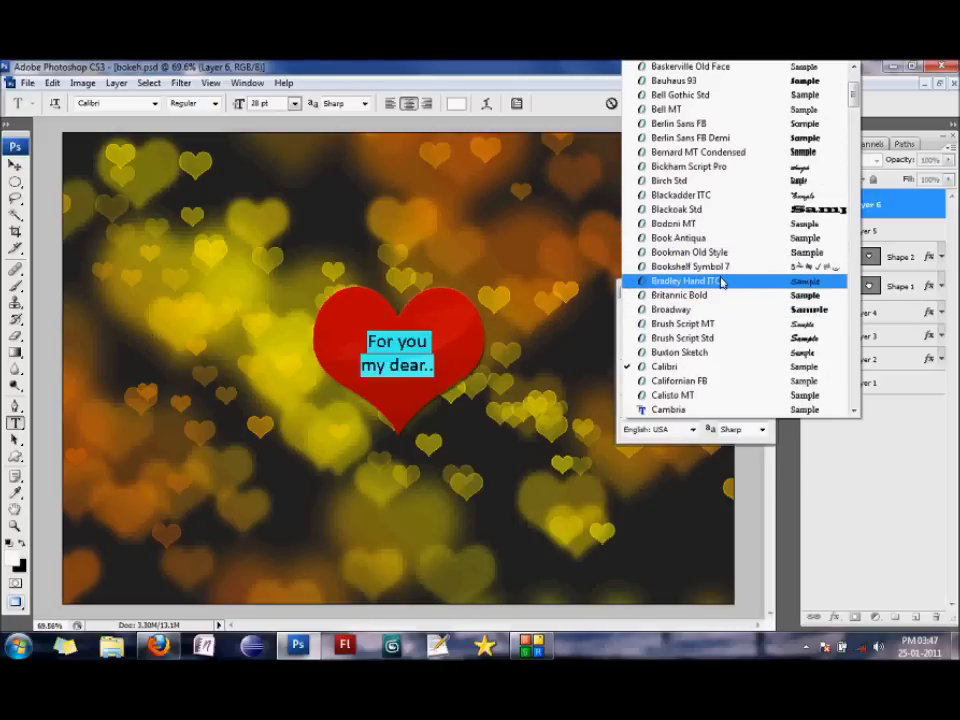
scroll(up, 3)
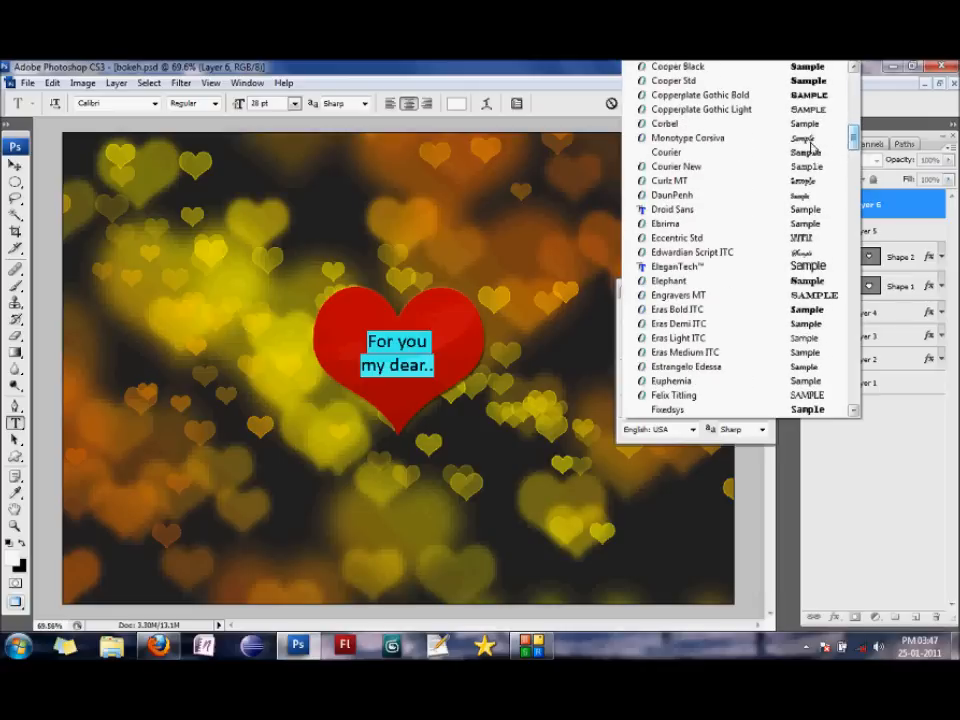
click(688, 136)
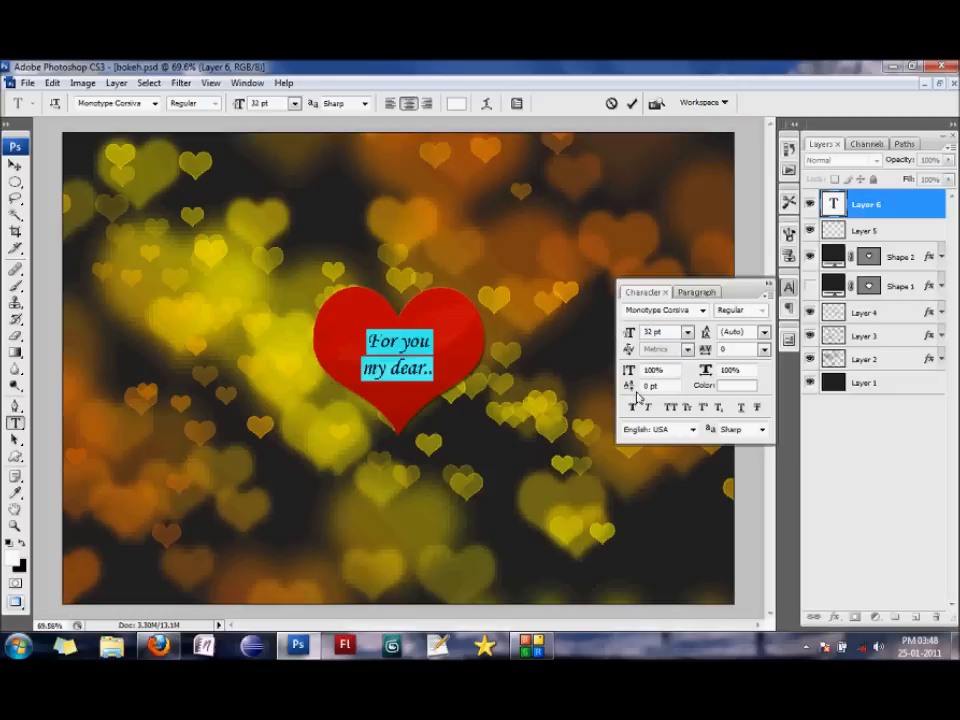
click(866, 232)
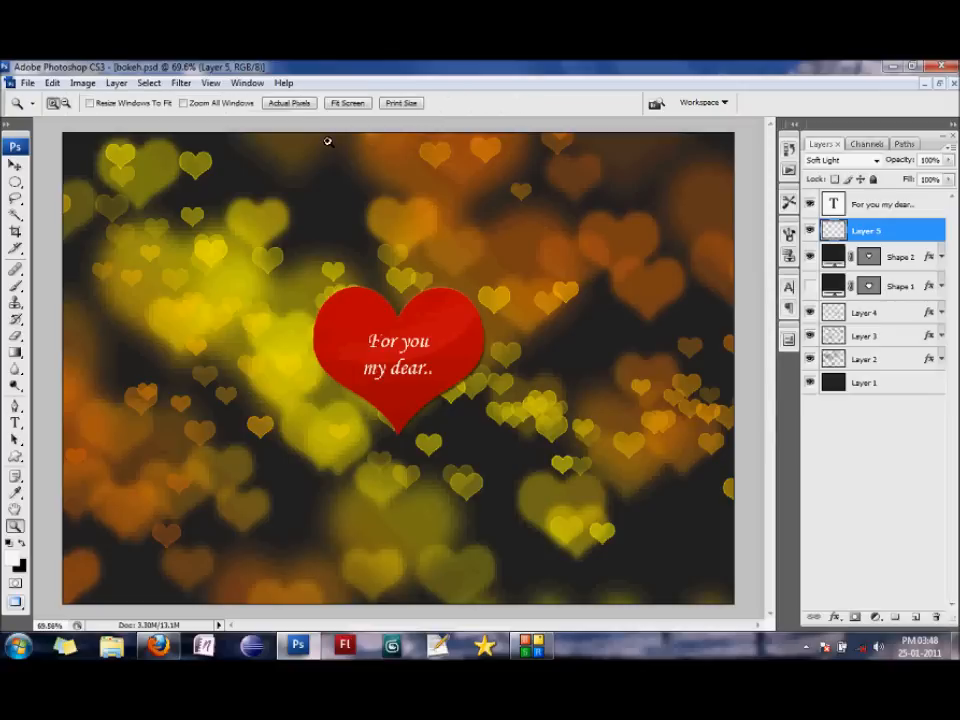
Commit the text, zoom the canvas to 100% and return to the Move Tool.
click(288, 102)
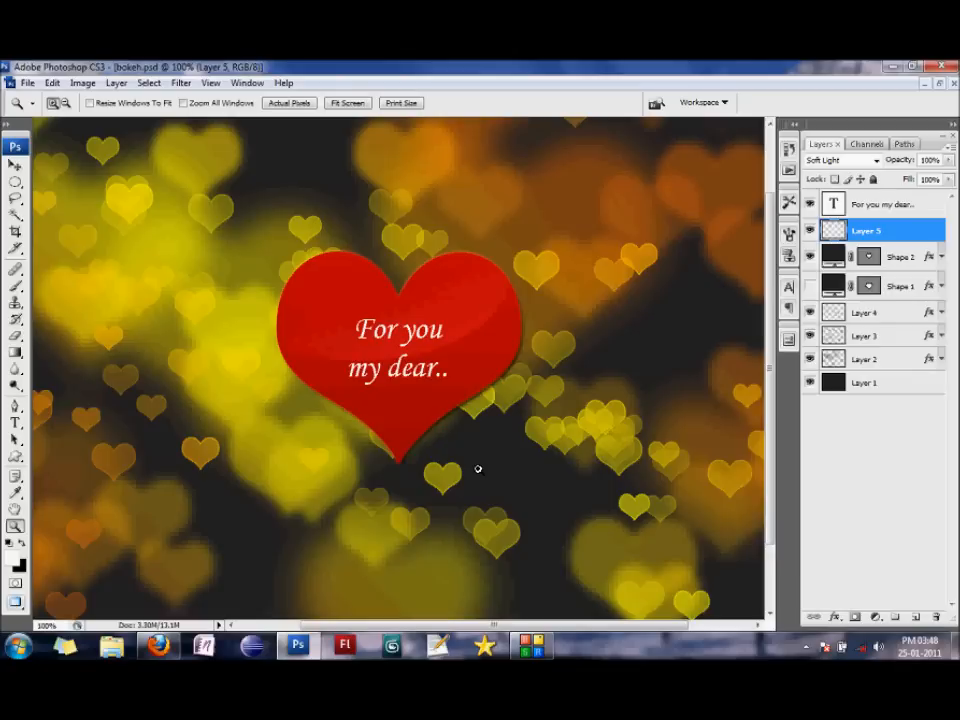
mouse_move(338, 396)
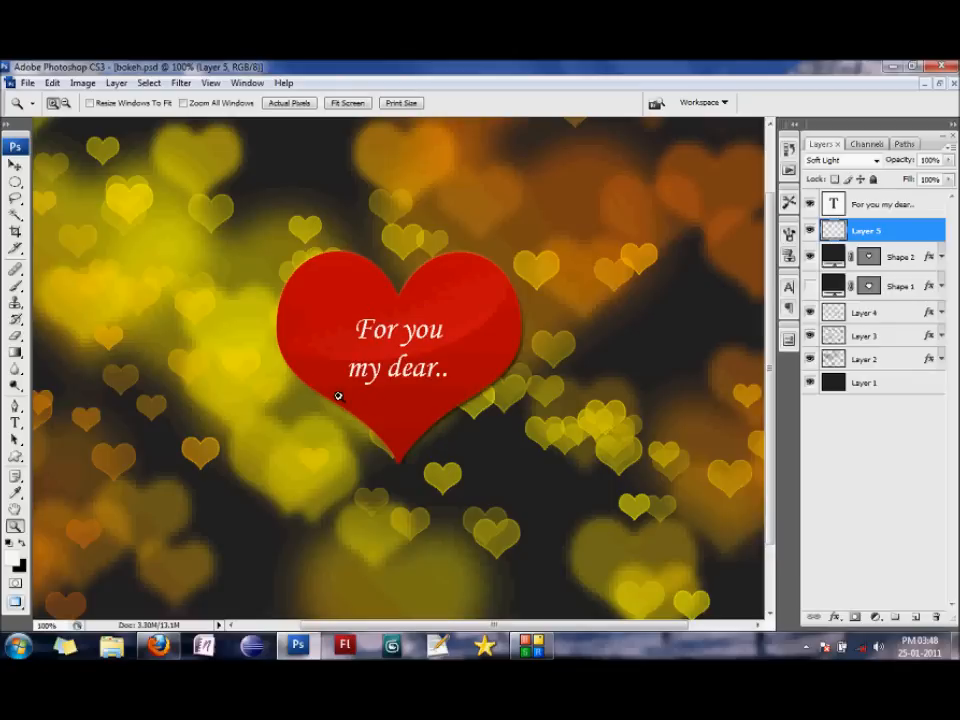
click(16, 162)
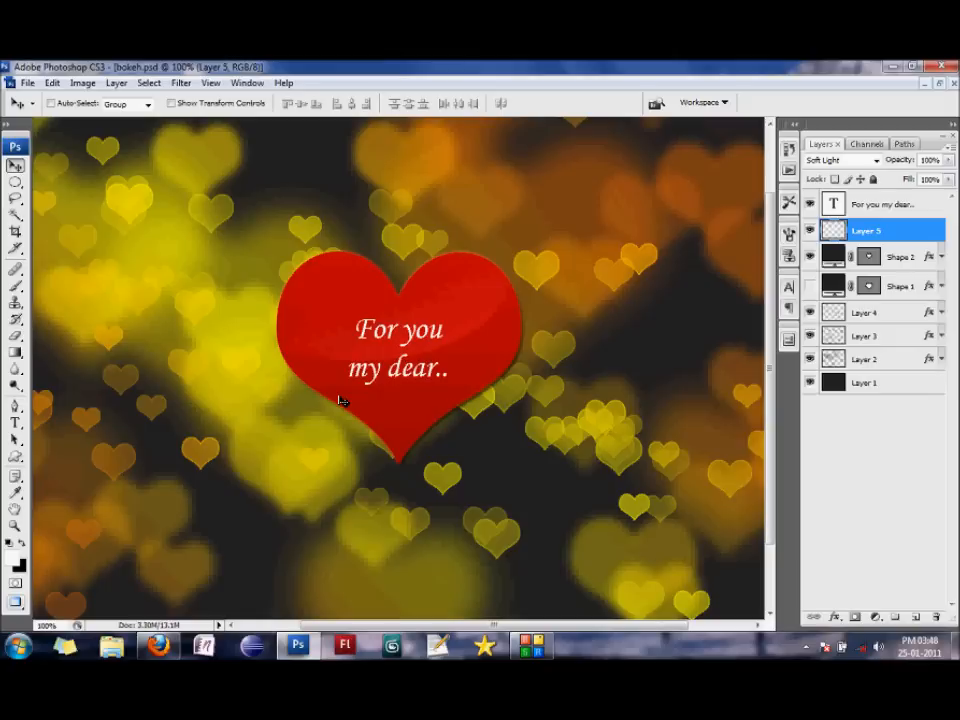
mouse_move(140, 324)
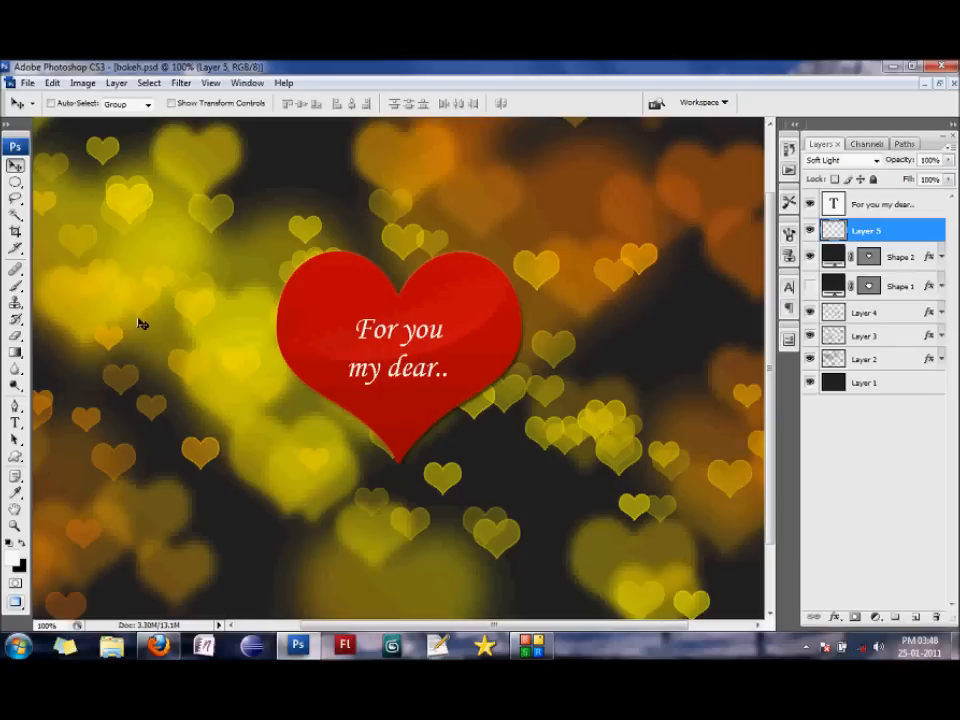
mouse_move(32, 110)
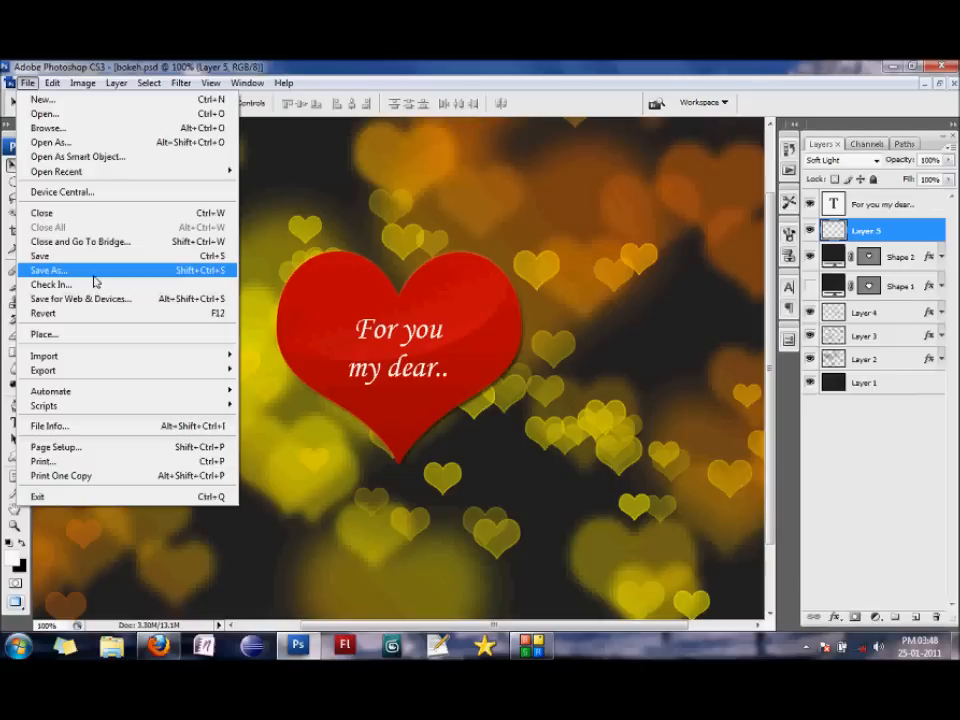
Save As a JPEG named heart on the Desktop with Maximum quality.
click(48, 270)
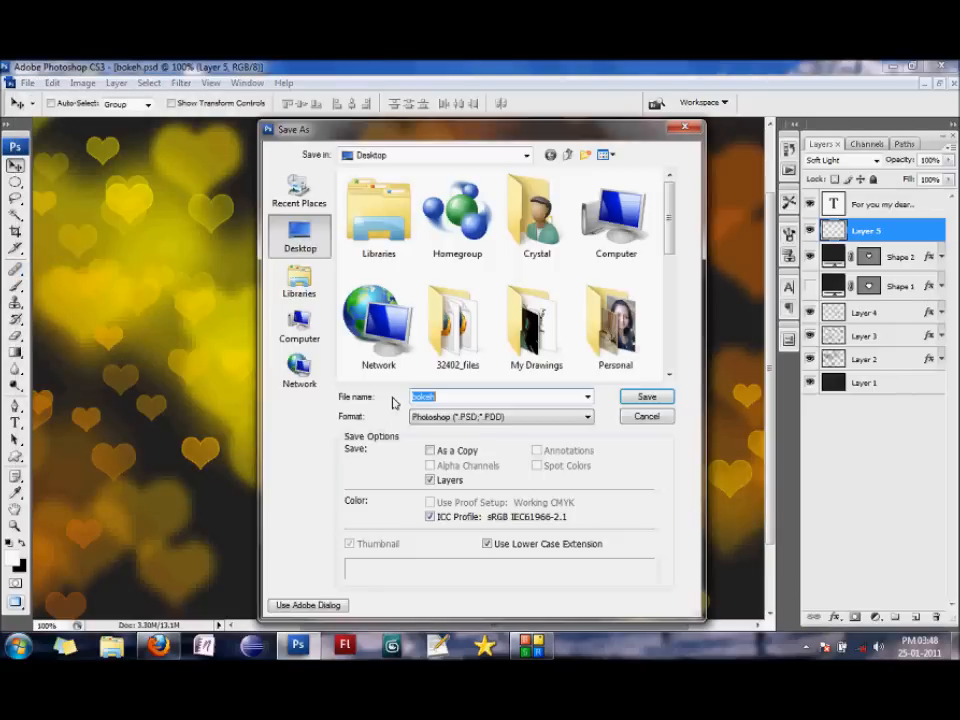
click(500, 416)
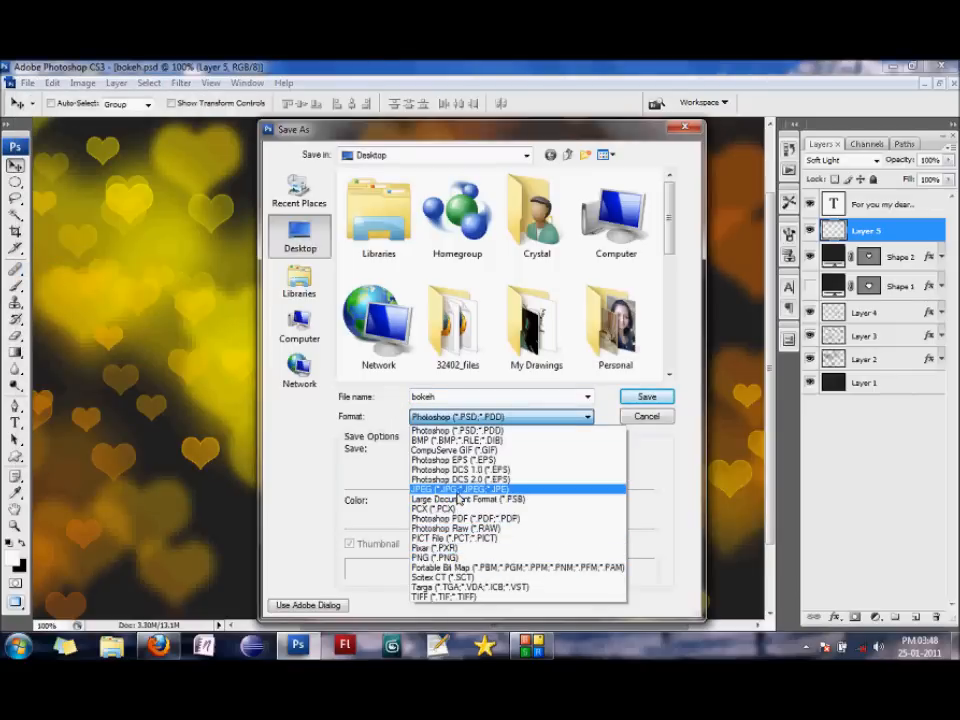
click(460, 488)
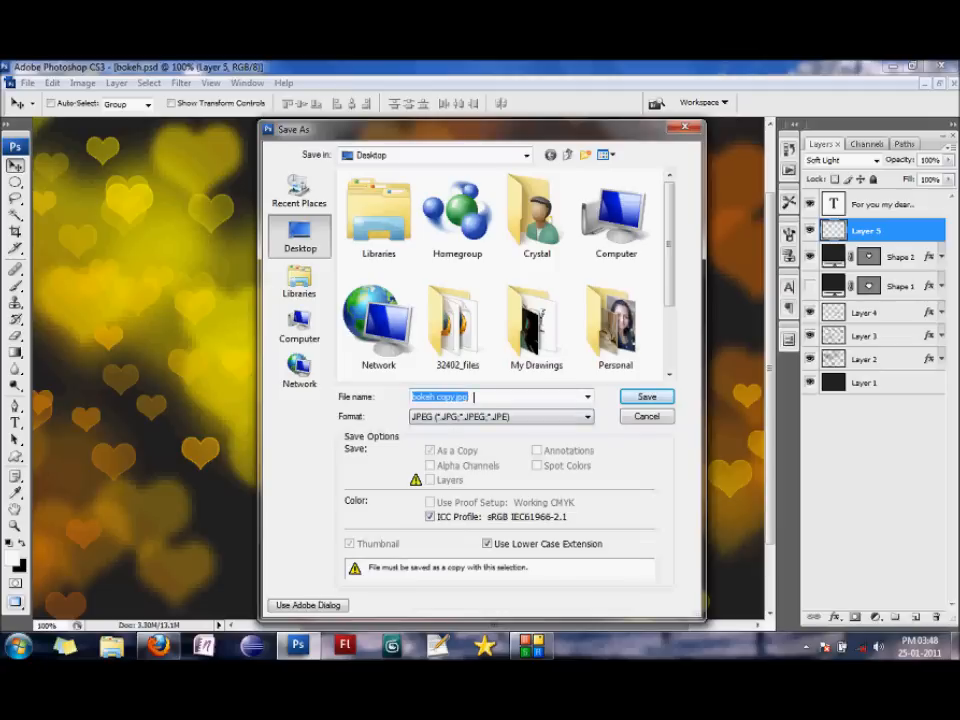
text(heart)
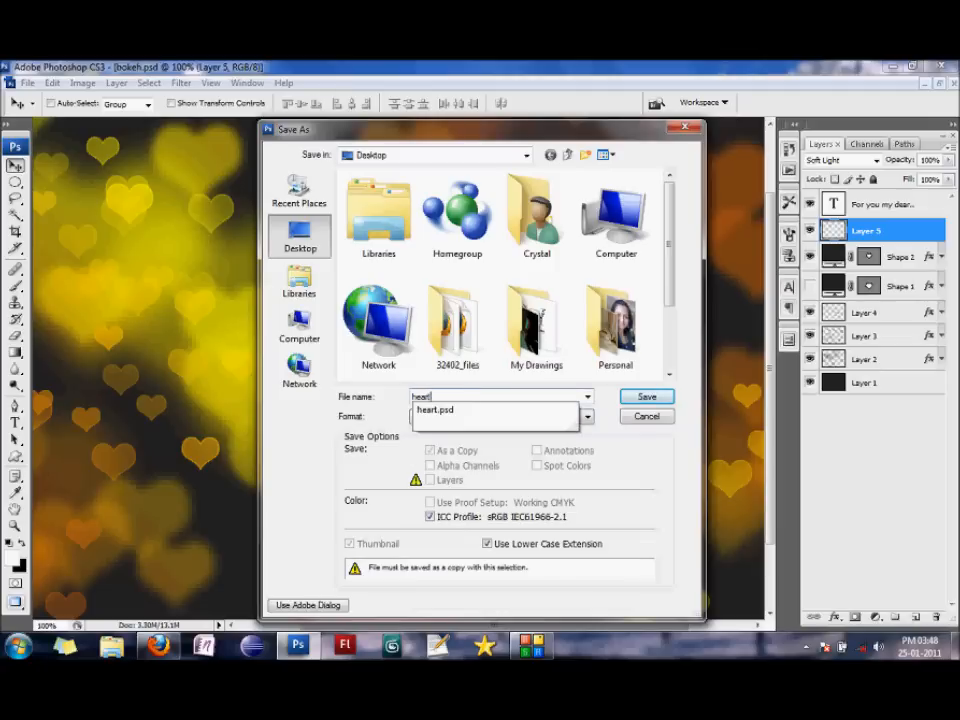
click(646, 396)
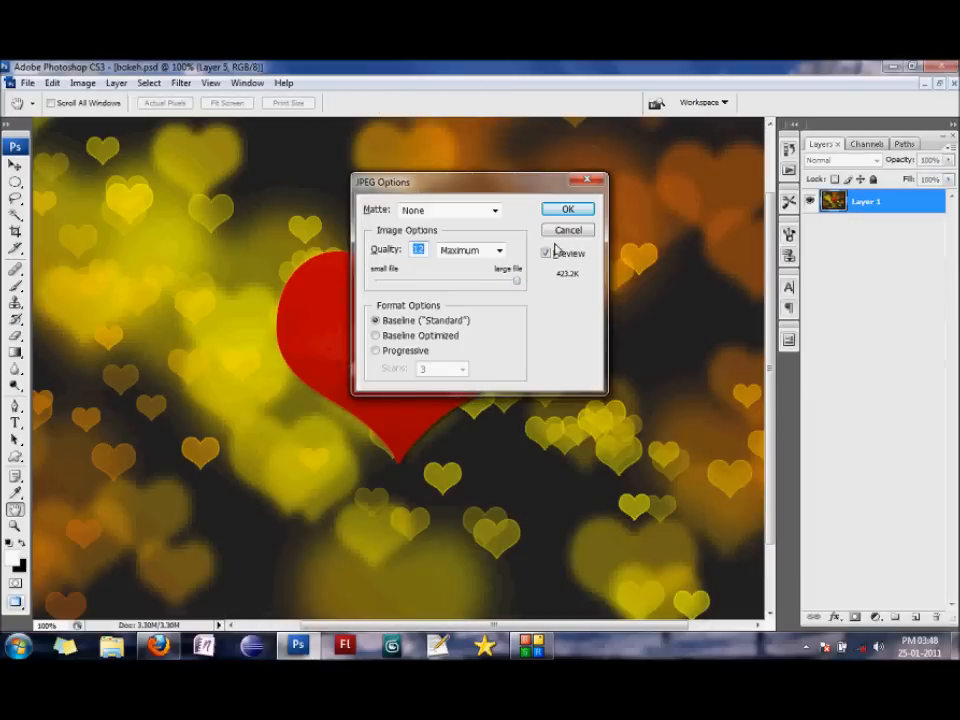
click(568, 208)
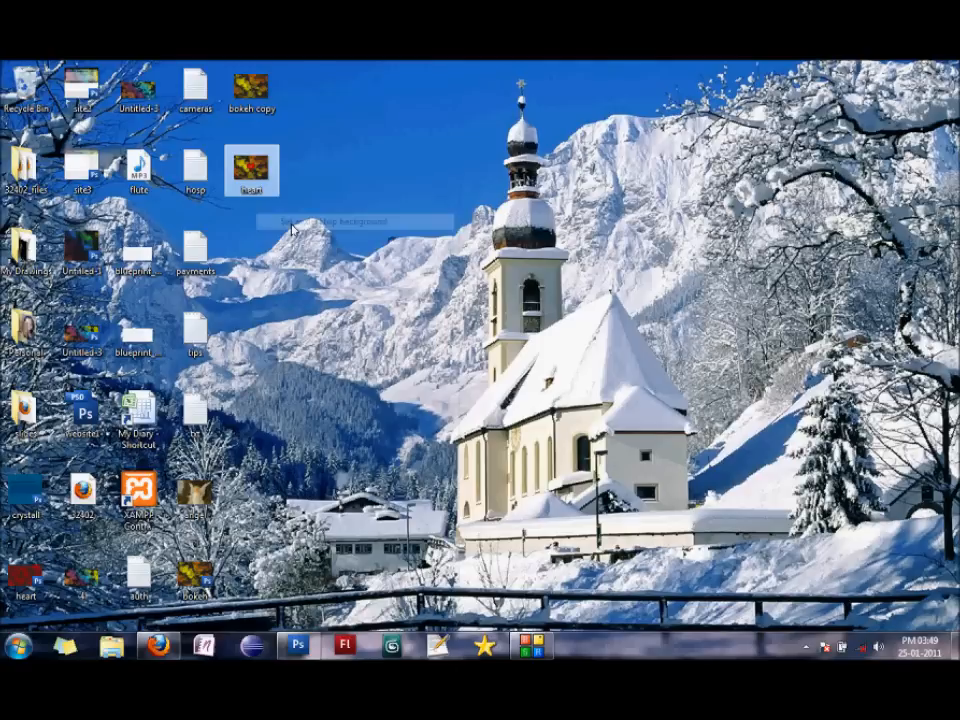
mouse_move(784, 420)
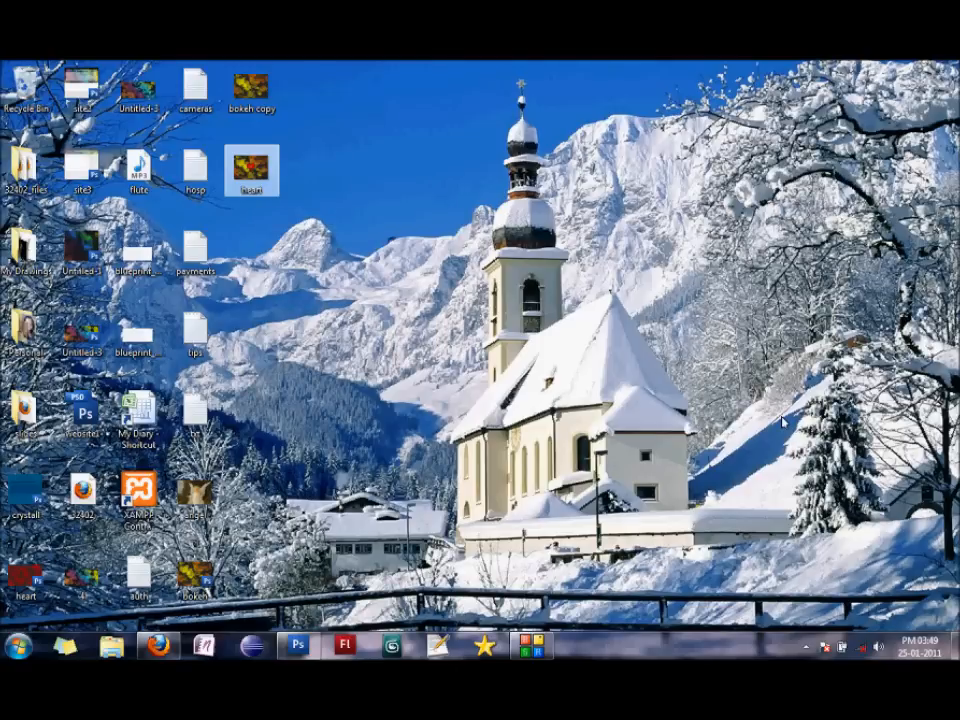